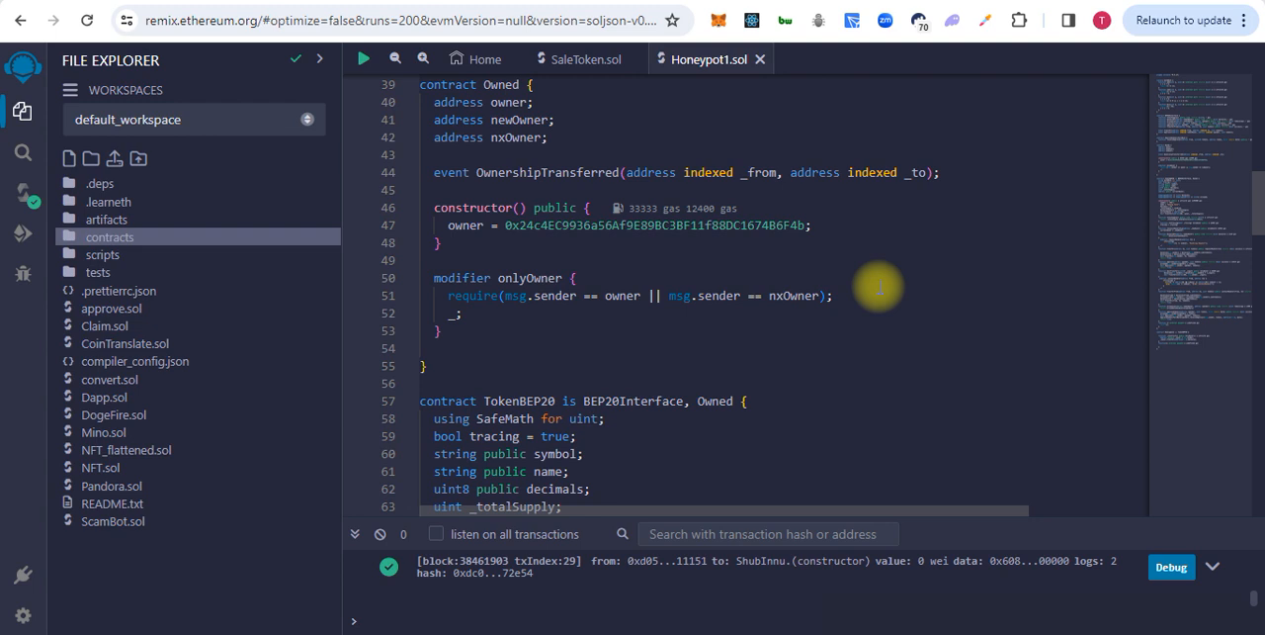
mouse_move(731, 228)
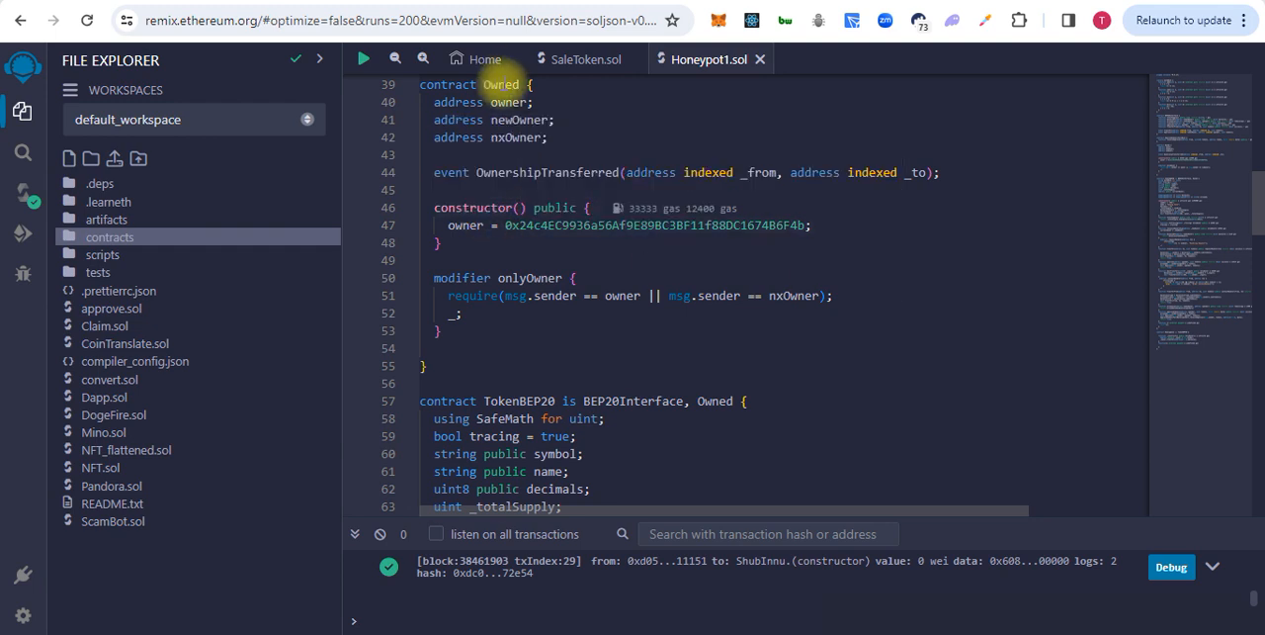
mouse_move(618, 208)
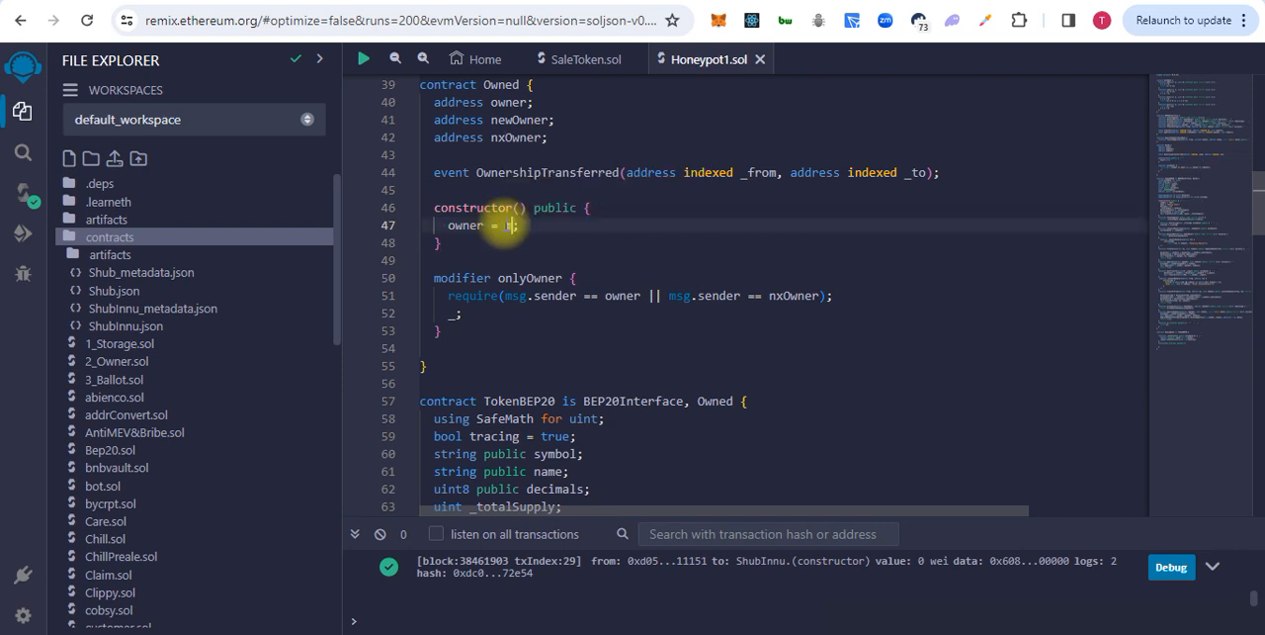
Replace the hard-coded owner address on line 47 with msg.sender using autocomplete
type("ms")
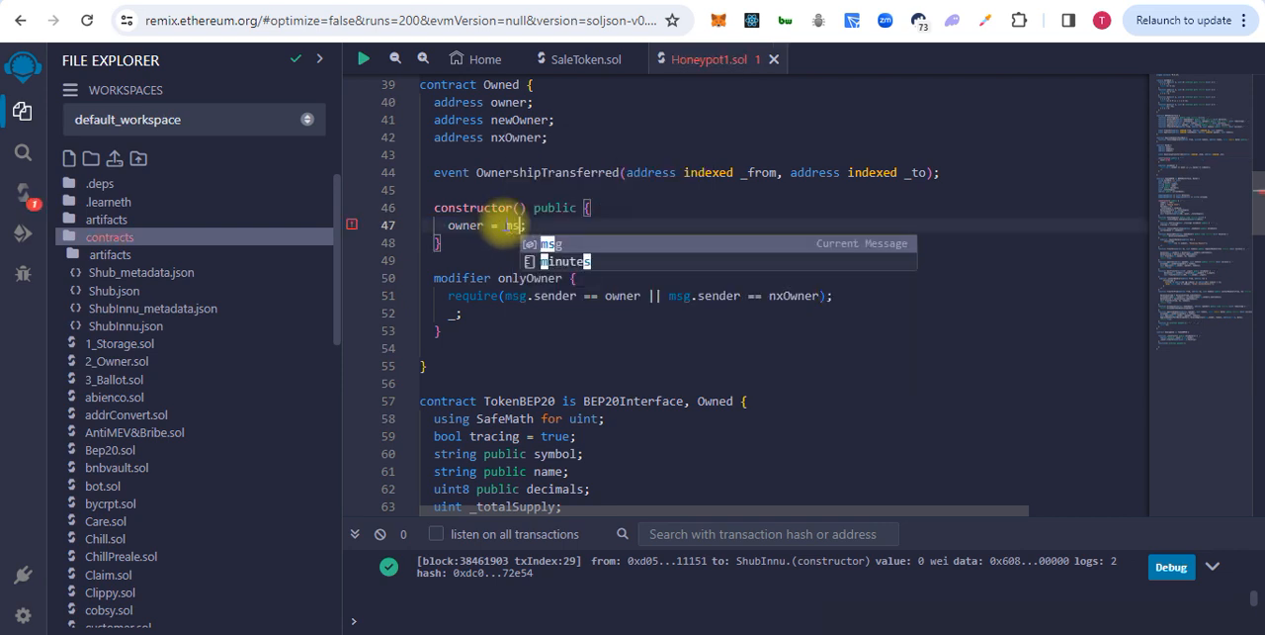
type(".sender")
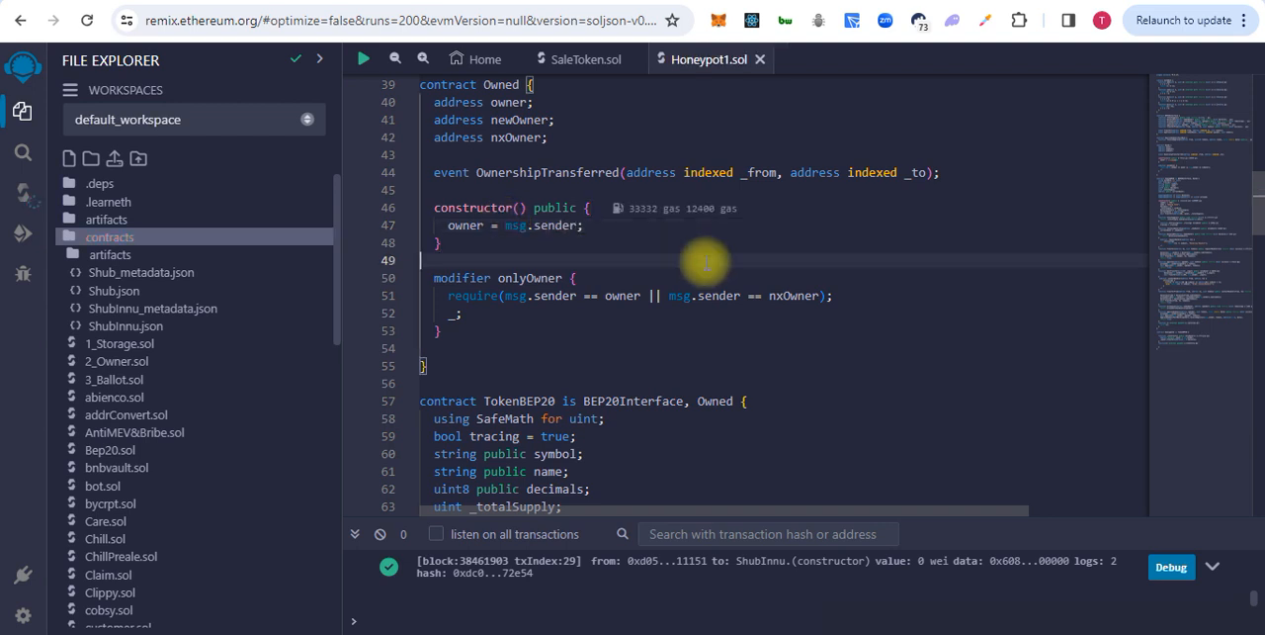
mouse_move(534, 227)
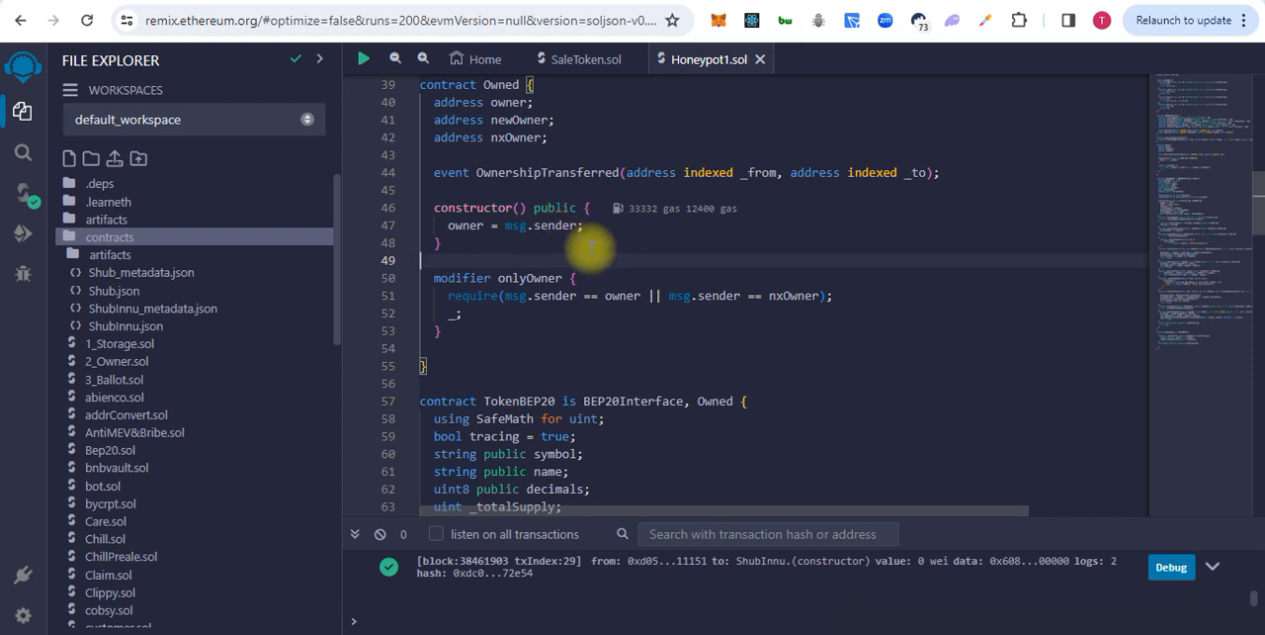
Review Honeypot1.sol down to the end of GamingZone, then show the Solidity compiler panel
scroll("down", 3)
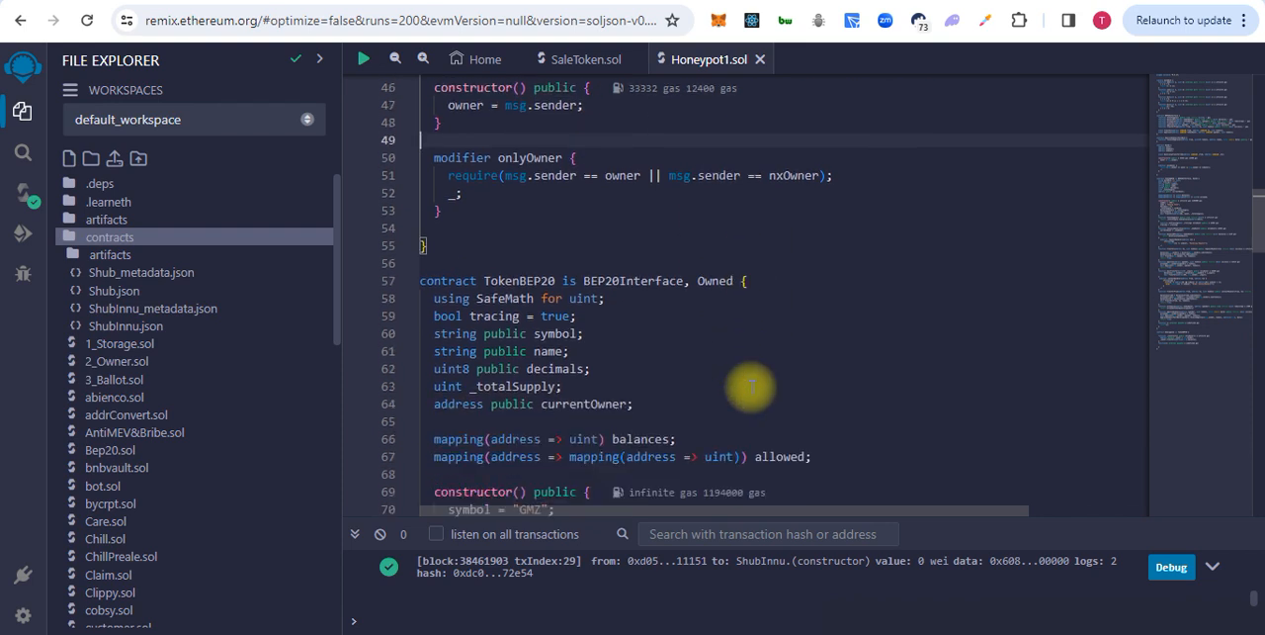
scroll("down", 3)
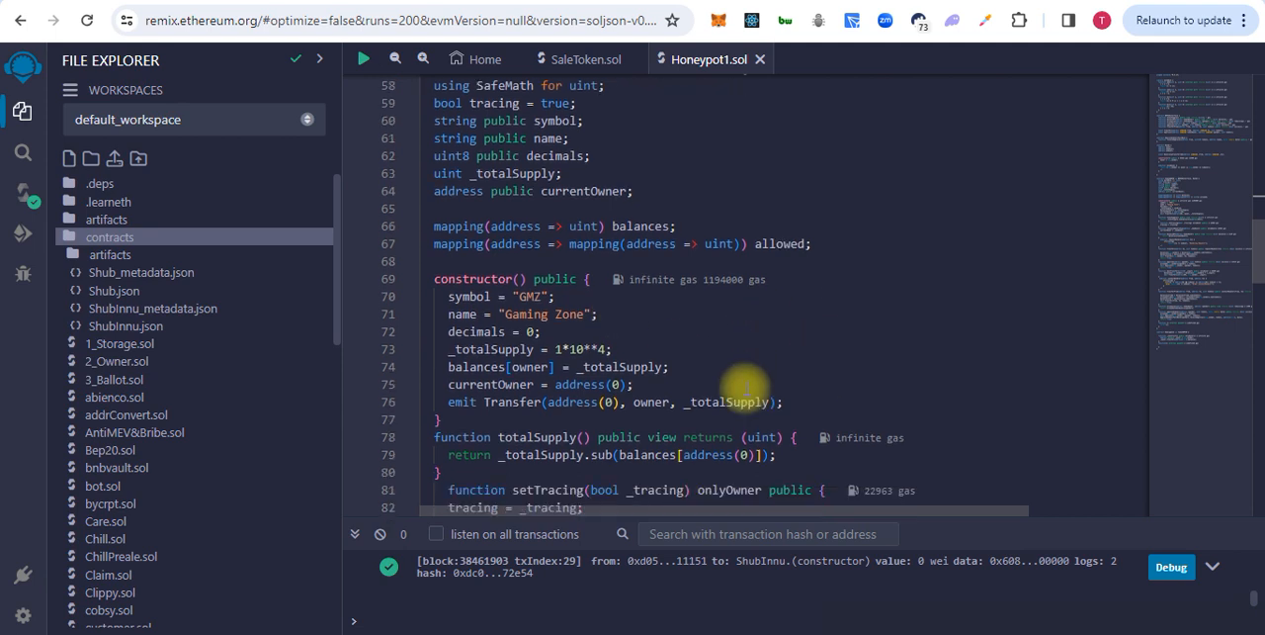
scroll("down", 3)
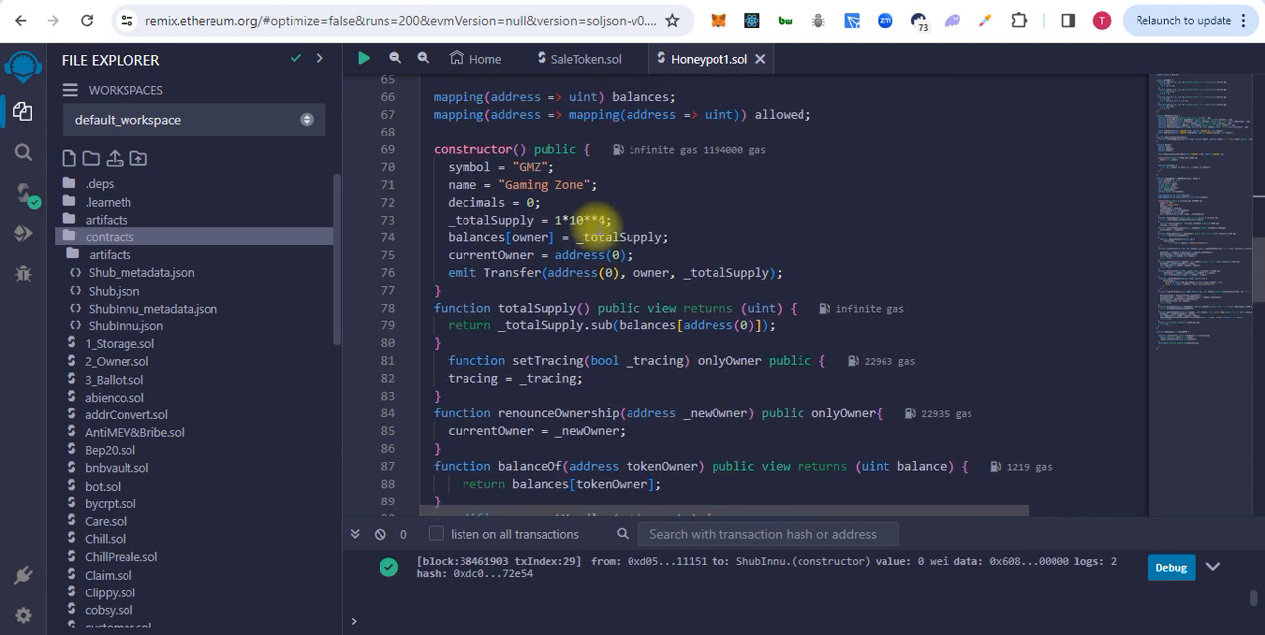
mouse_move(588, 219)
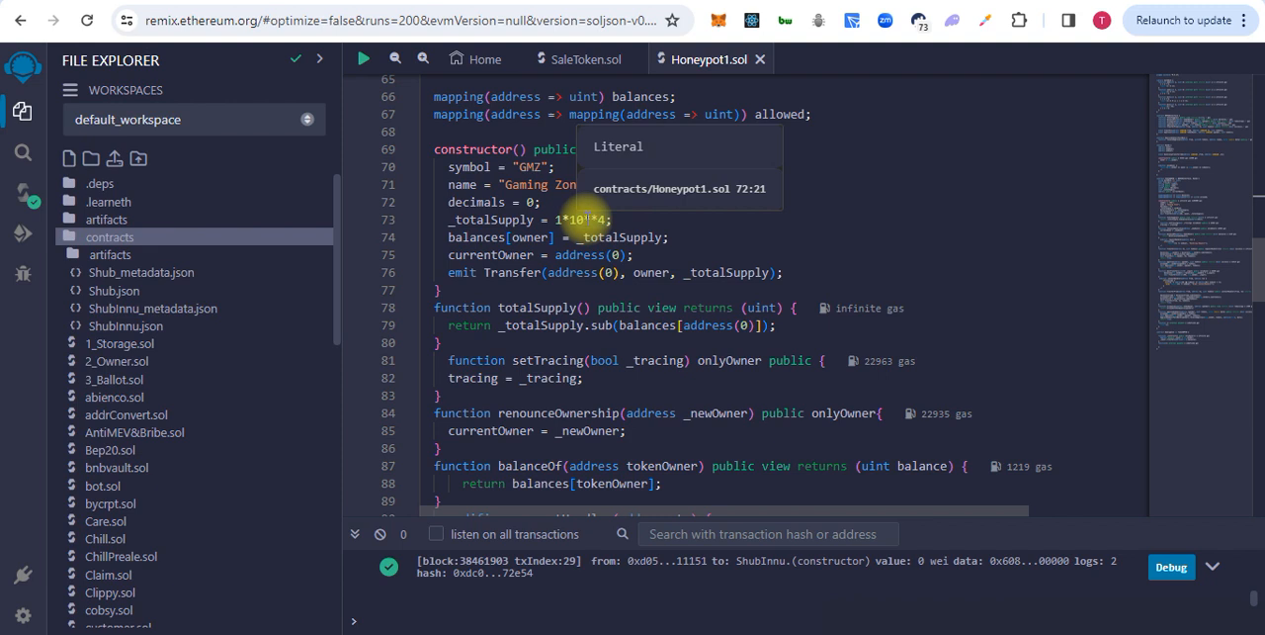
scroll("down", 3)
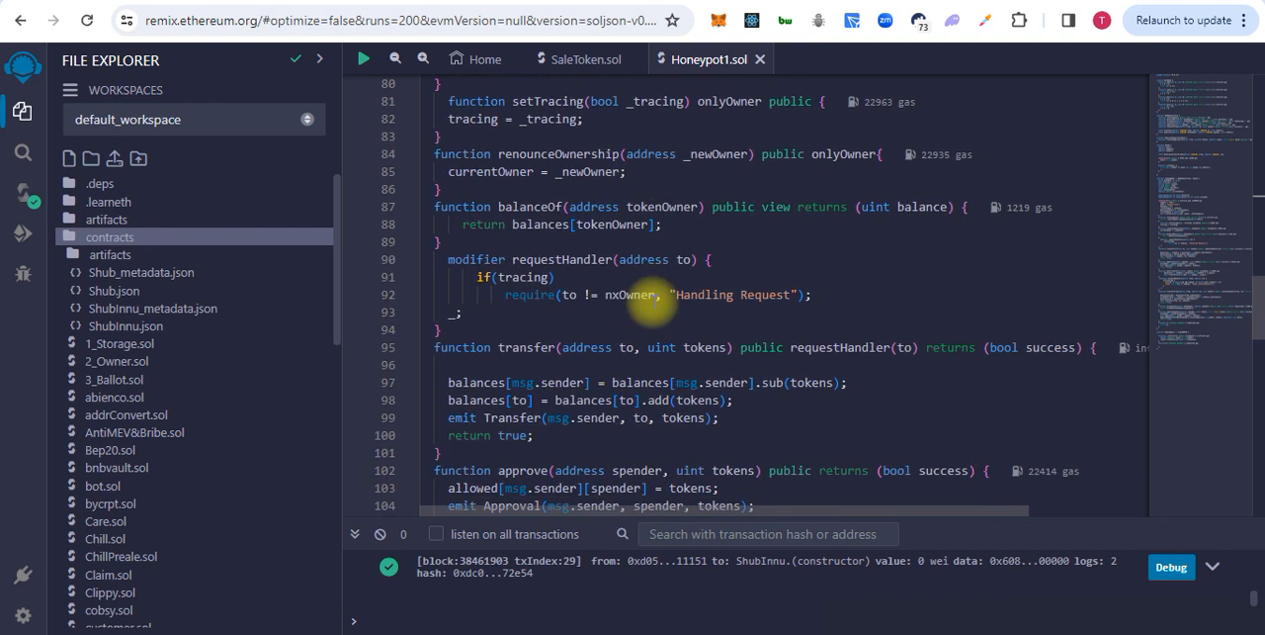
scroll("down", 3)
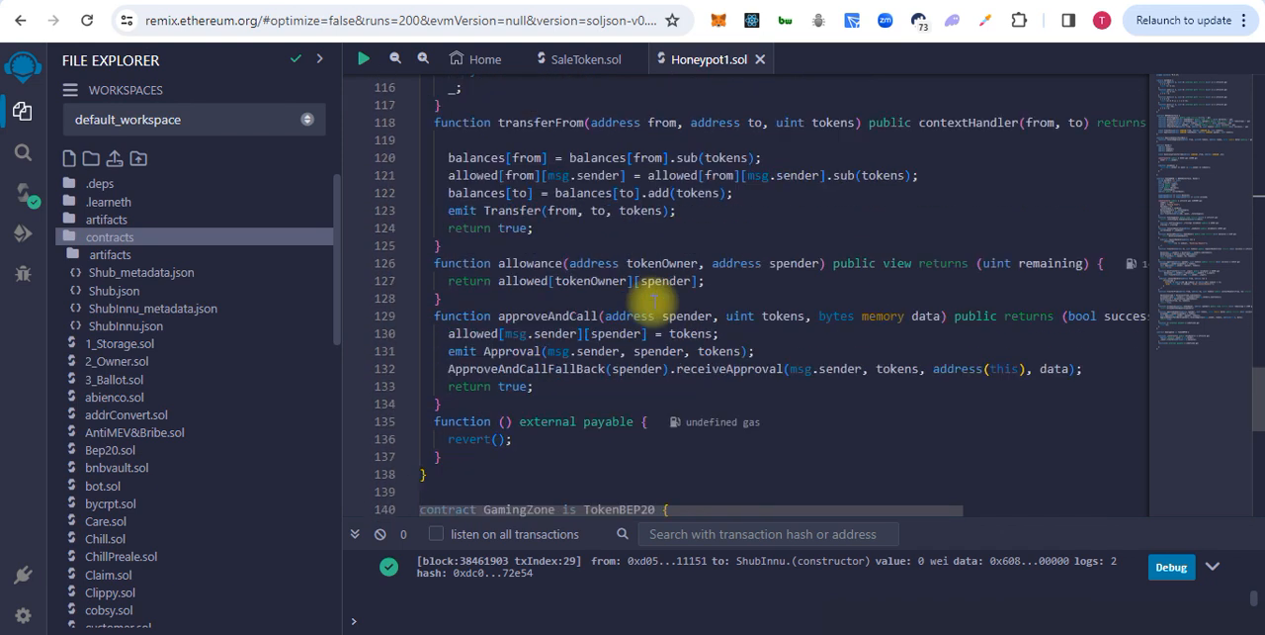
scroll("down", 3)
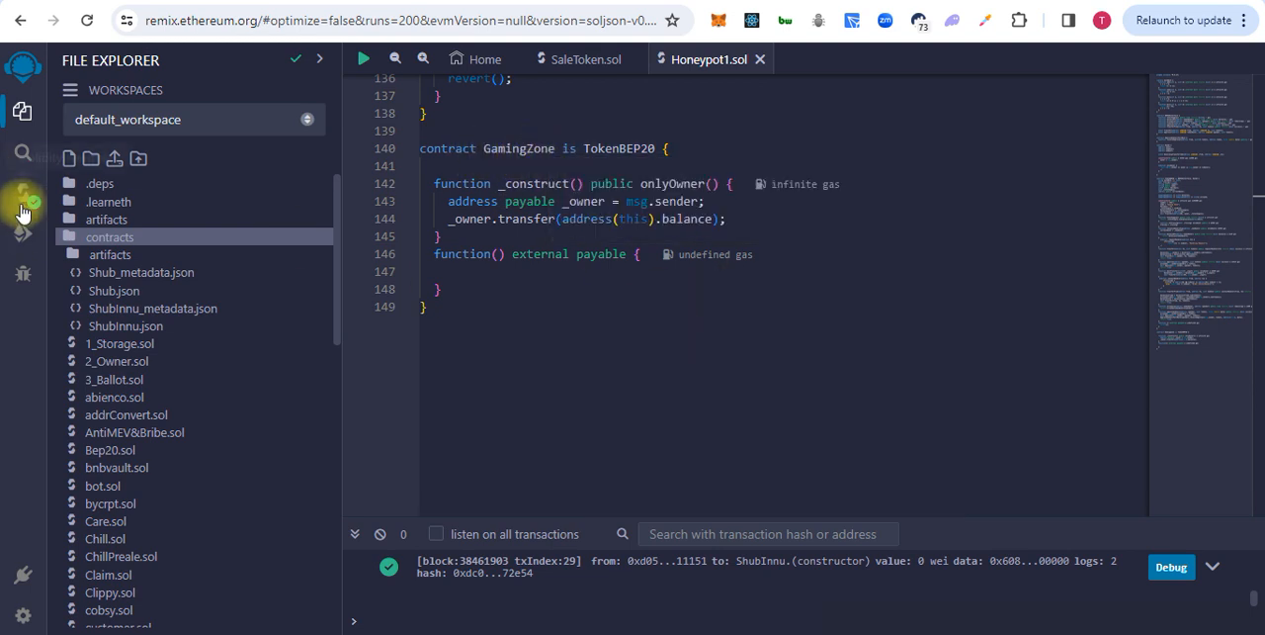
left_click(21, 192)
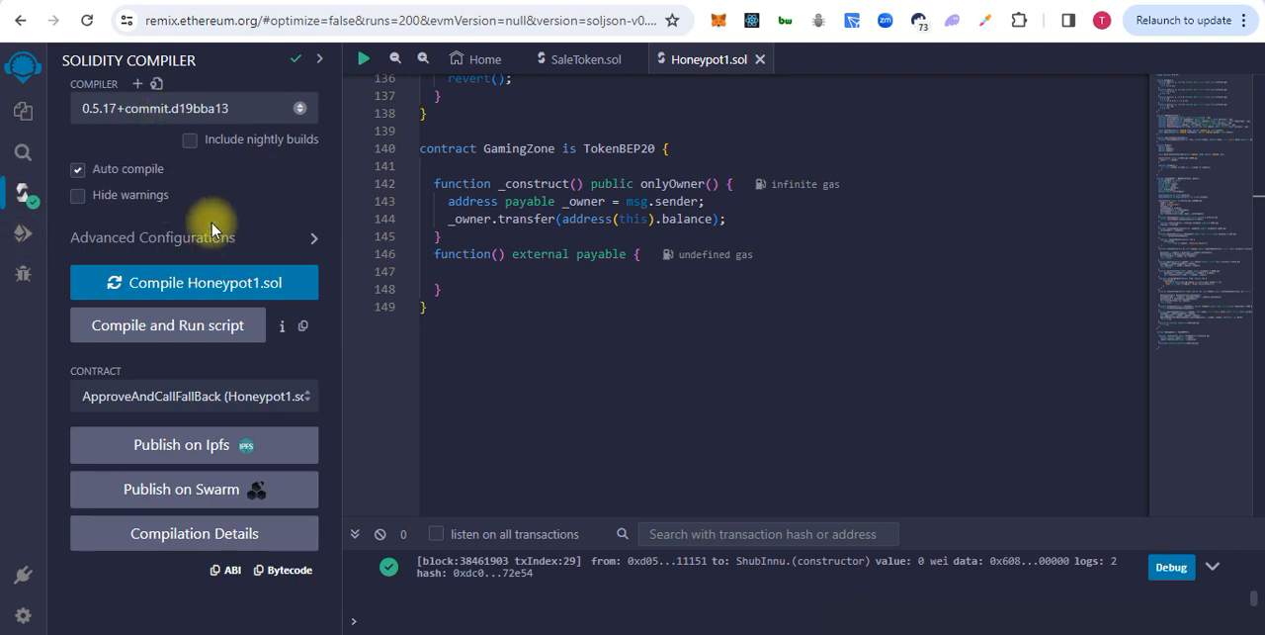
mouse_move(24, 194)
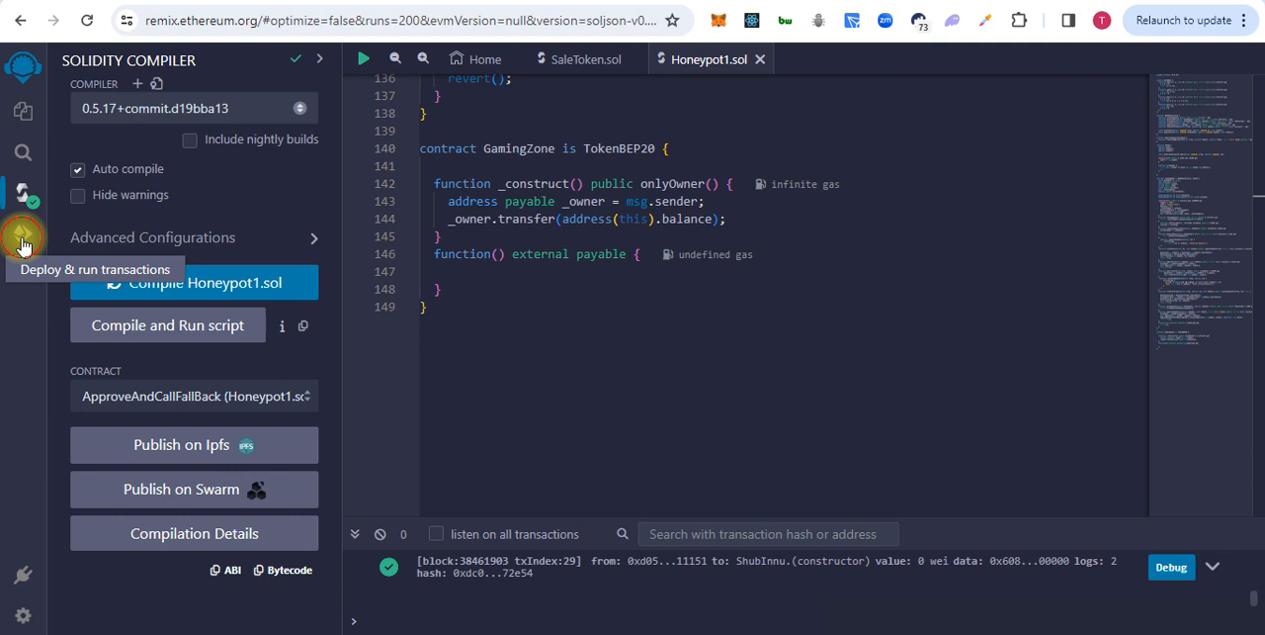
In Deploy & Run, keep Injected Provider - MetaMask and choose GamingZone as contract
left_click(22, 235)
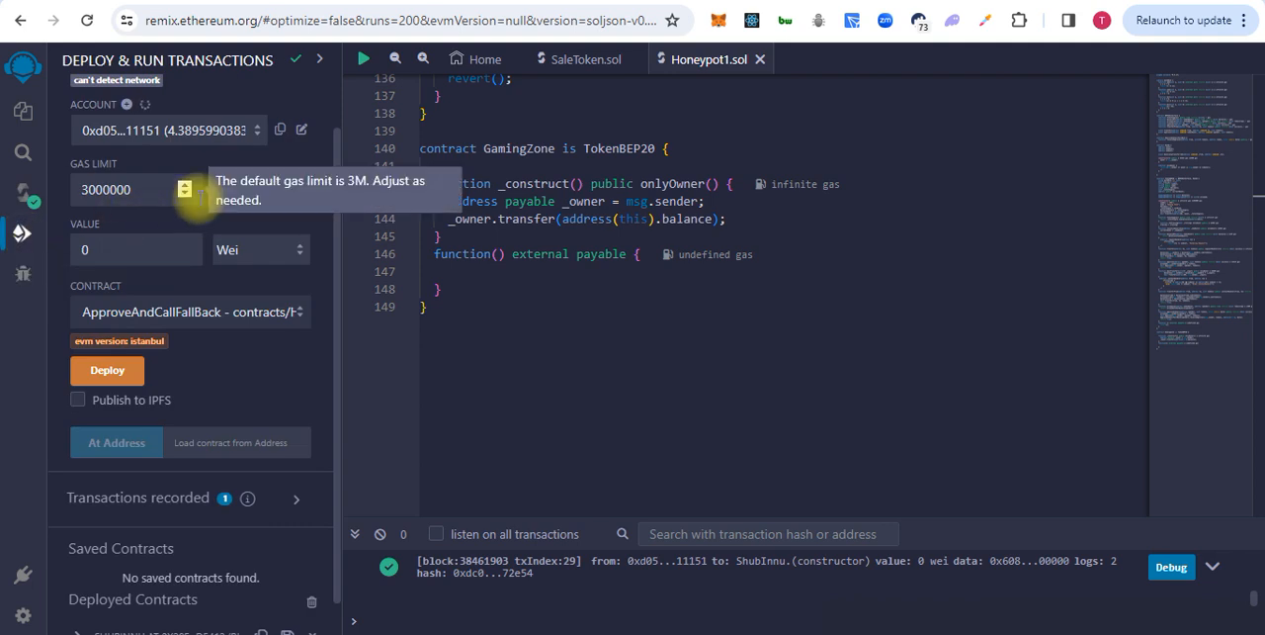
mouse_move(281, 173)
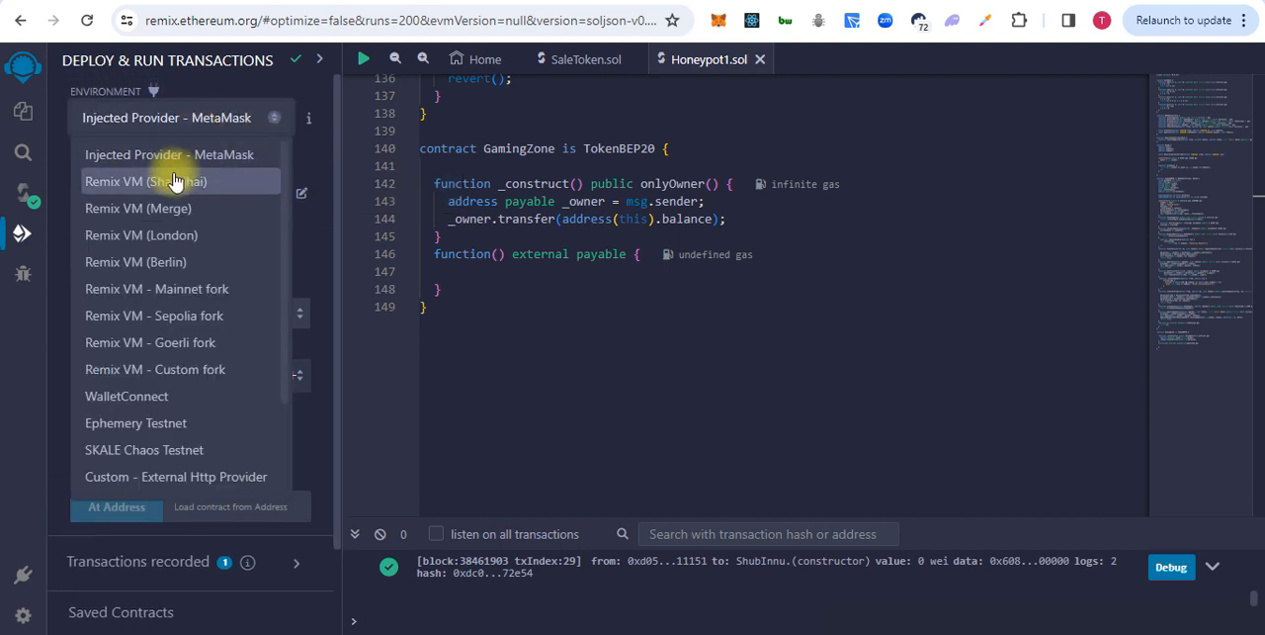
left_click(169, 155)
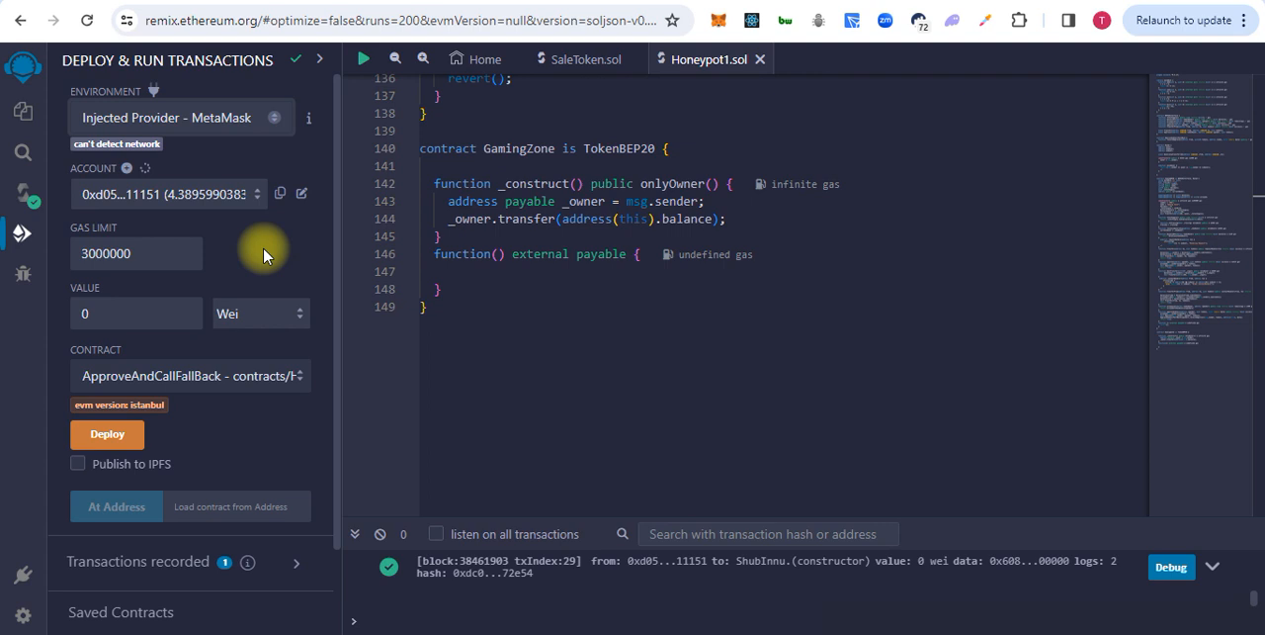
mouse_move(222, 376)
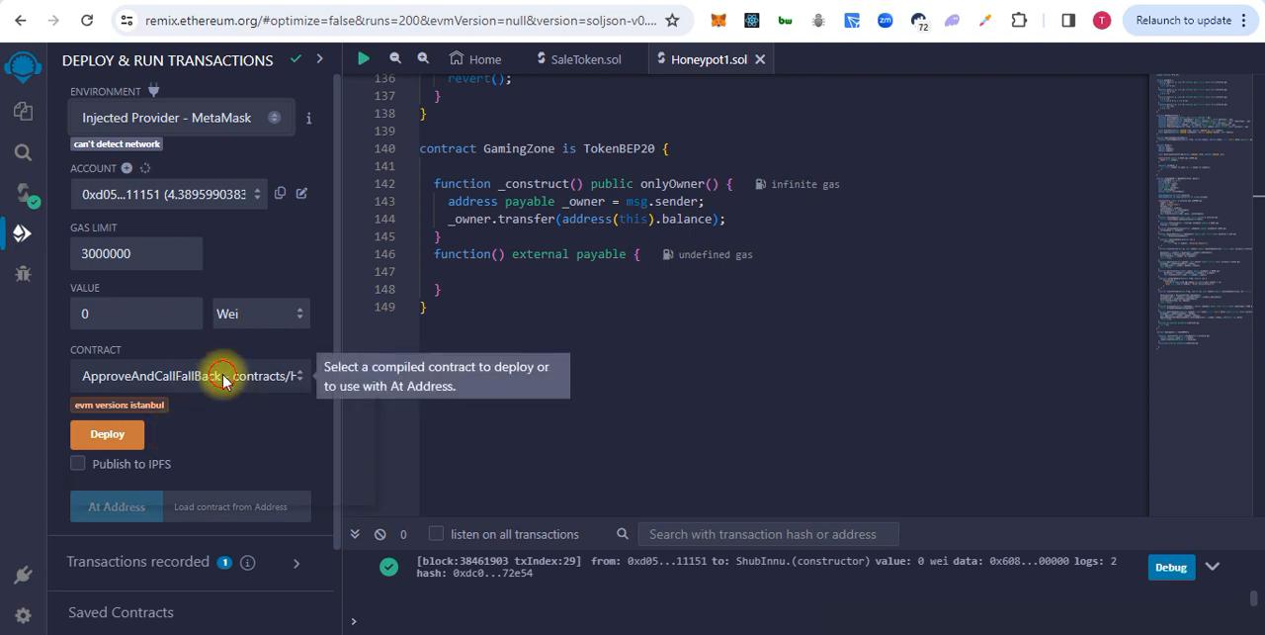
left_click(190, 375)
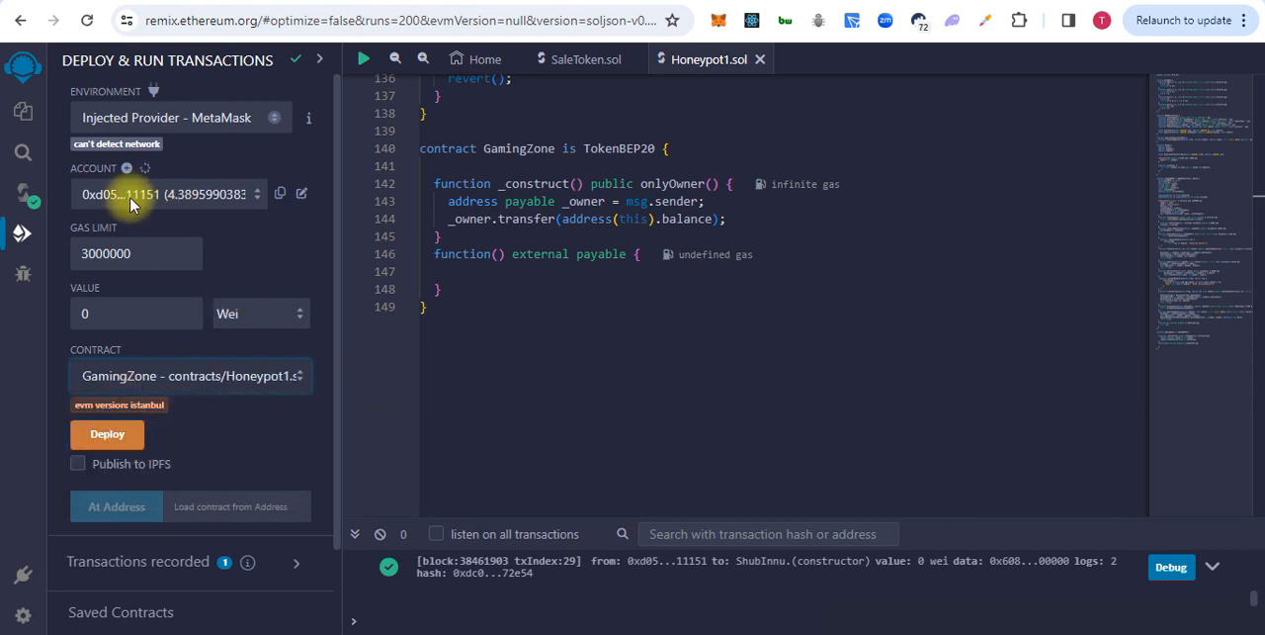
mouse_move(195, 208)
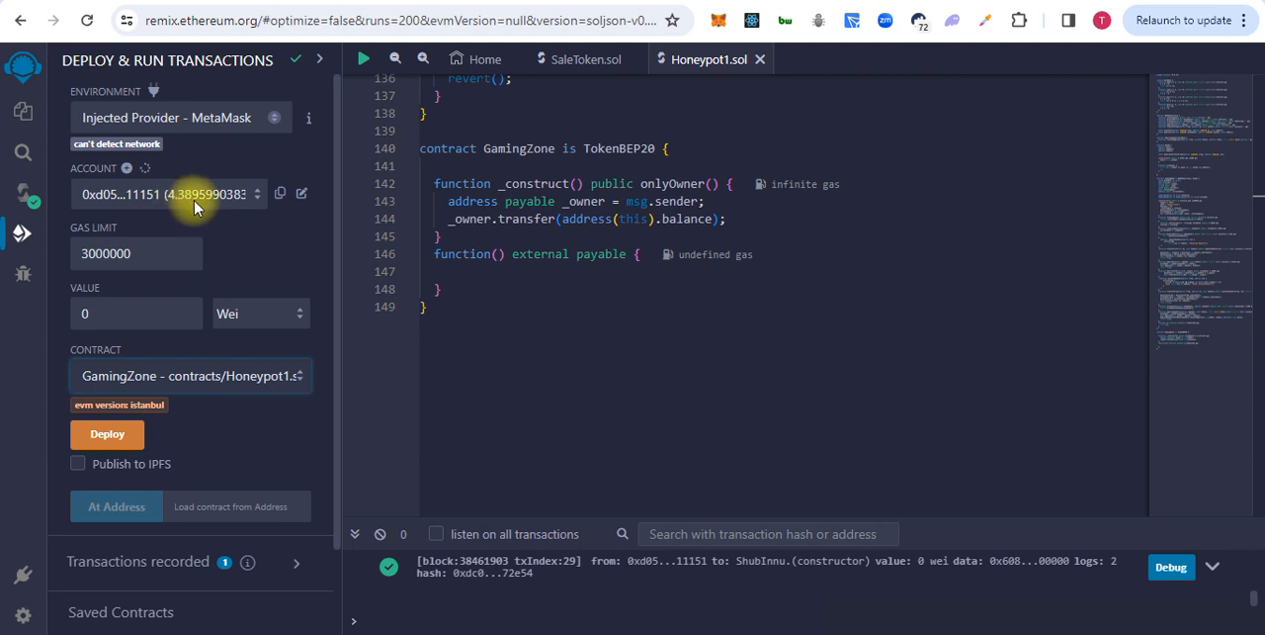
mouse_move(187, 201)
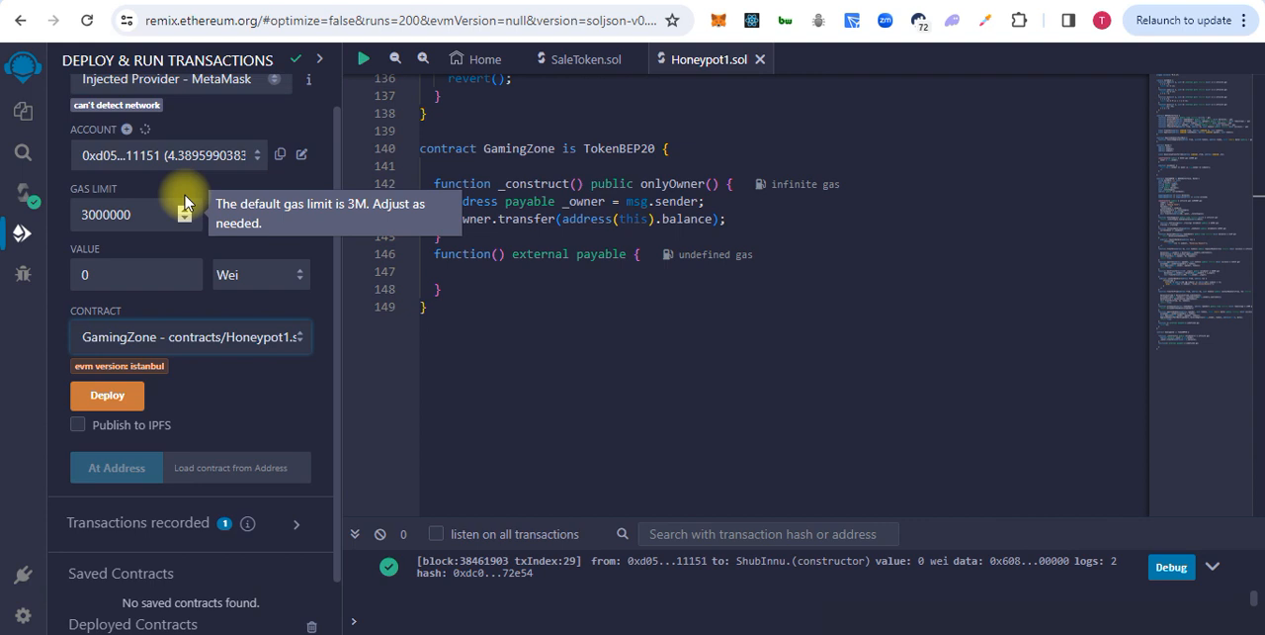
mouse_move(97, 110)
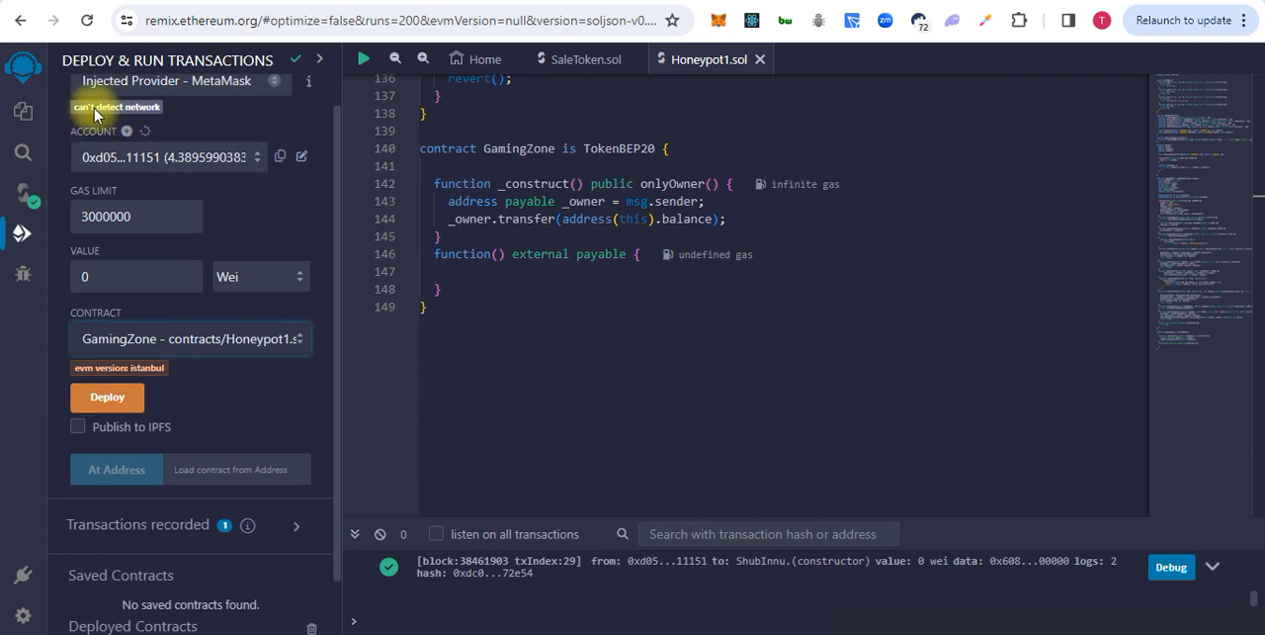
mouse_move(145, 114)
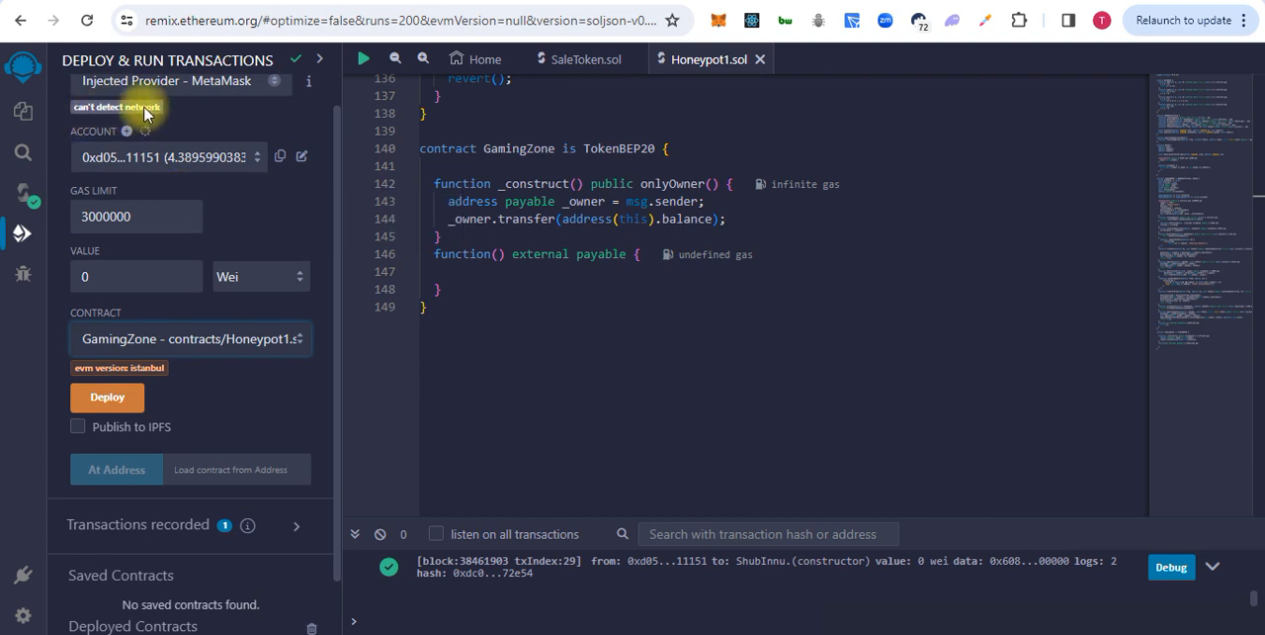
mouse_move(143, 113)
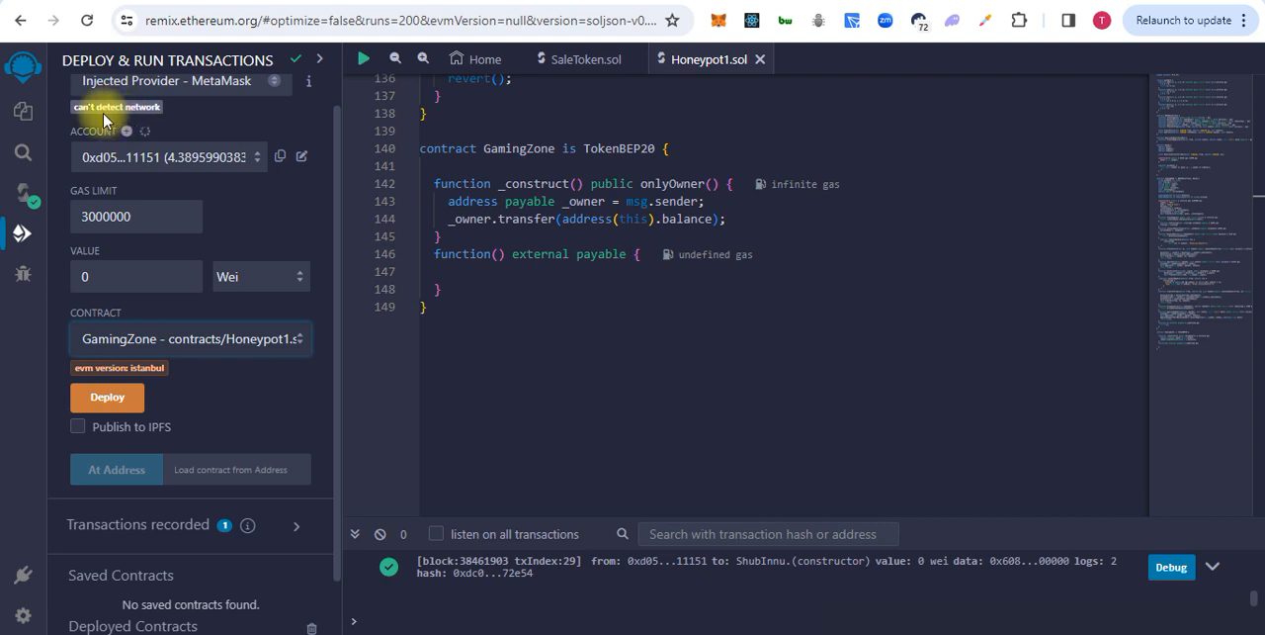
mouse_move(160, 115)
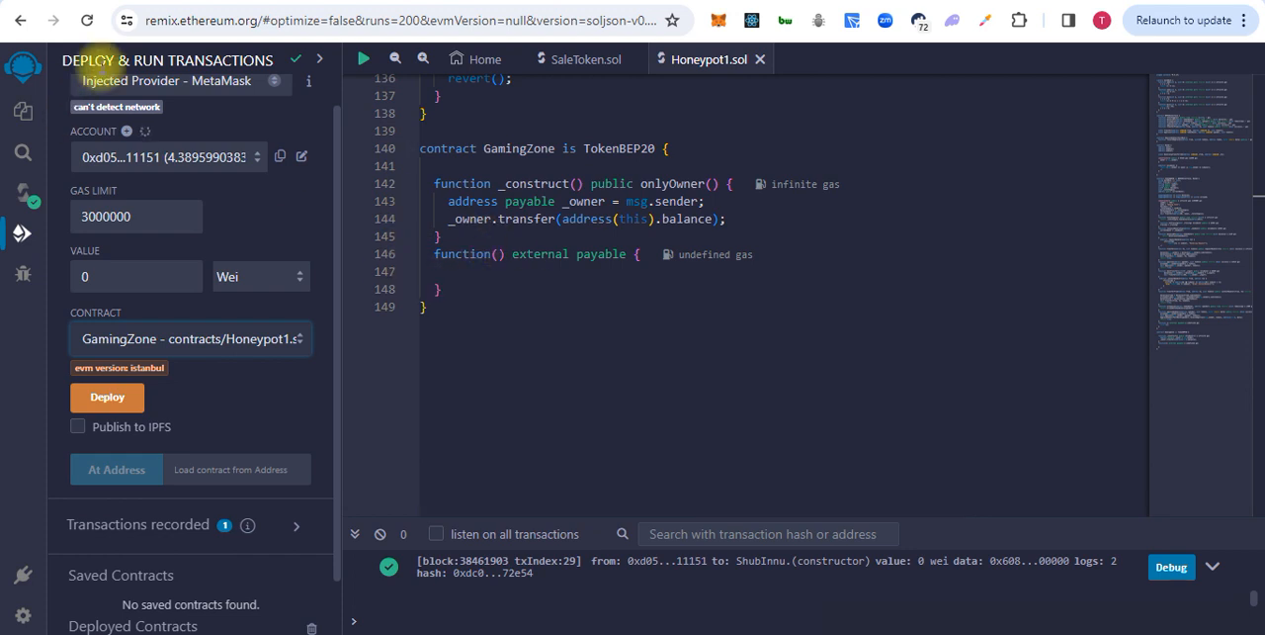
mouse_move(87, 20)
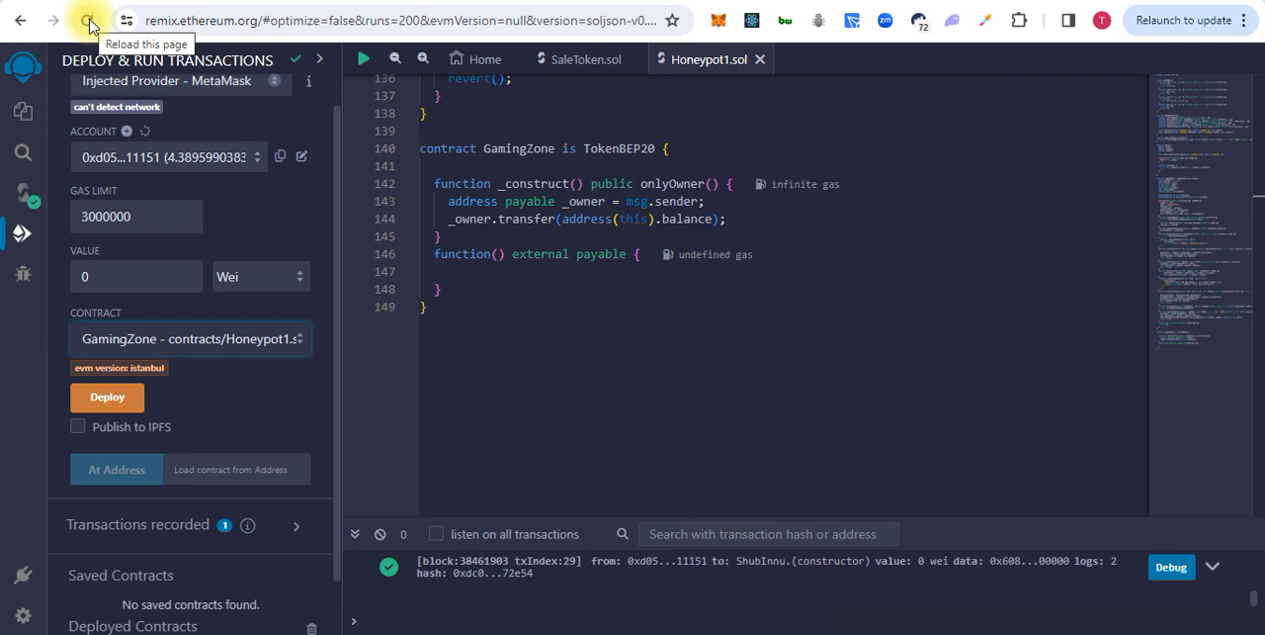
Reload Remix so the network is detected, then open contracts/Honeypot.sol
left_click(88, 20)
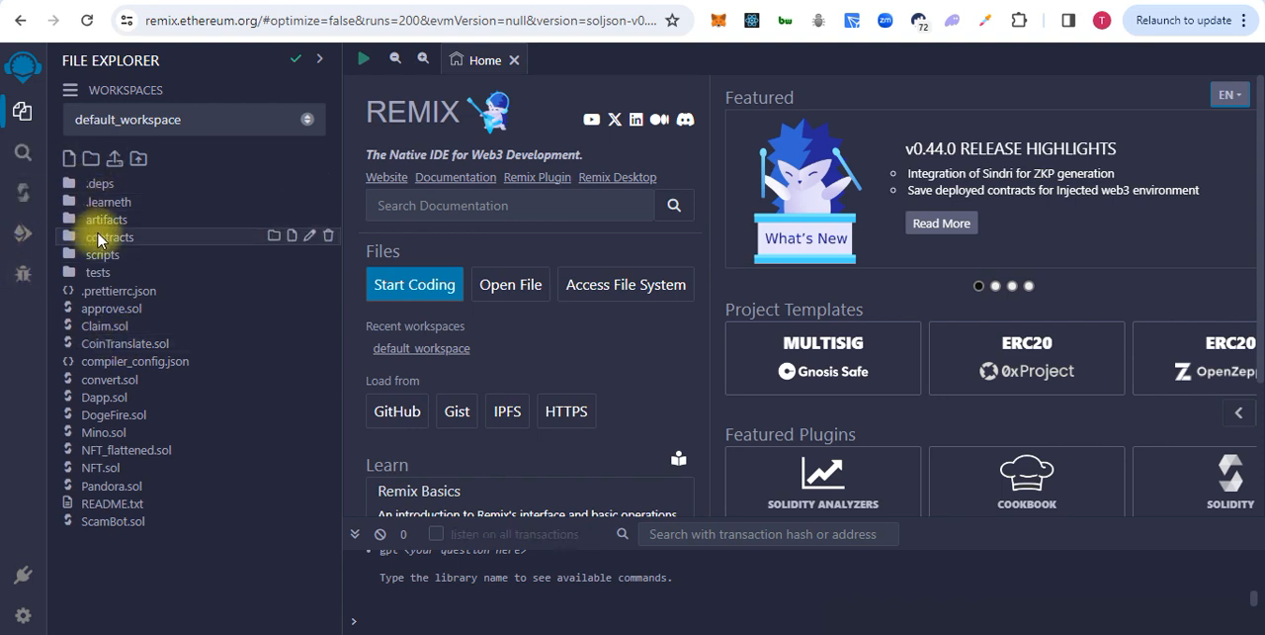
left_click(107, 237)
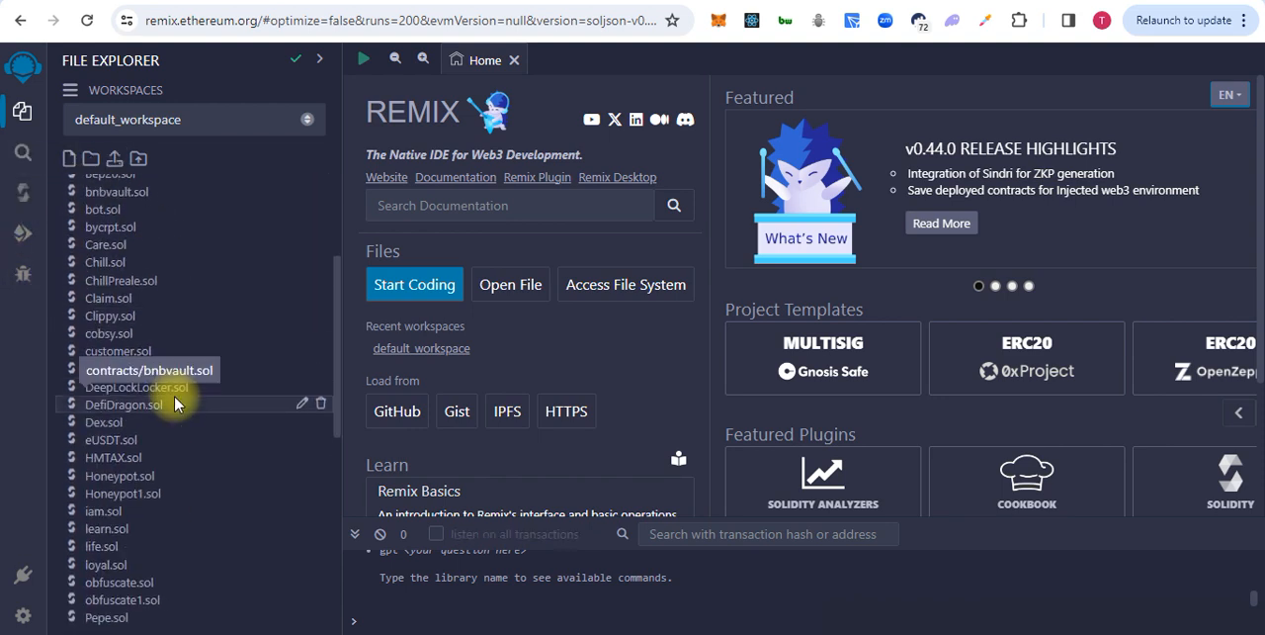
scroll("down", 3)
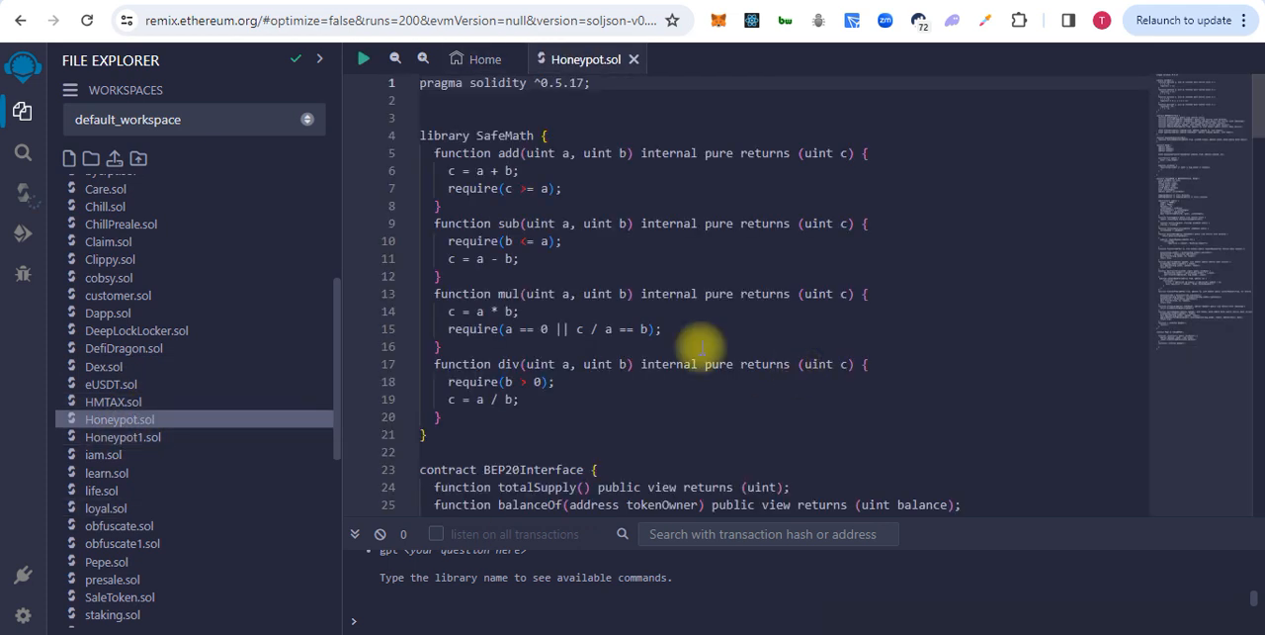
scroll("down", 3)
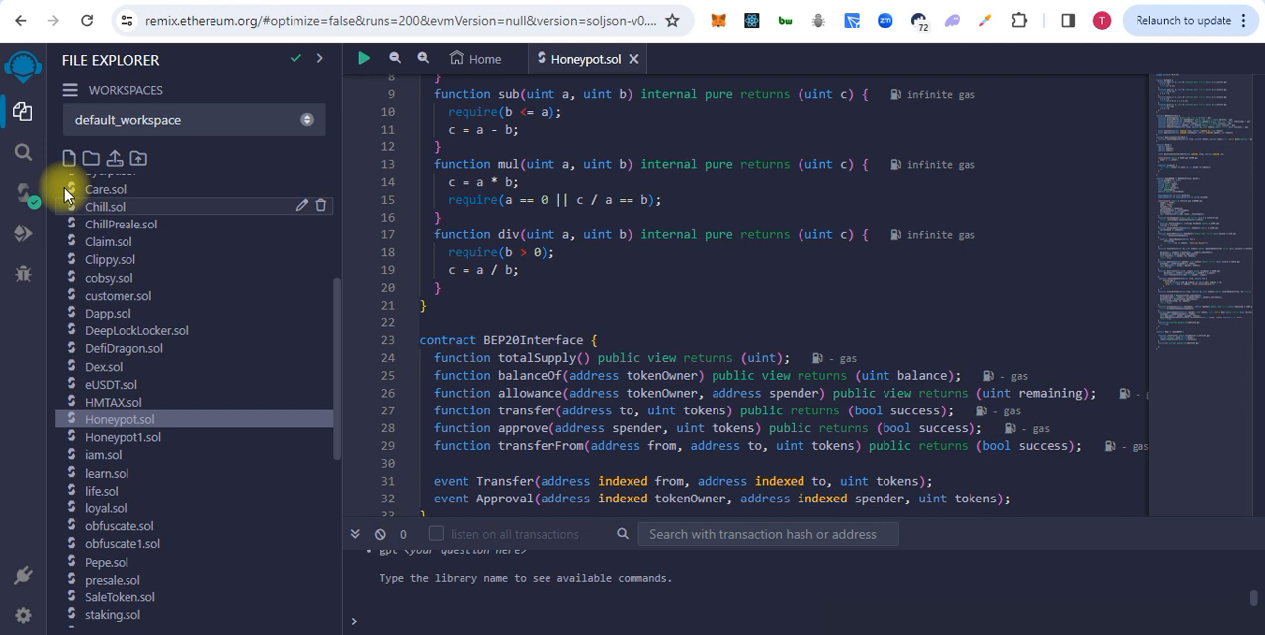
Change Environment from Remix VM (Shanghai) to Injected Provider - MetaMask and view contracts
left_click(22, 234)
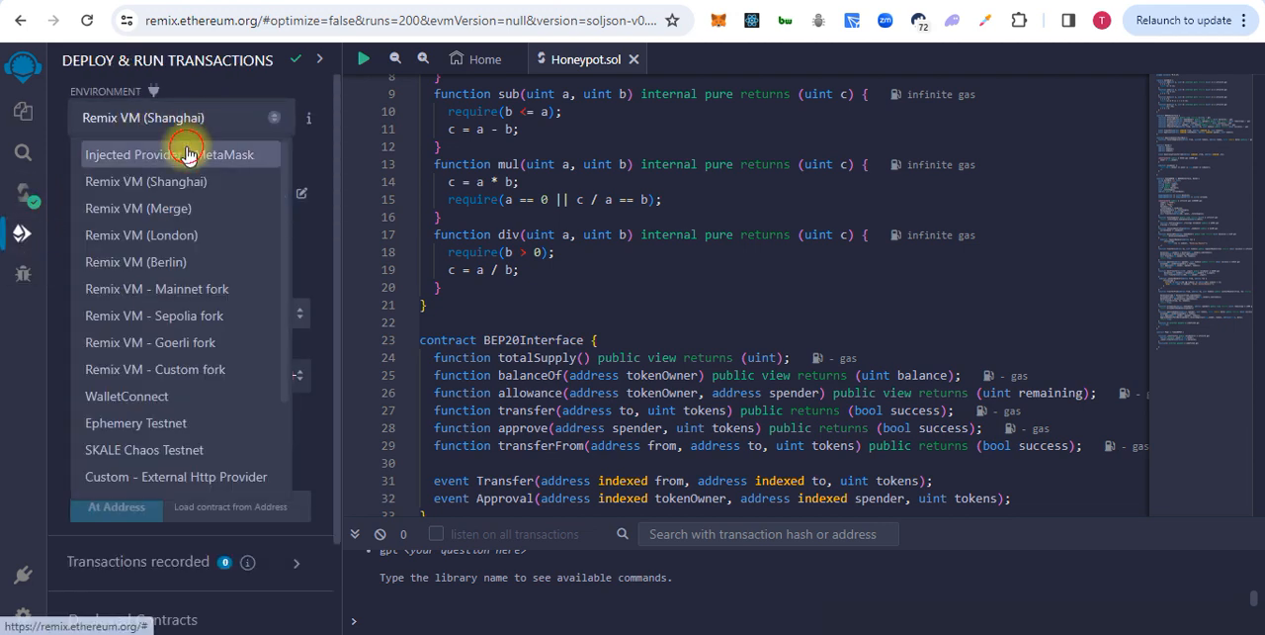
left_click(146, 181)
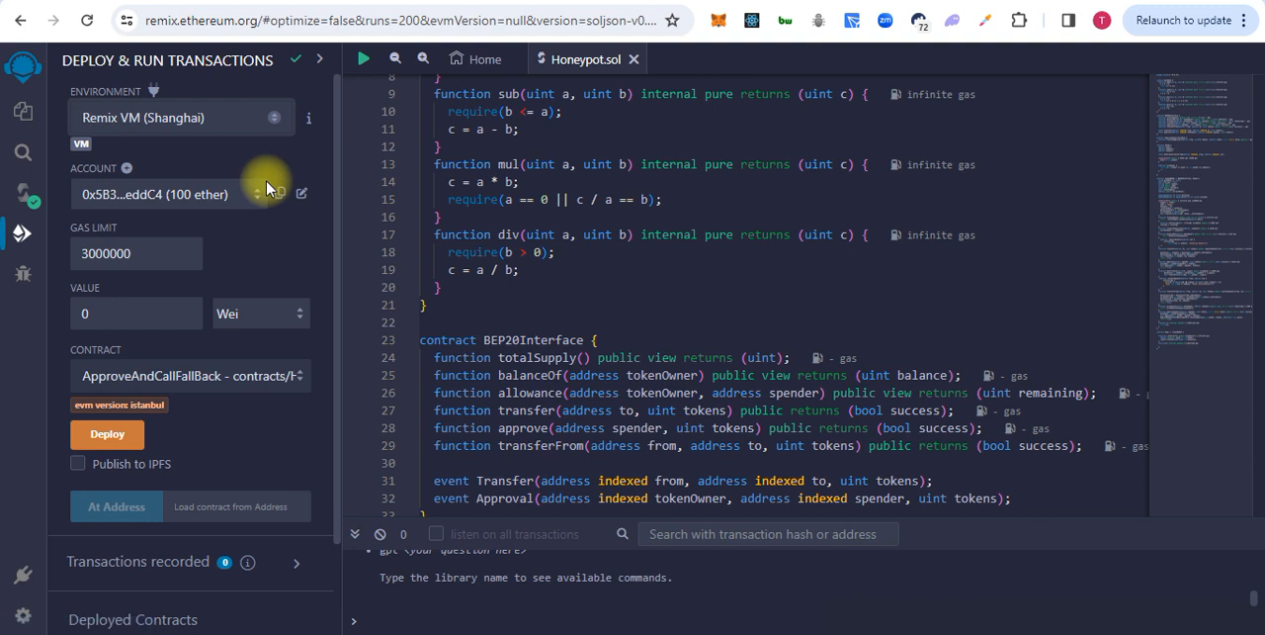
left_click(178, 117)
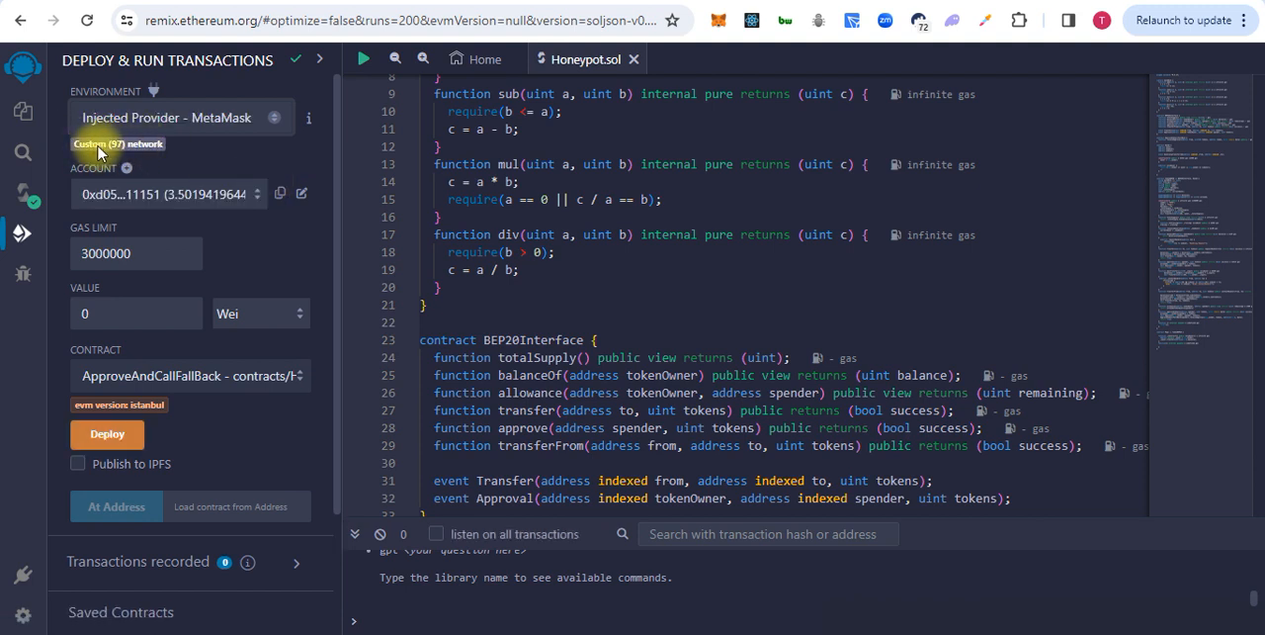
mouse_move(138, 153)
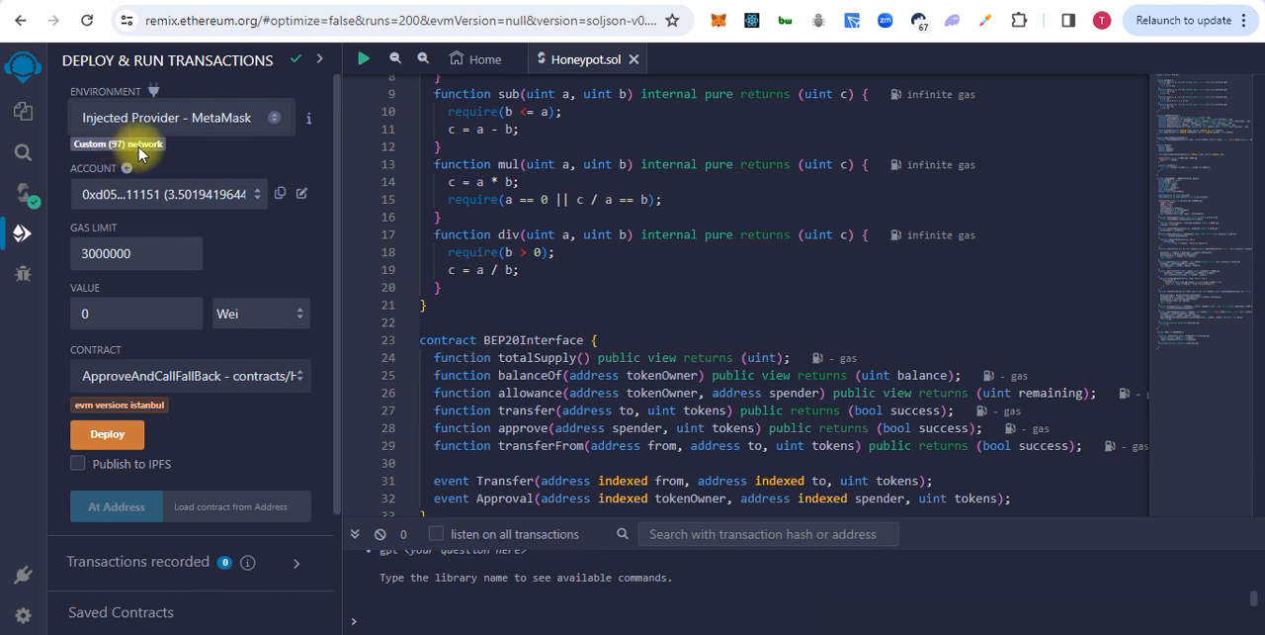
mouse_move(192, 203)
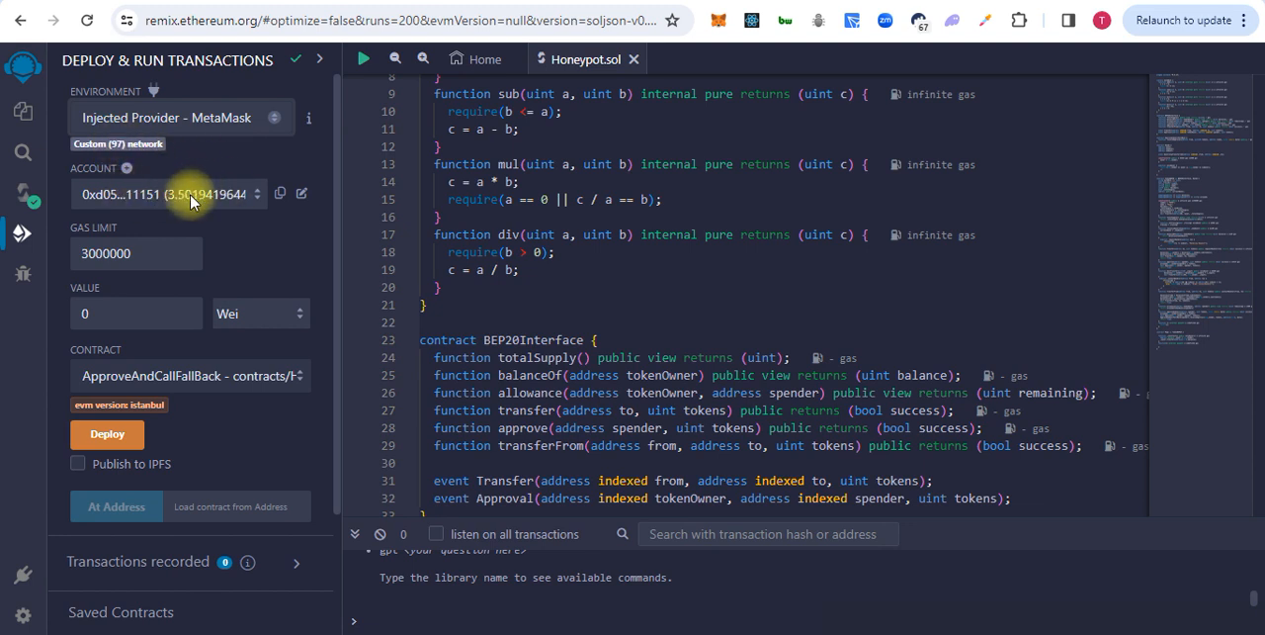
left_click(187, 375)
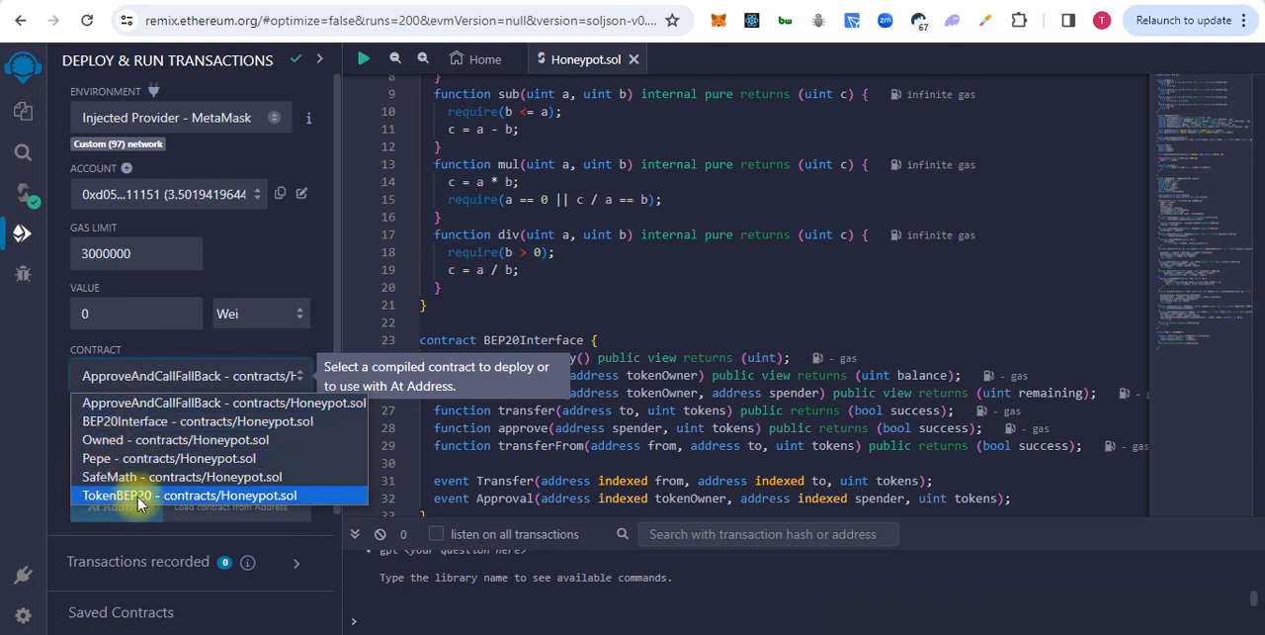
mouse_move(173, 416)
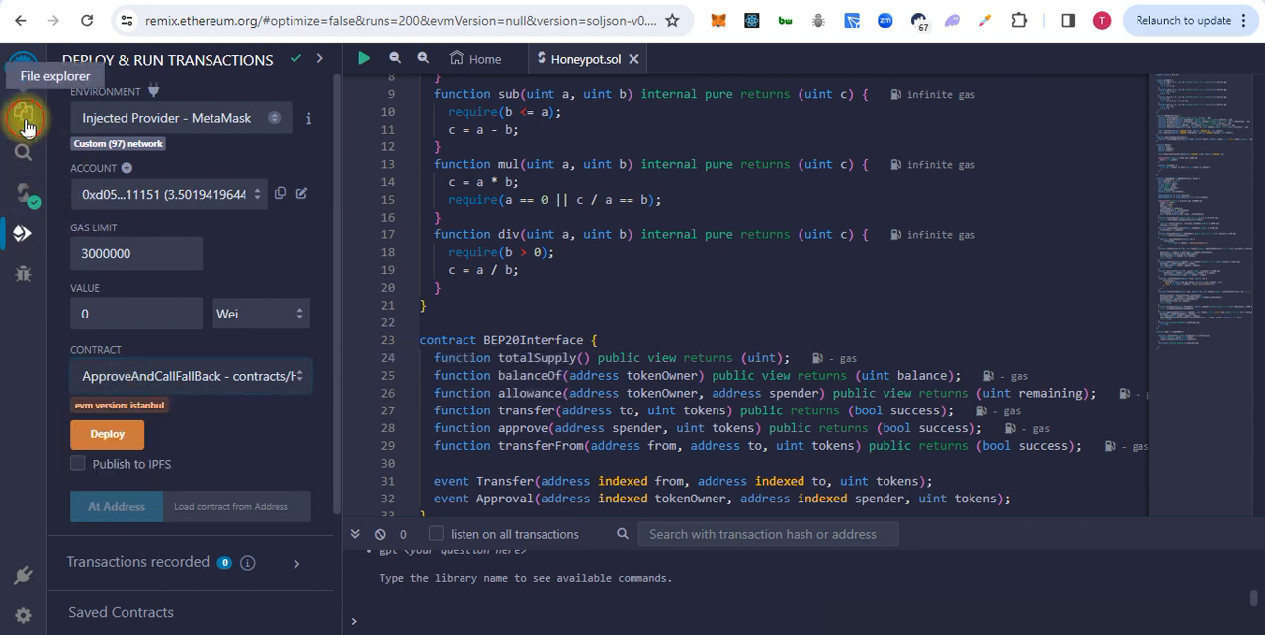
Select 'GamingZone - contracts/Honeypot1.sol' in the deploy panel's Contract dropdown
left_click(24, 111)
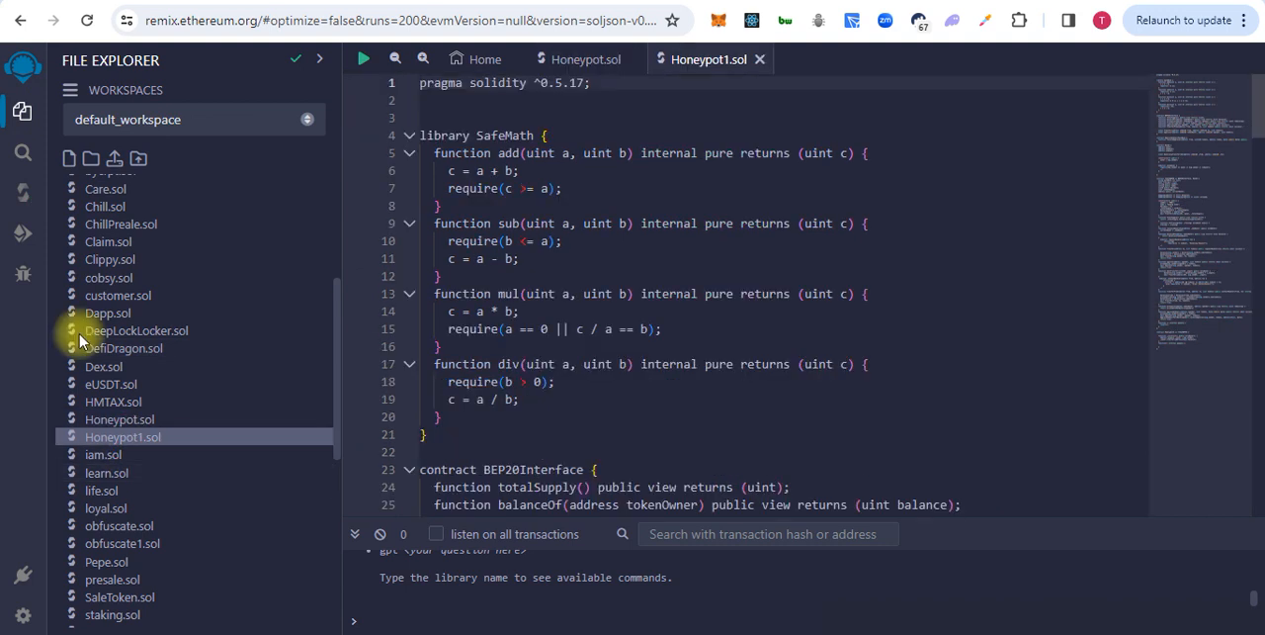
left_click(22, 205)
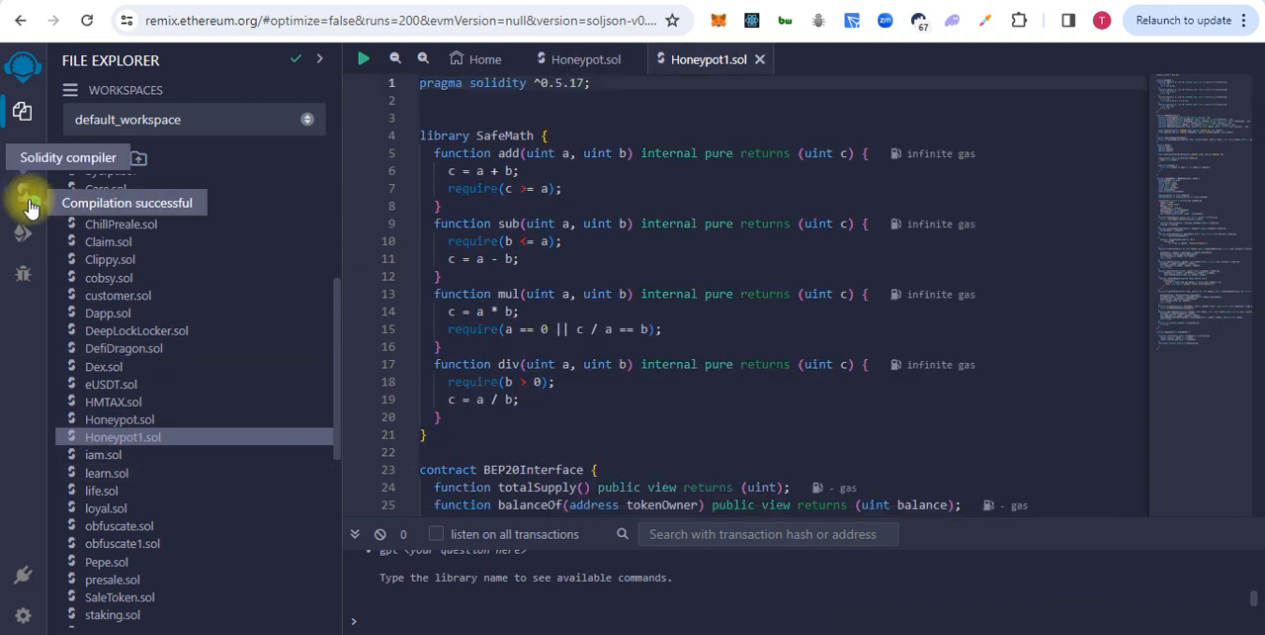
left_click(21, 233)
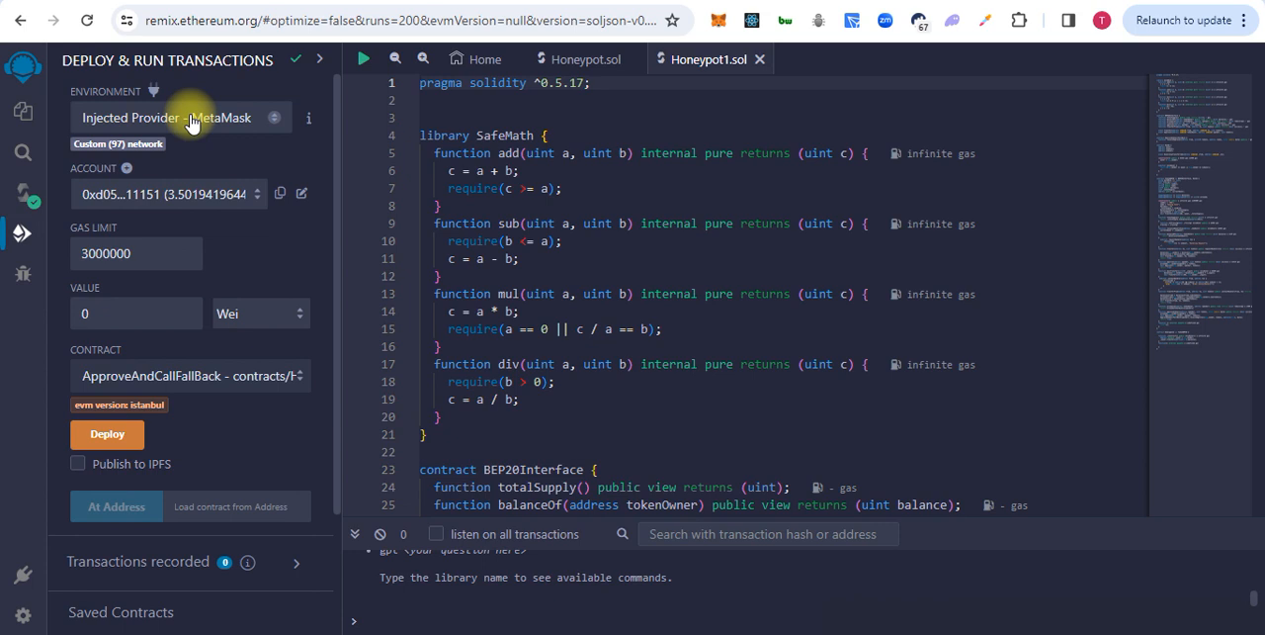
left_click(188, 375)
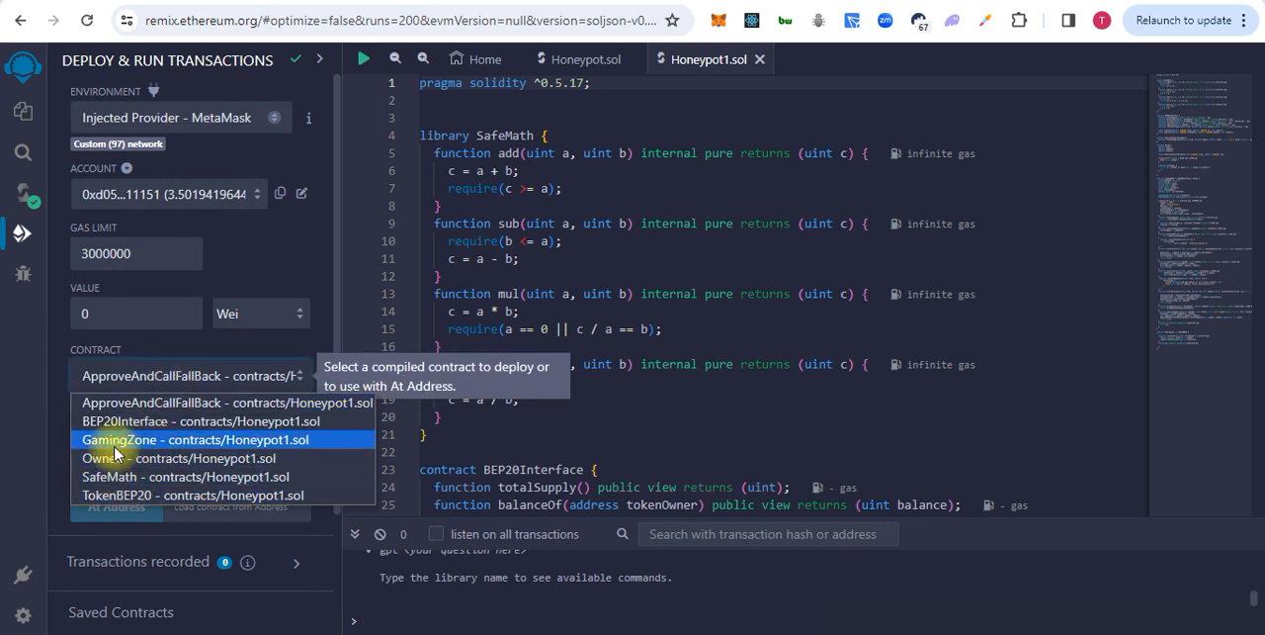
left_click(170, 439)
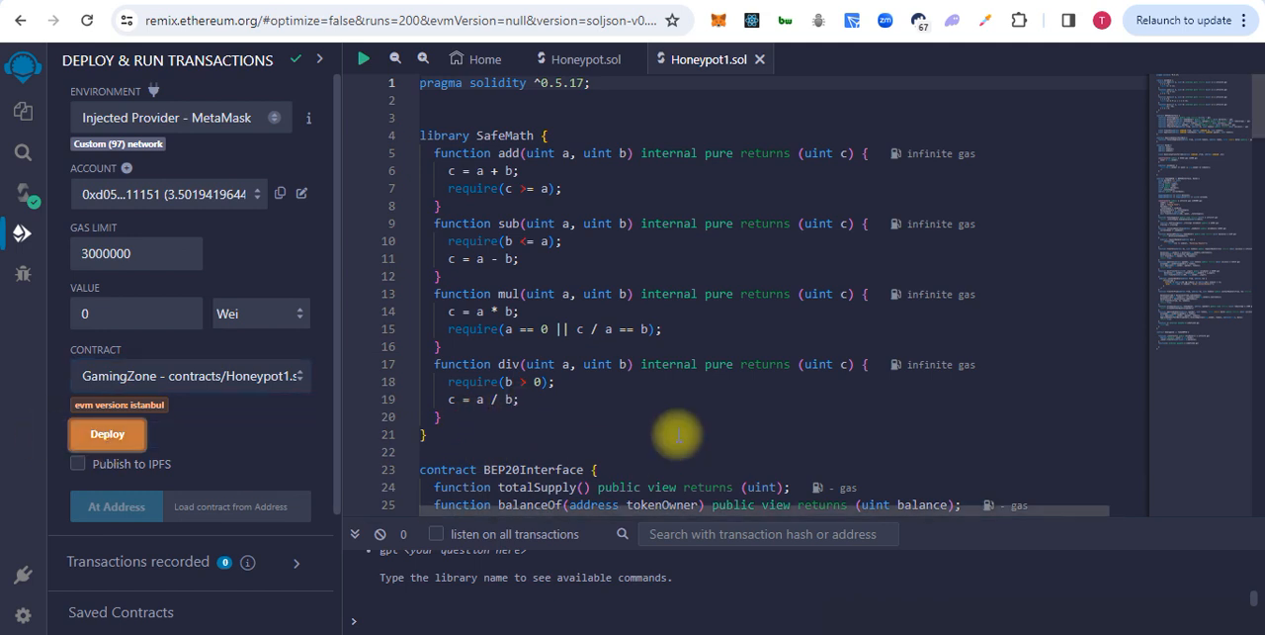
Deploy GamingZone and confirm the deployment fee in MetaMask, leaving creation pending
left_click(106, 434)
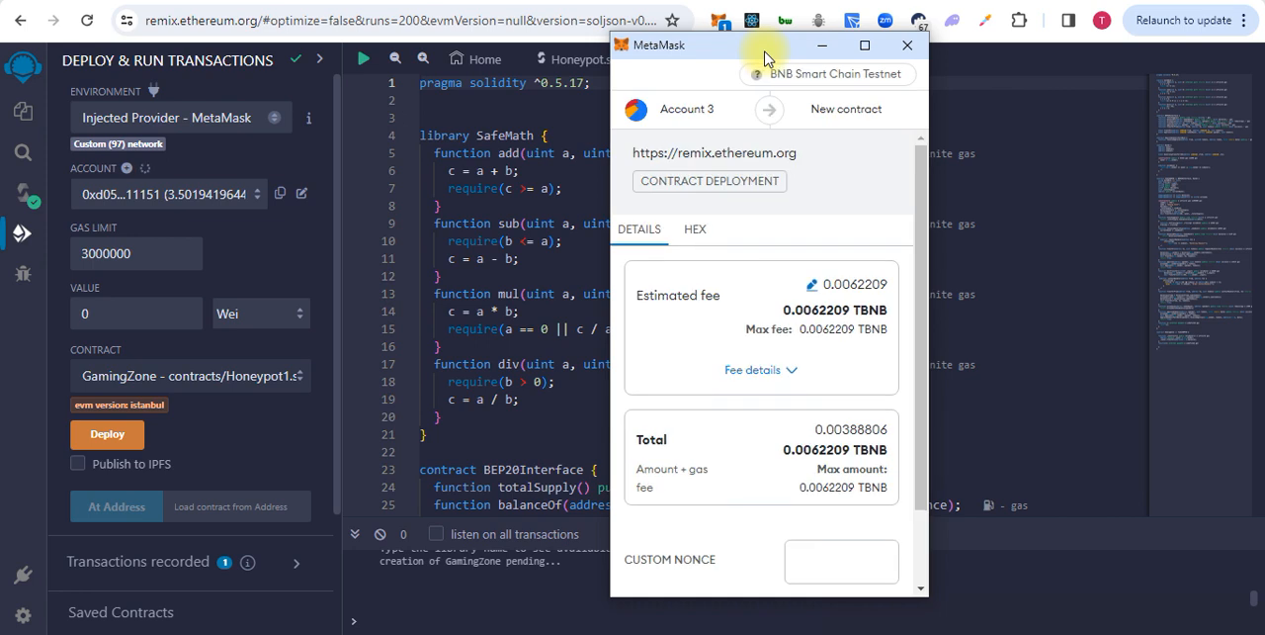
scroll("down", 3)
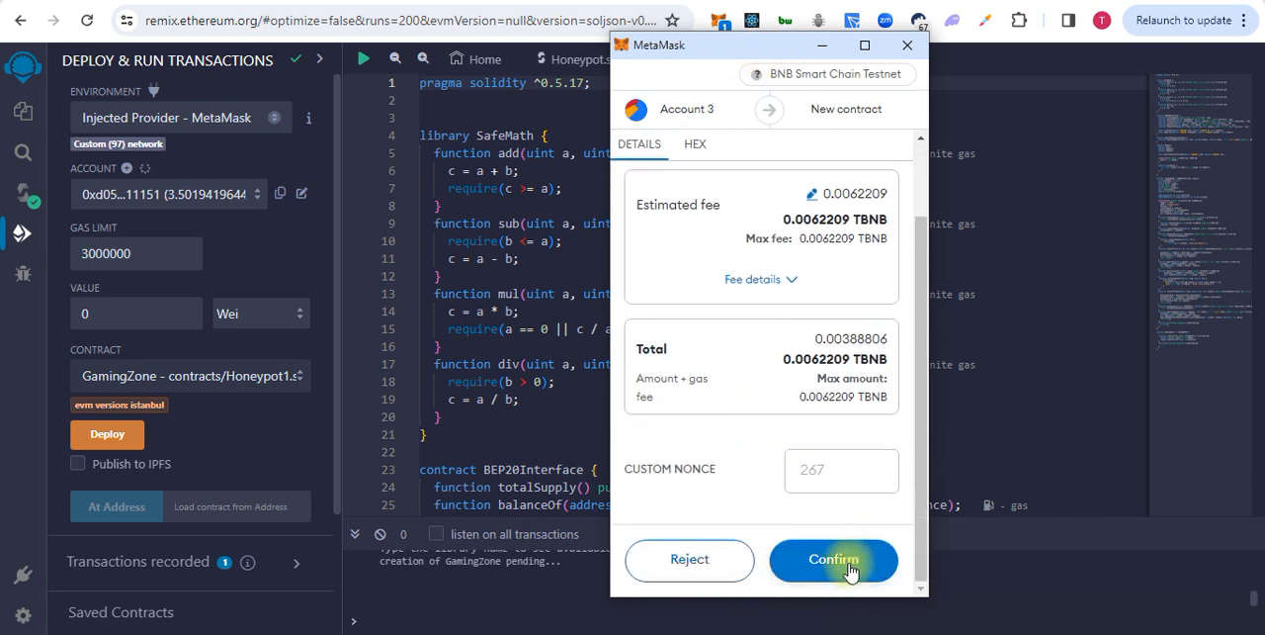
left_click(833, 558)
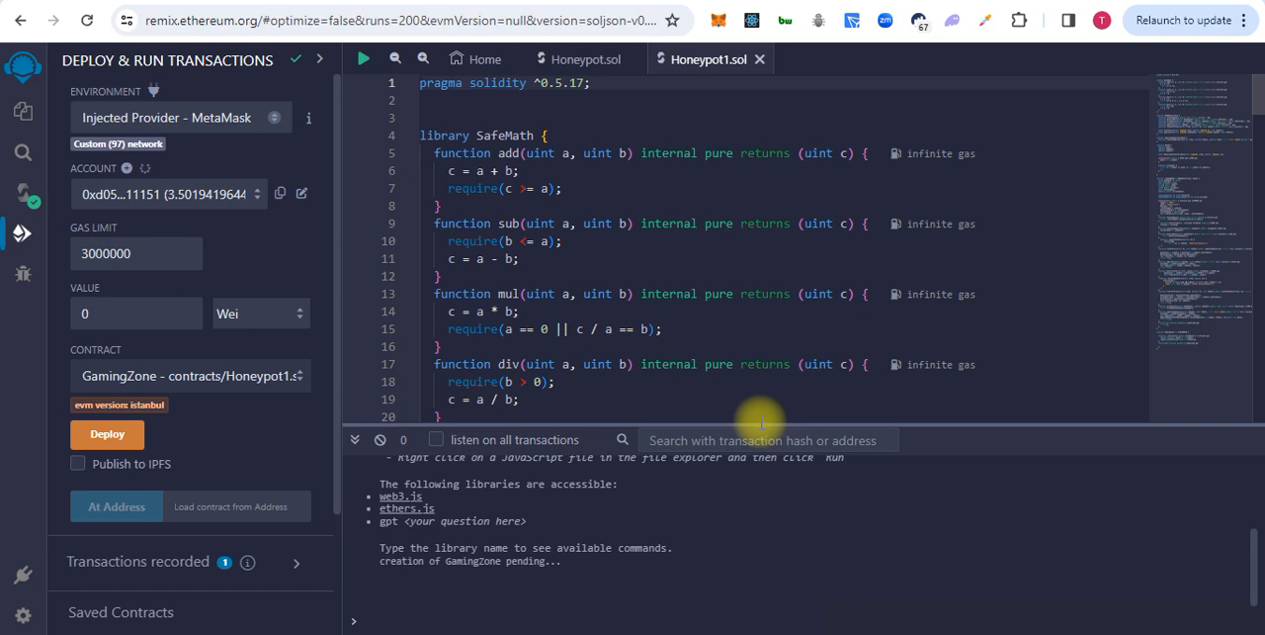
mouse_move(717, 598)
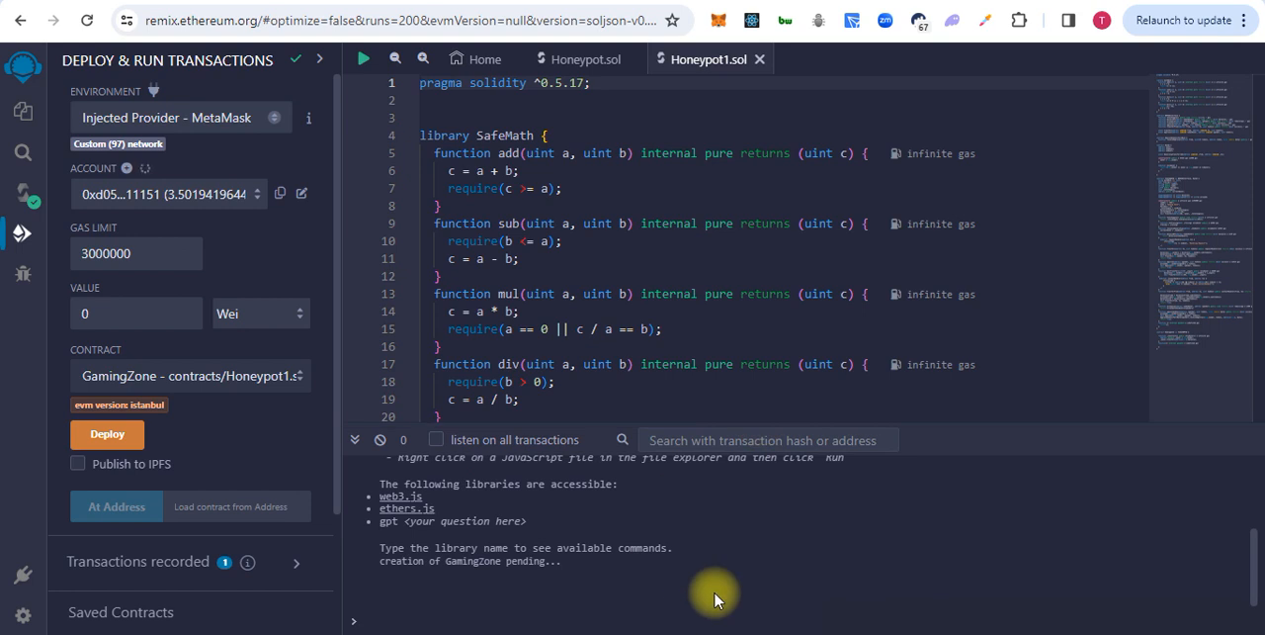
mouse_move(178, 583)
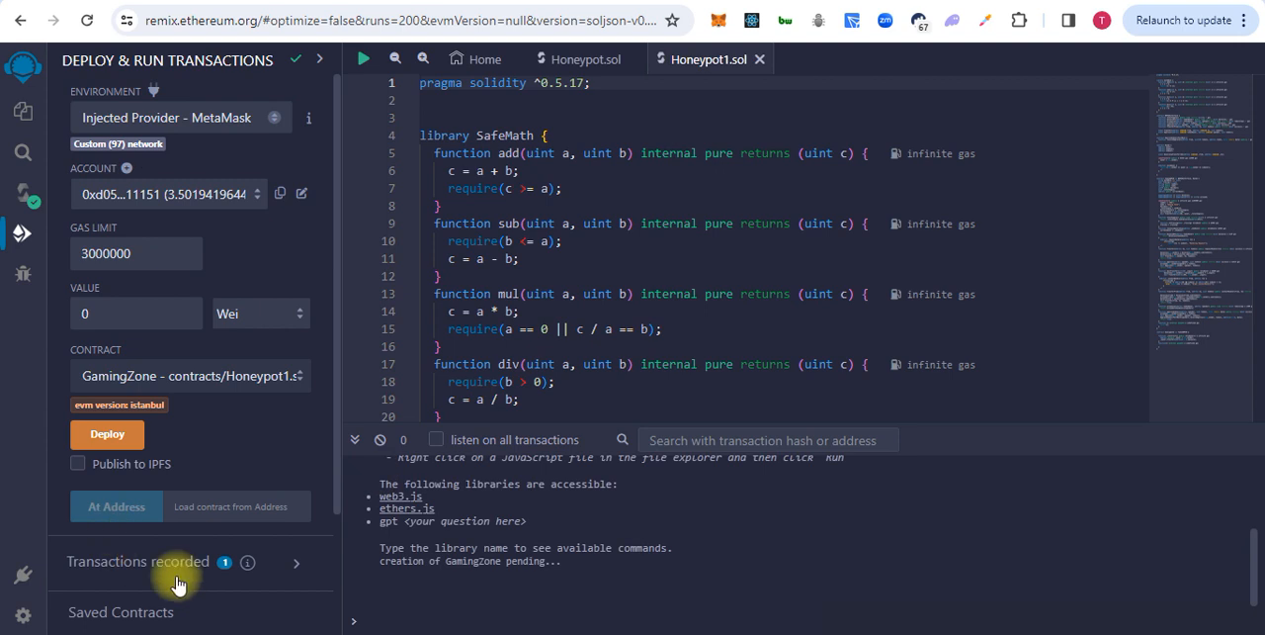
scroll("down", 3)
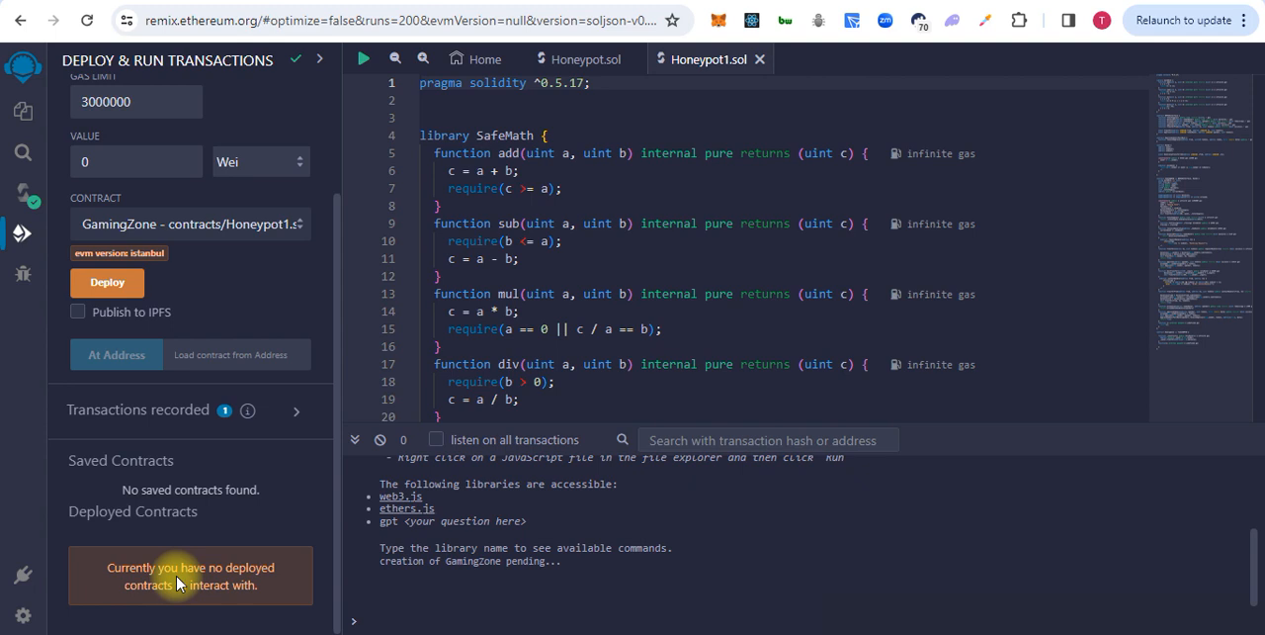
mouse_move(227, 549)
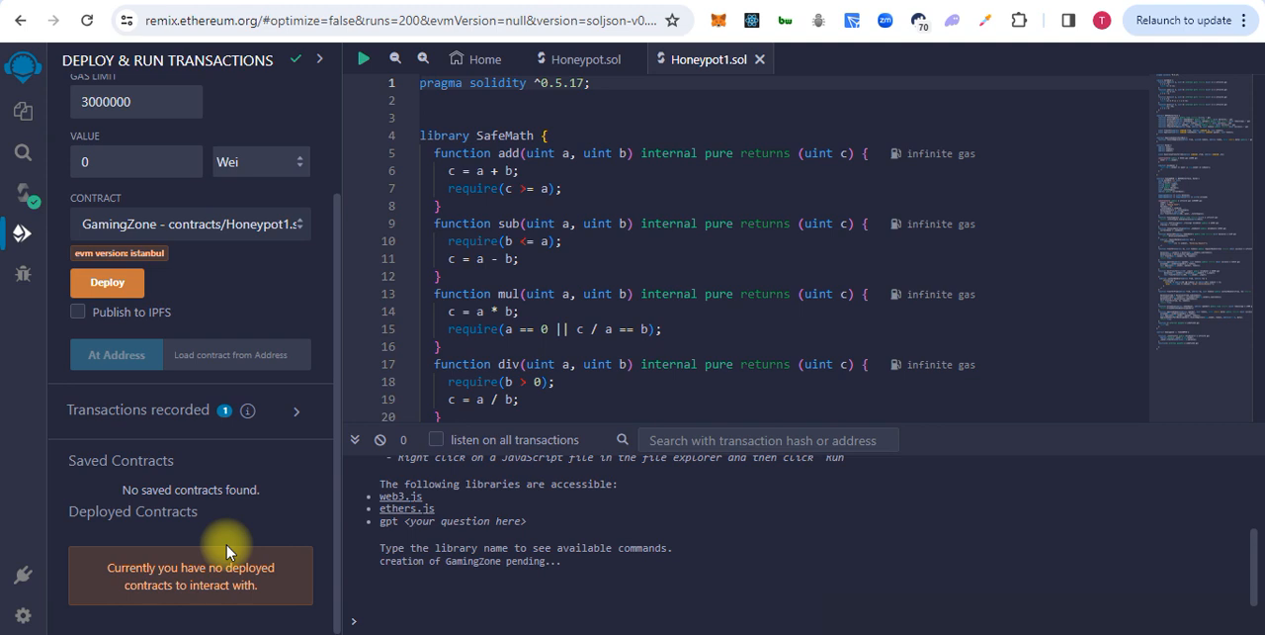
mouse_move(725, 596)
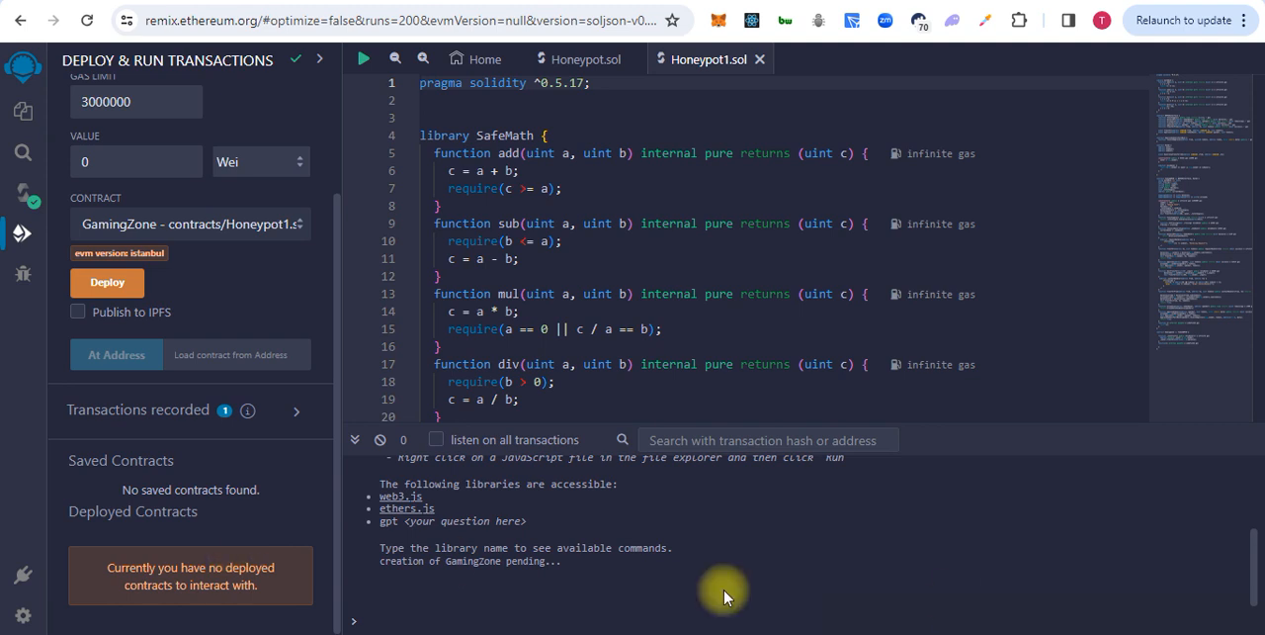
Check the mined creation transaction and the deployed GAMINGZONE instance in Deployed Contracts
left_click(106, 282)
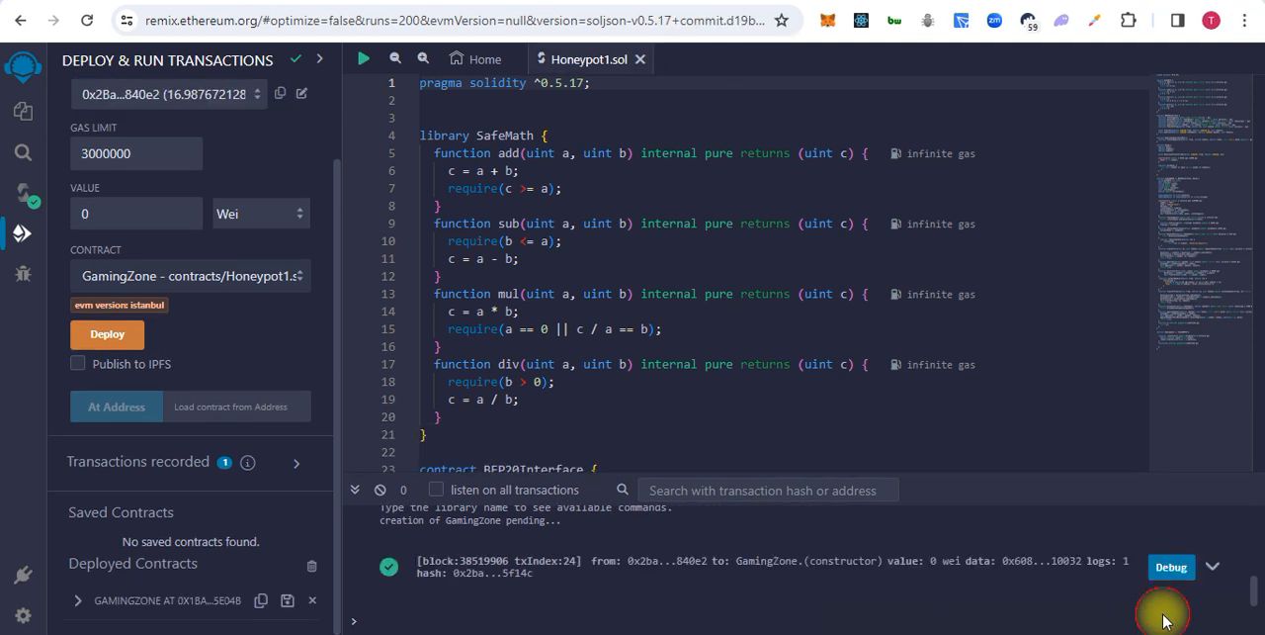
mouse_move(468, 565)
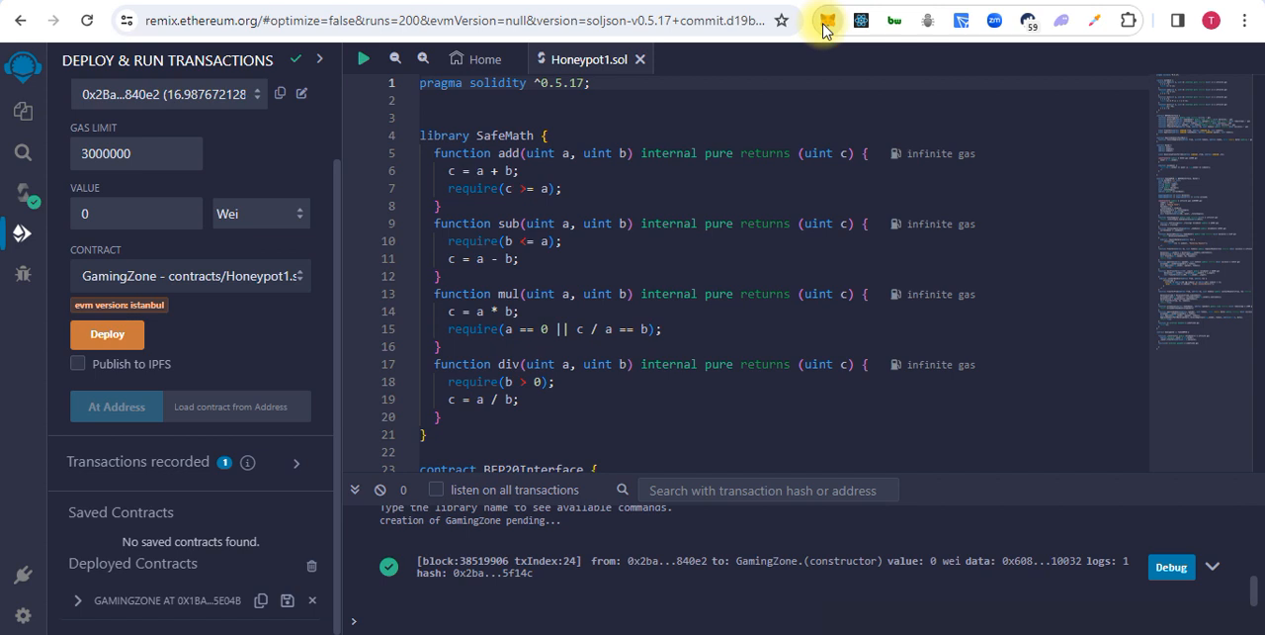
Import the token into MetaMask by pasting its contract address with symbol GMZ
left_click(826, 20)
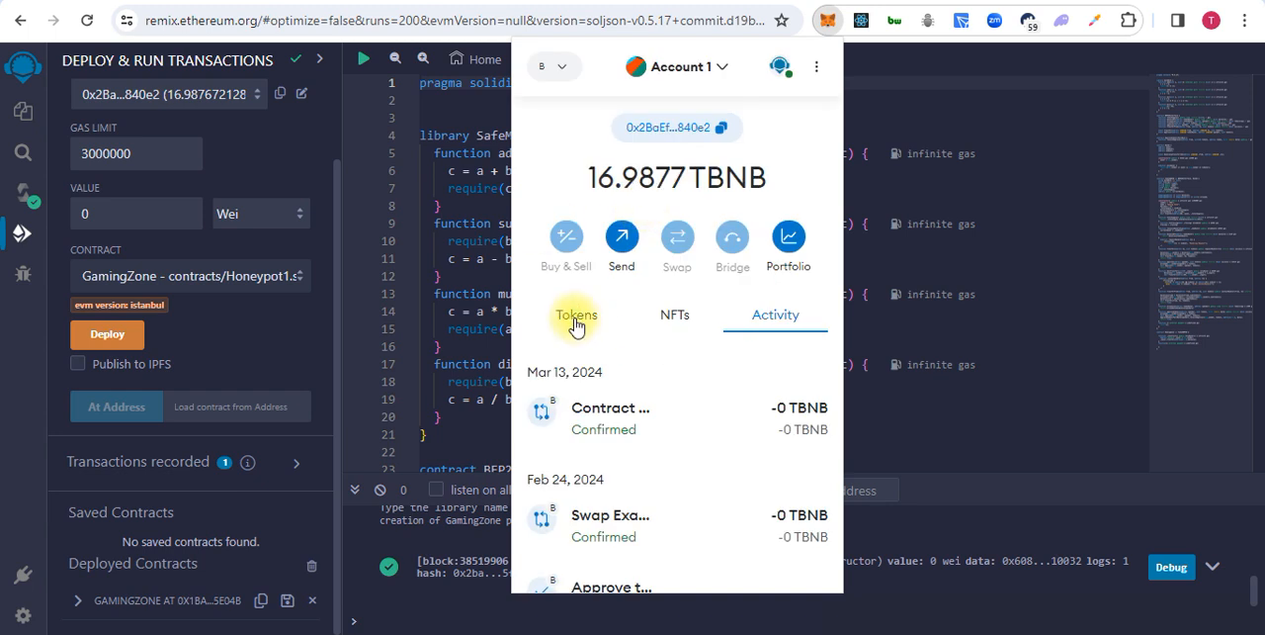
left_click(576, 314)
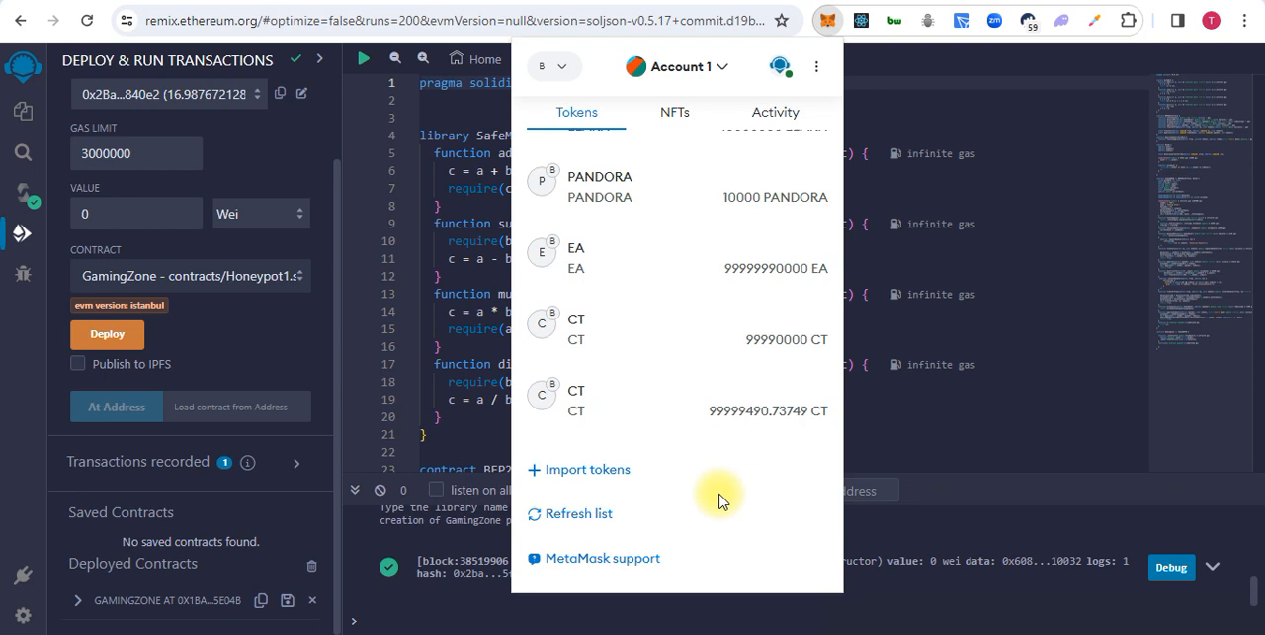
left_click(578, 469)
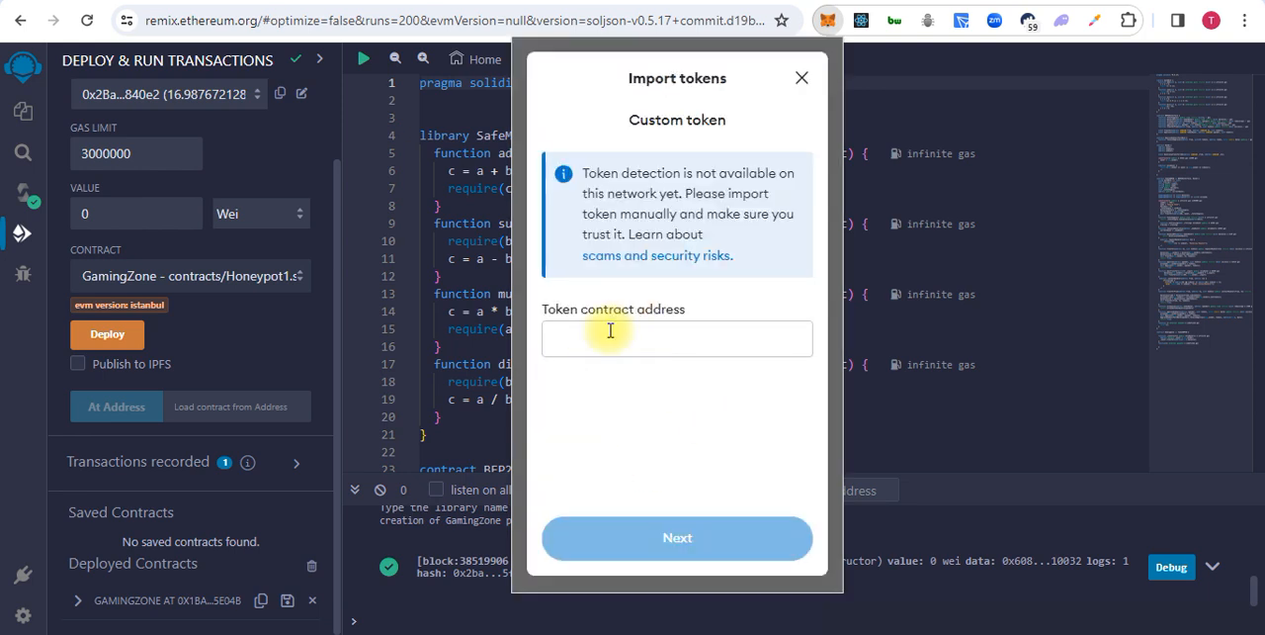
left_click(677, 338)
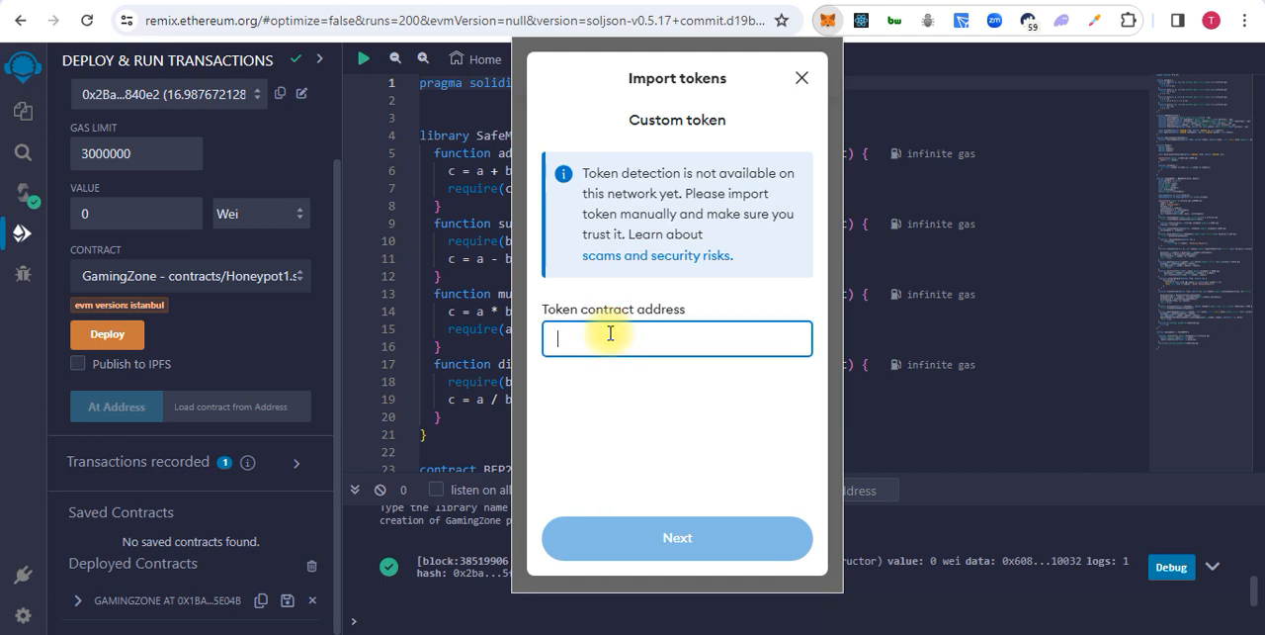
type("381a41F9BE1c234C605f79CA837C5e0")
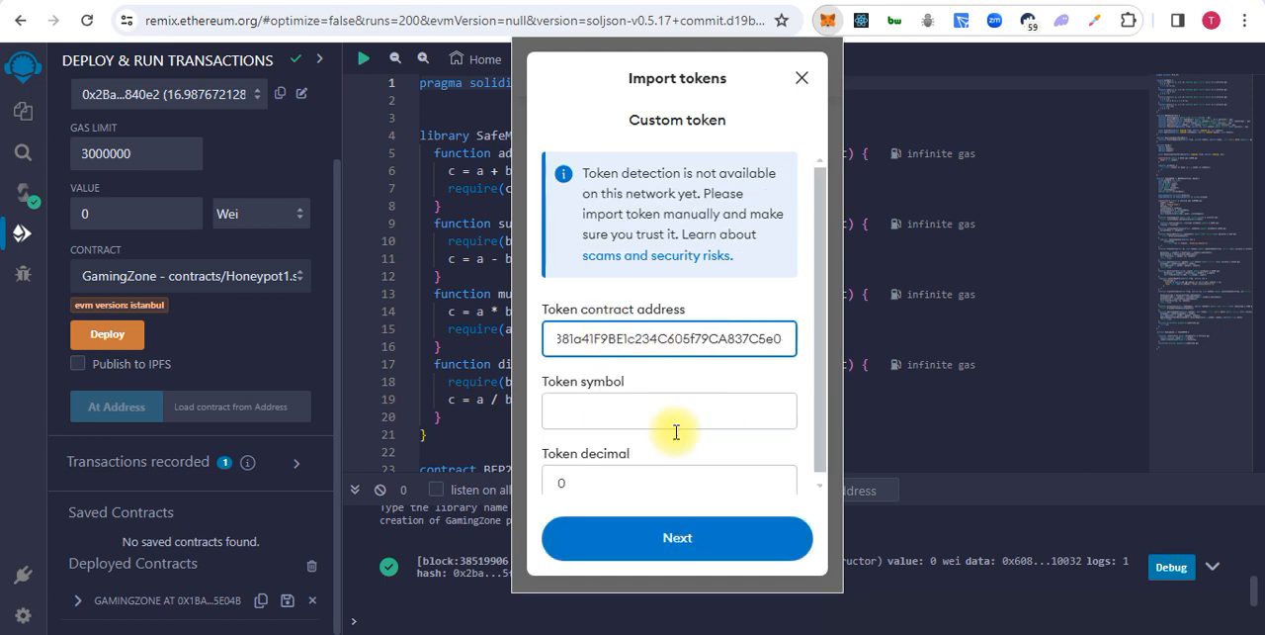
type("GMZ")
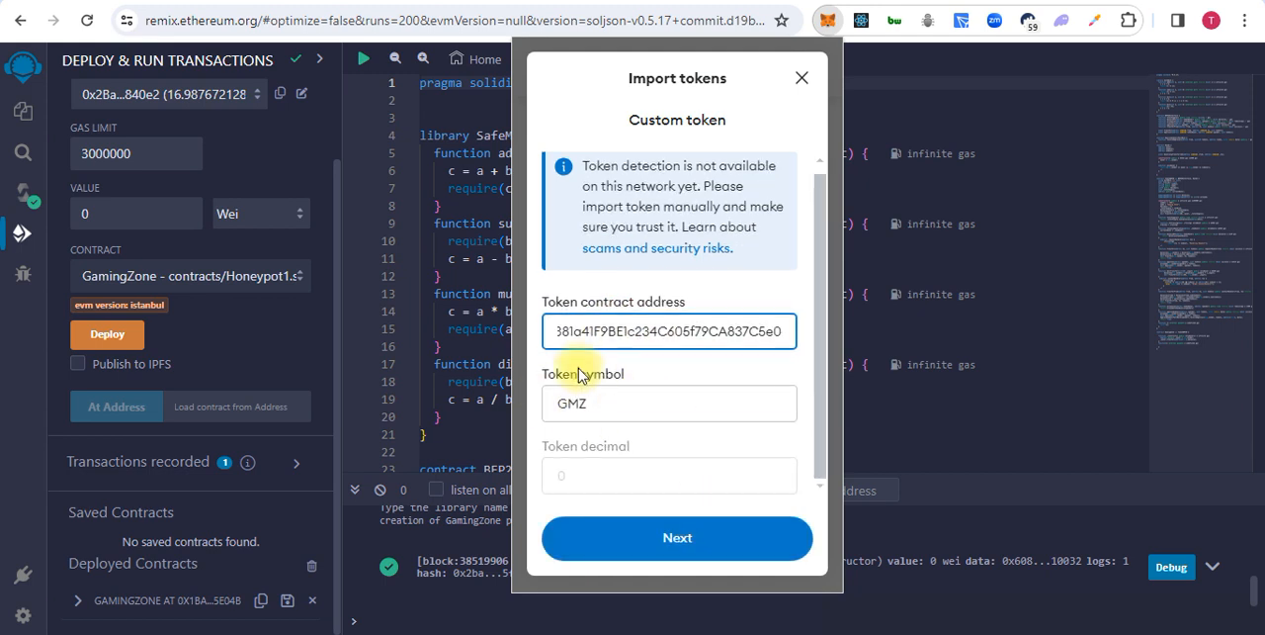
mouse_move(610, 408)
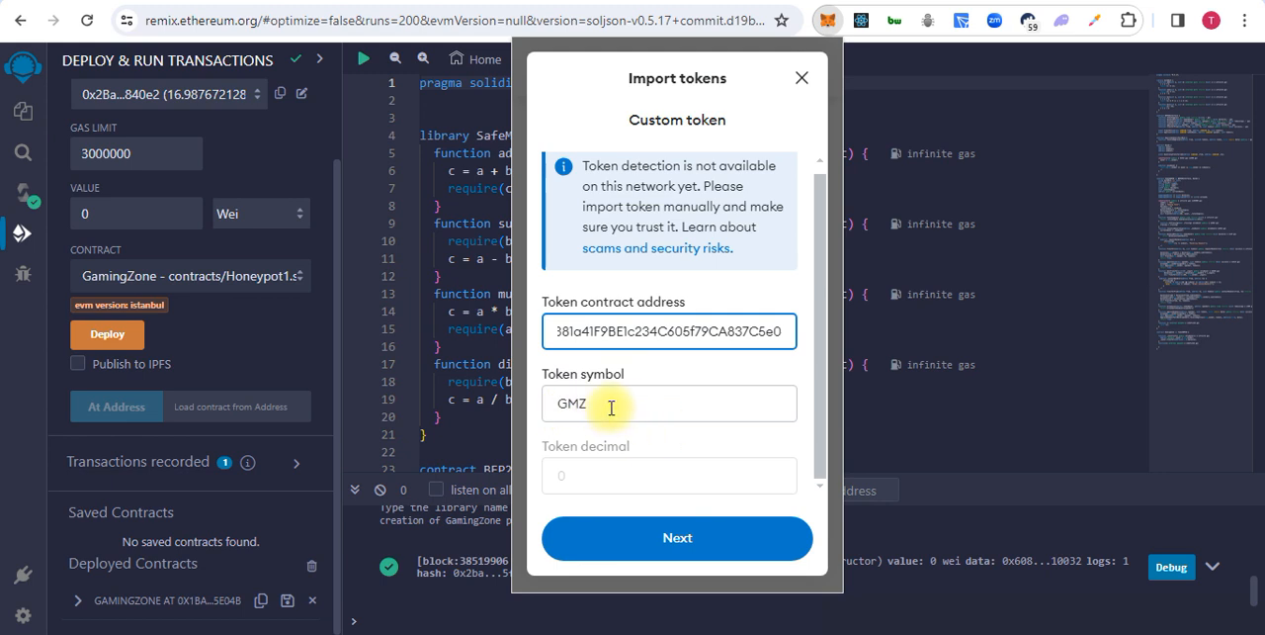
left_click(676, 537)
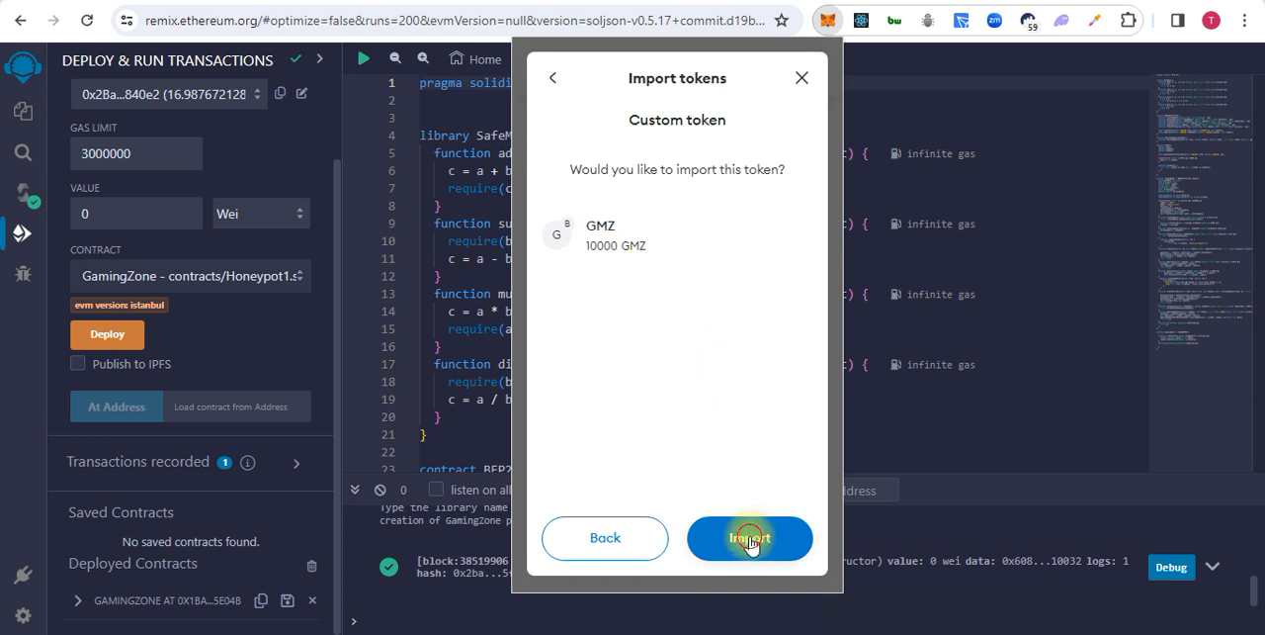
left_click(749, 537)
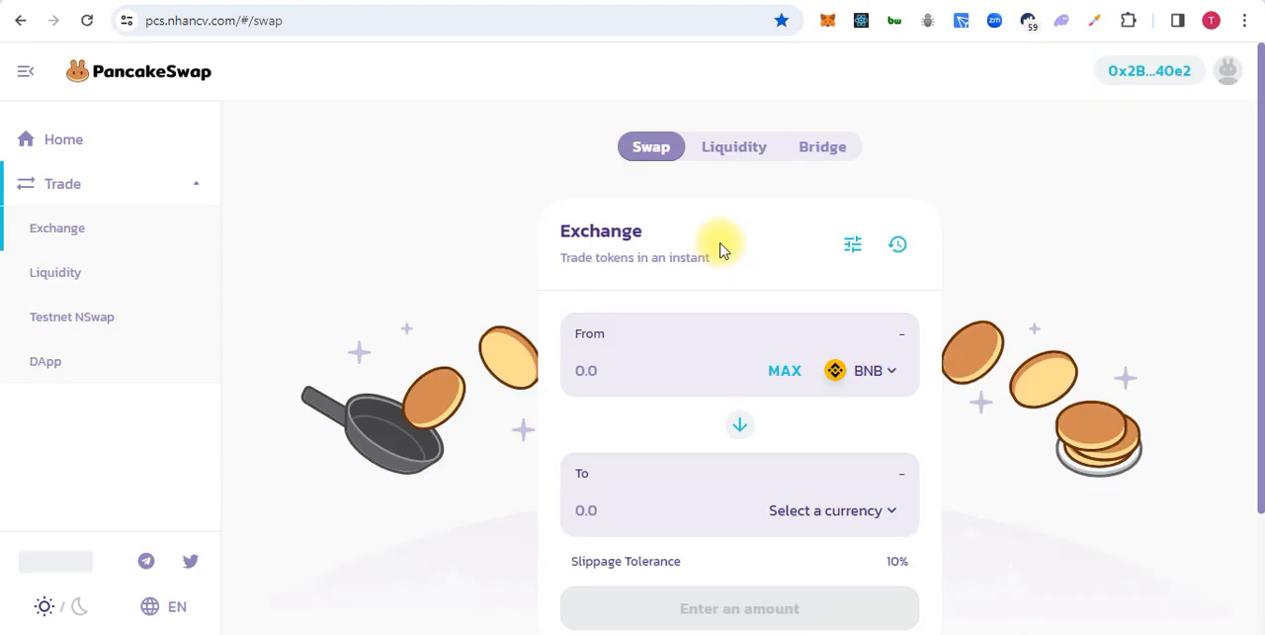
mouse_move(1146, 153)
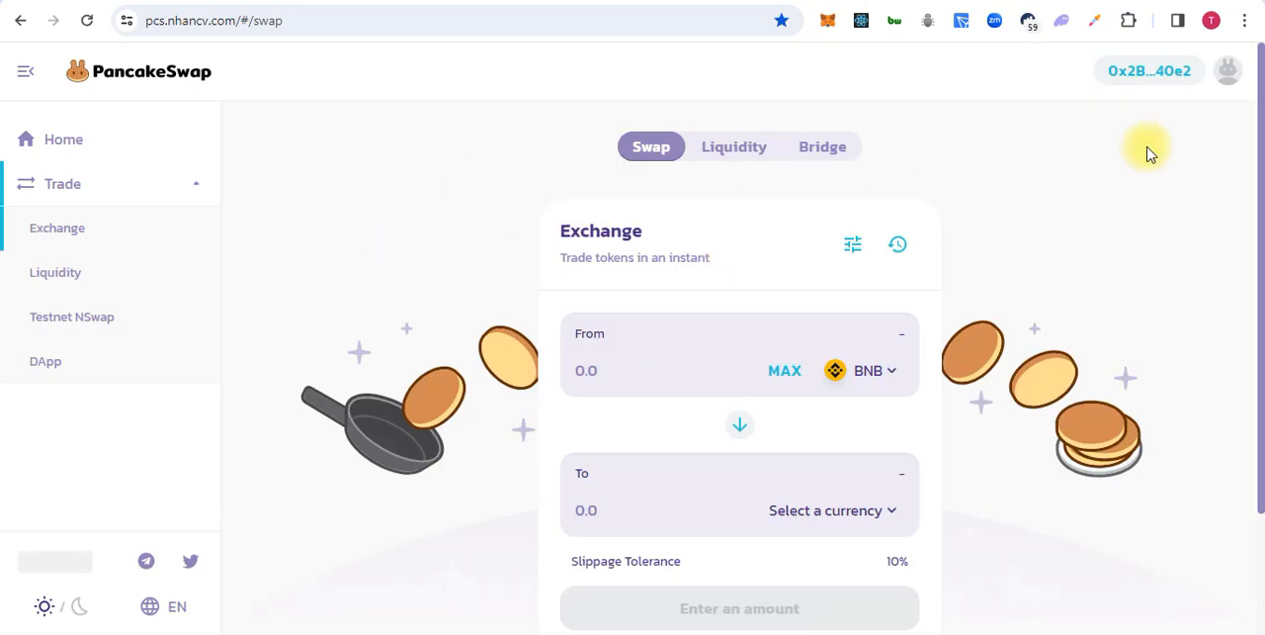
mouse_move(1147, 79)
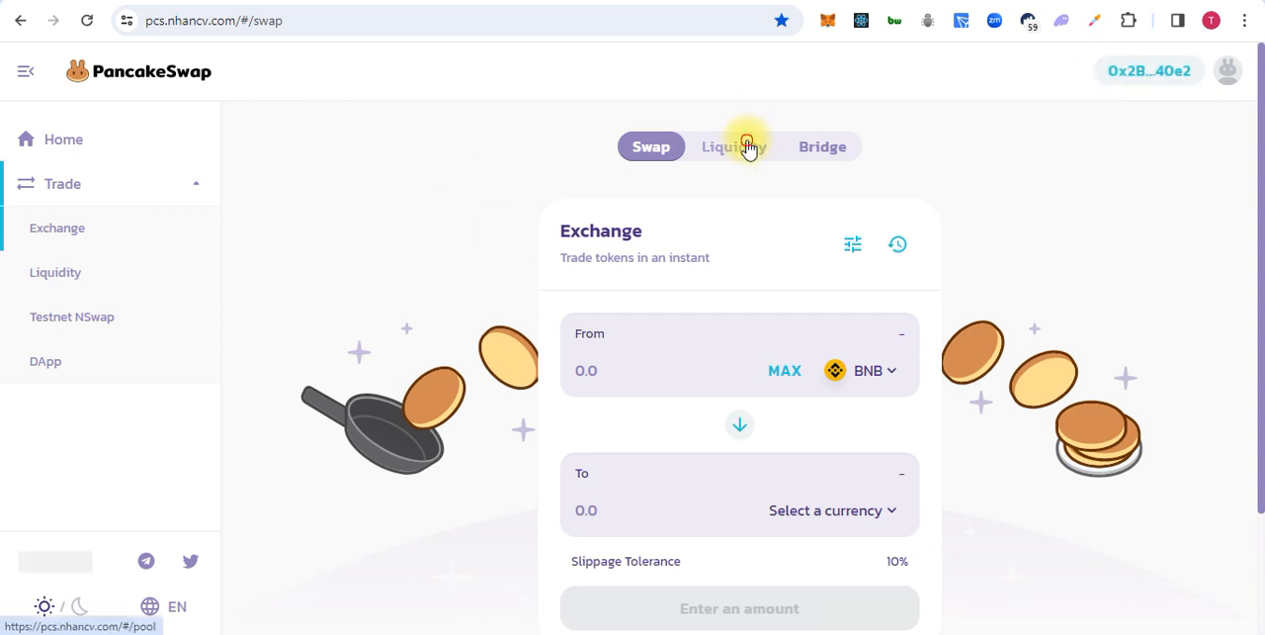
Open Add Liquidity with BNB and search the second token by GMZ's contract address
left_click(733, 146)
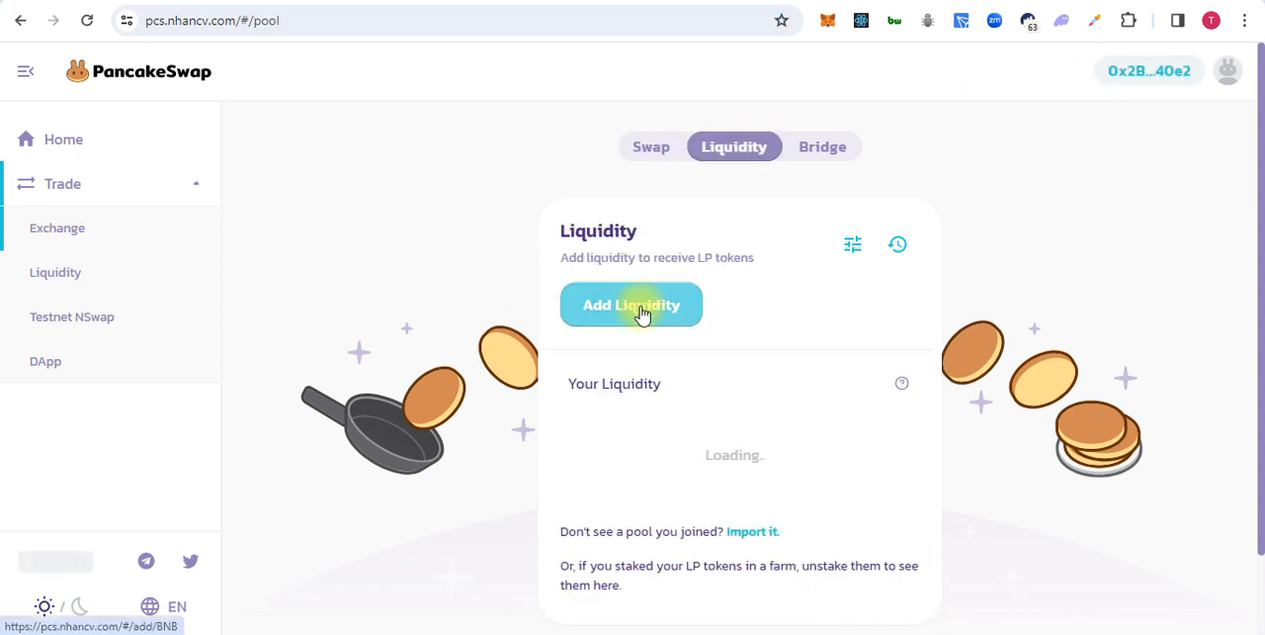
left_click(631, 305)
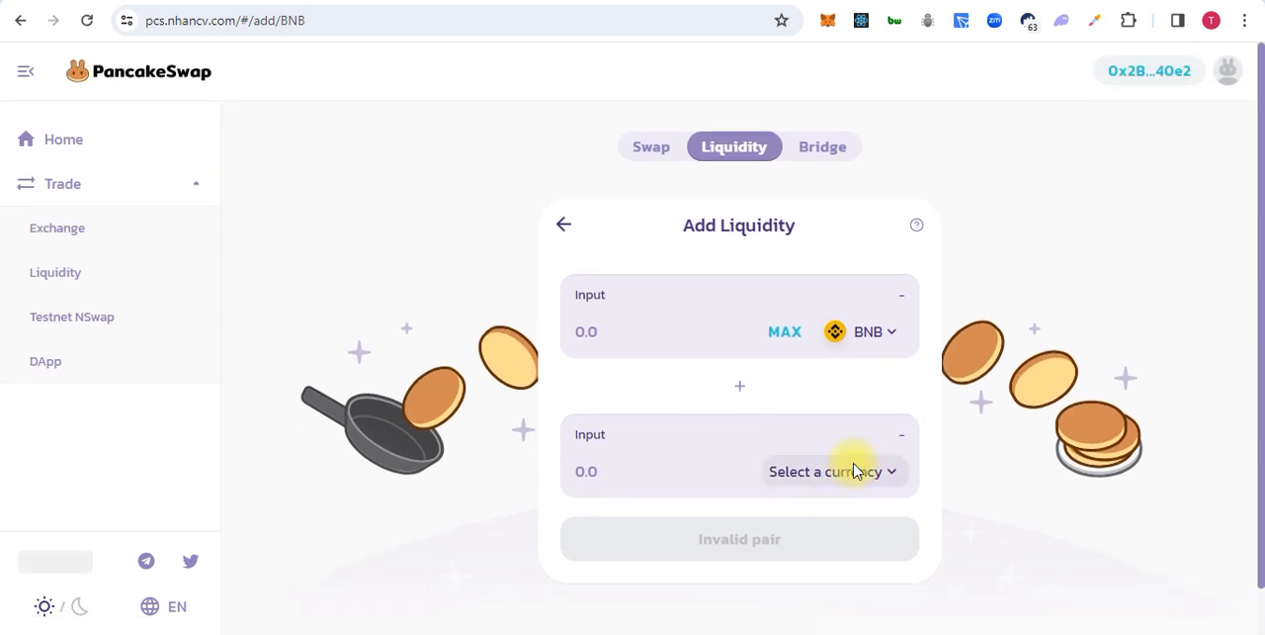
left_click(825, 470)
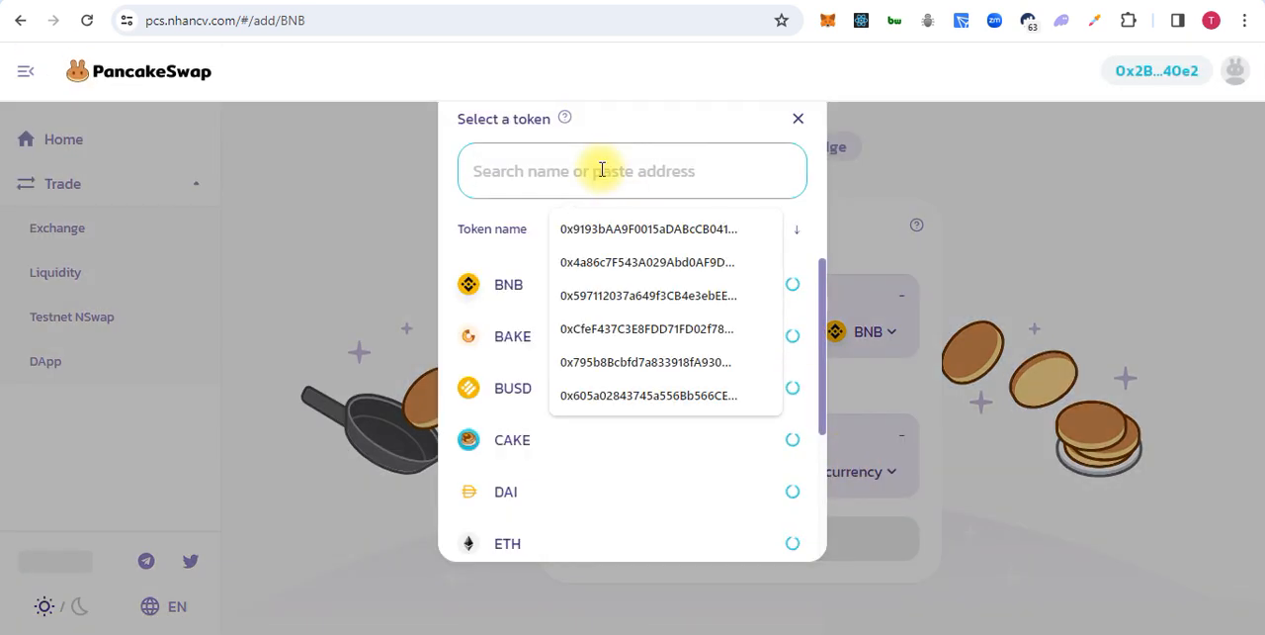
type("d04381a41F9BE1c234C605f79CA837C5eO4b")
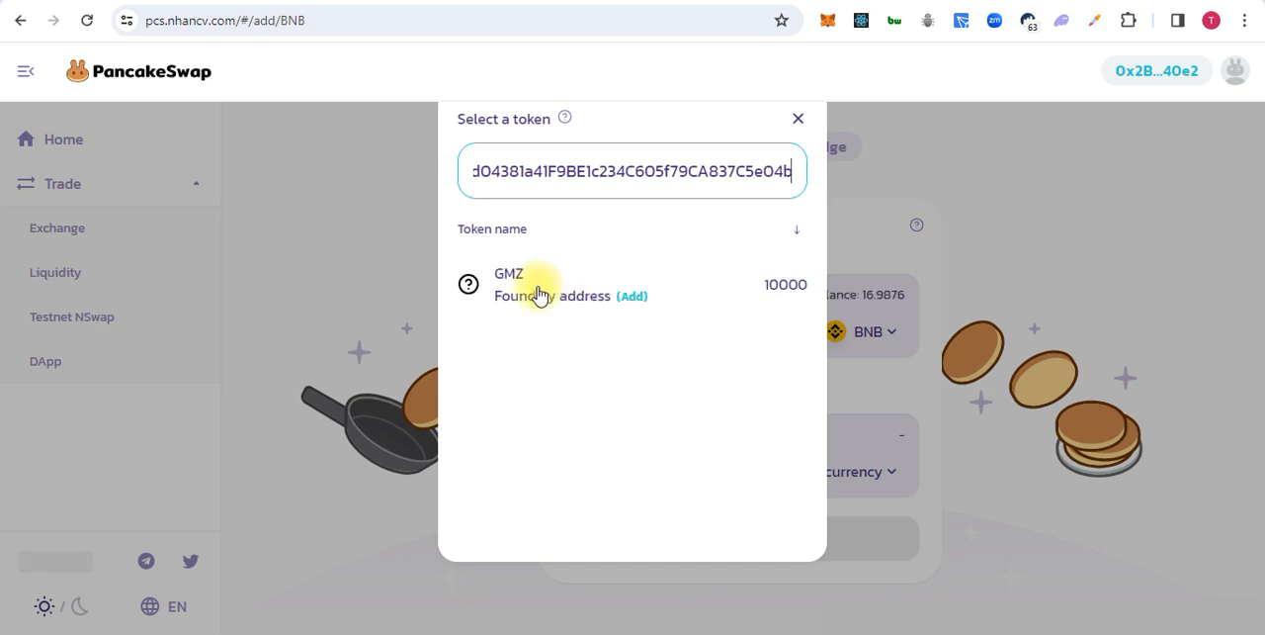
Pair the full 10000 GMZ balance with 0.1 BNB and request GMZ spending approval
left_click(539, 285)
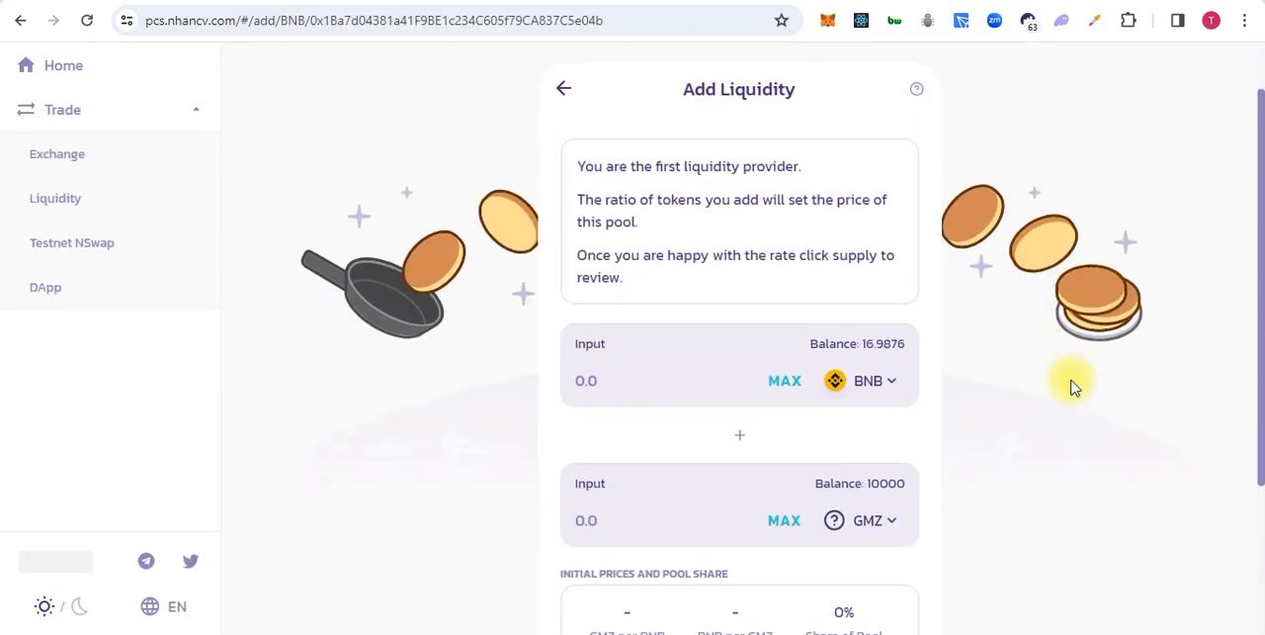
scroll("down", 3)
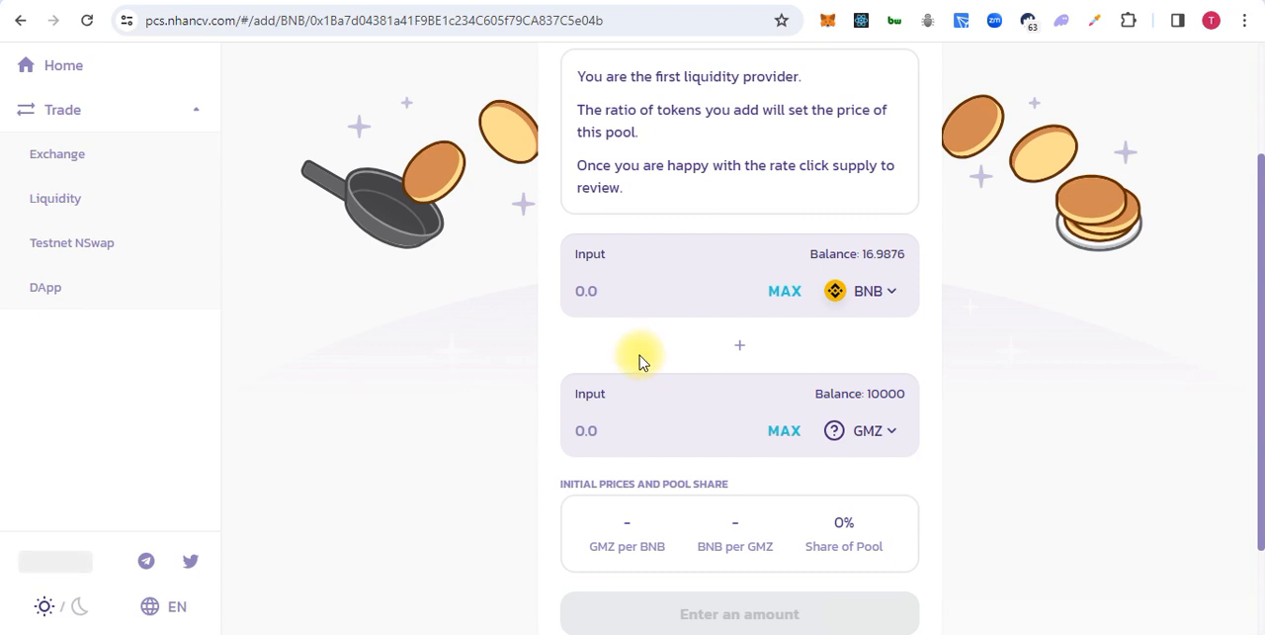
left_click(586, 430)
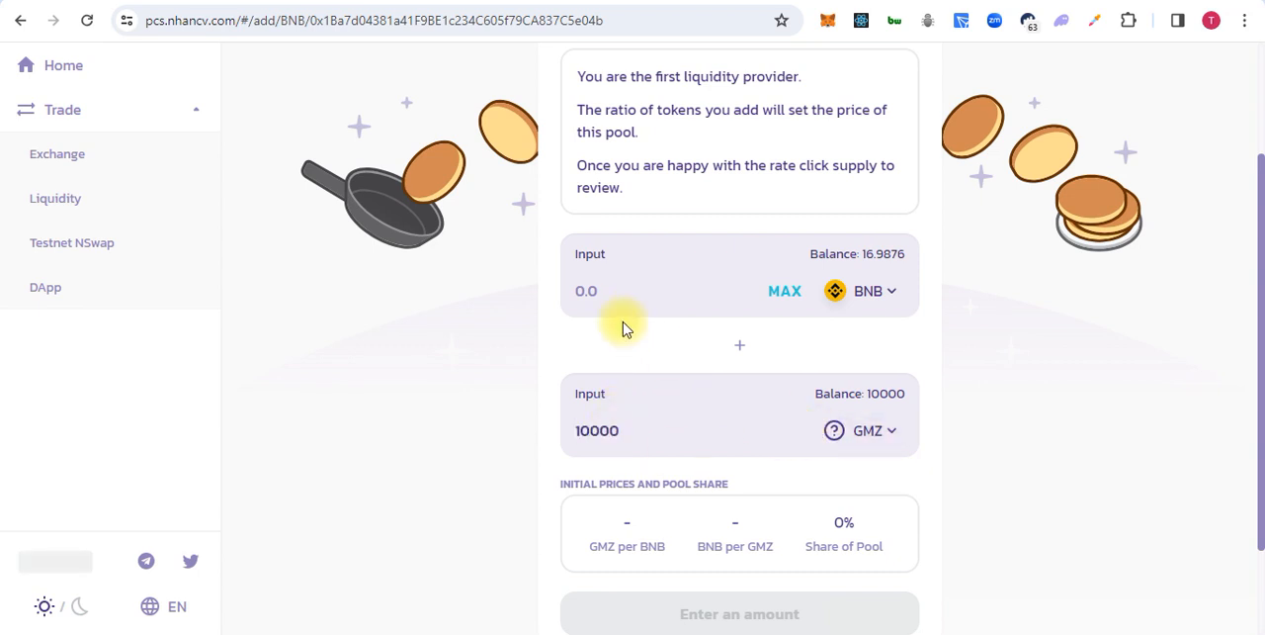
left_click(586, 289)
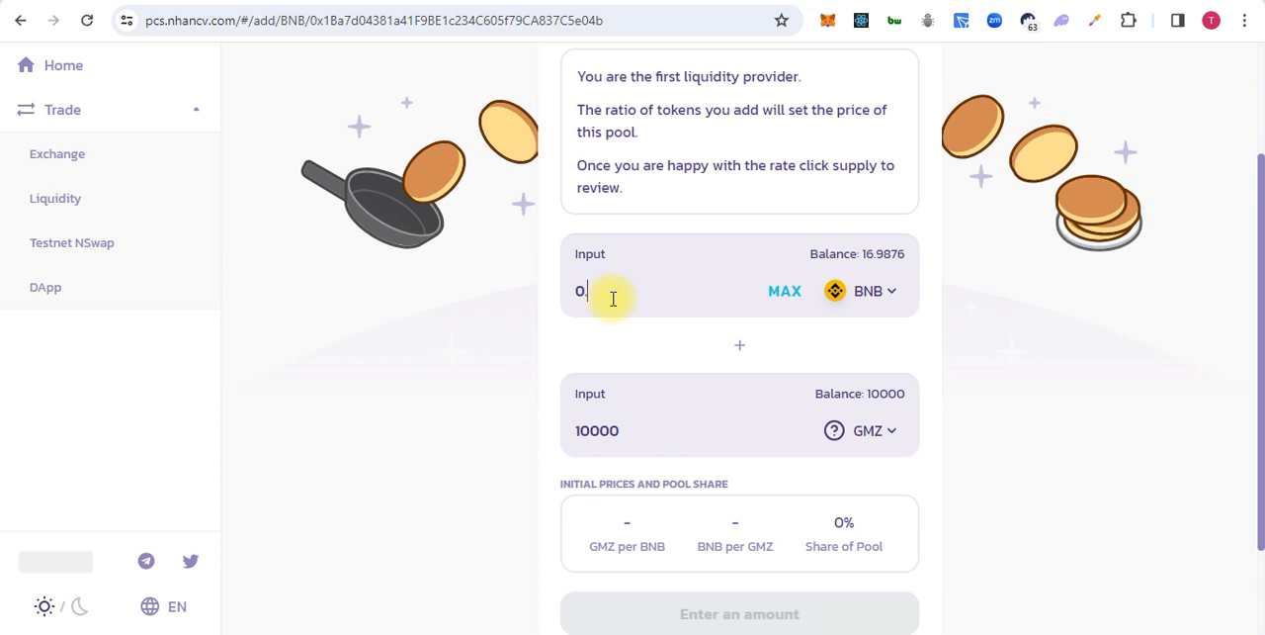
type(".1")
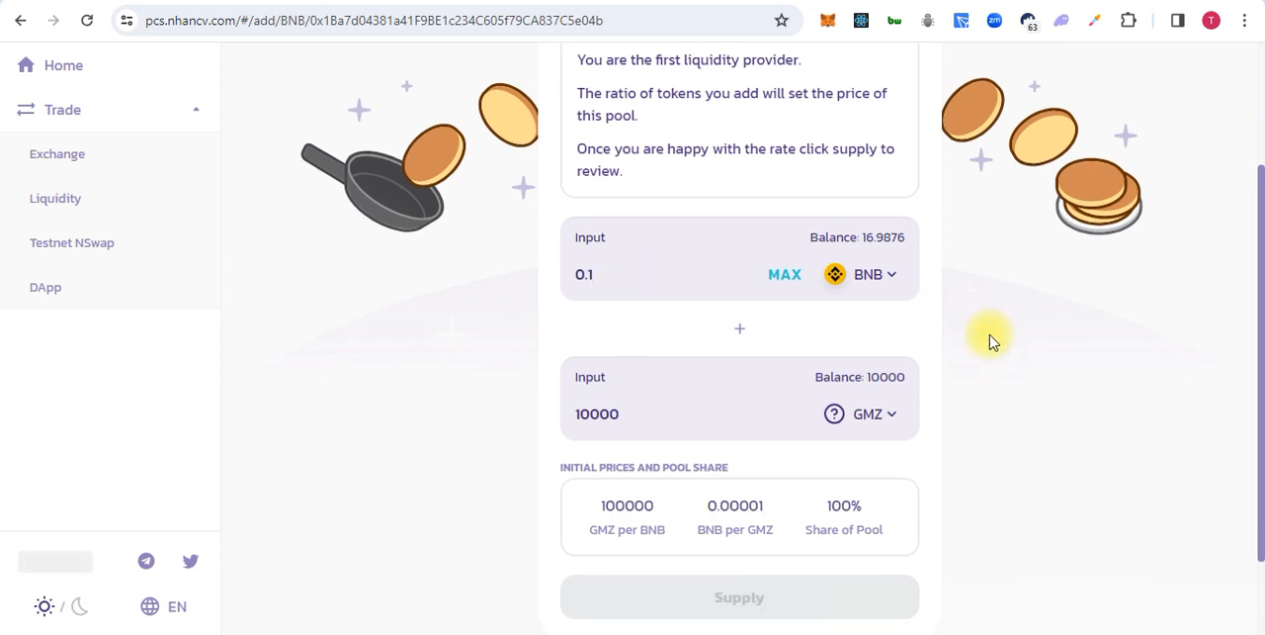
scroll("down", 3)
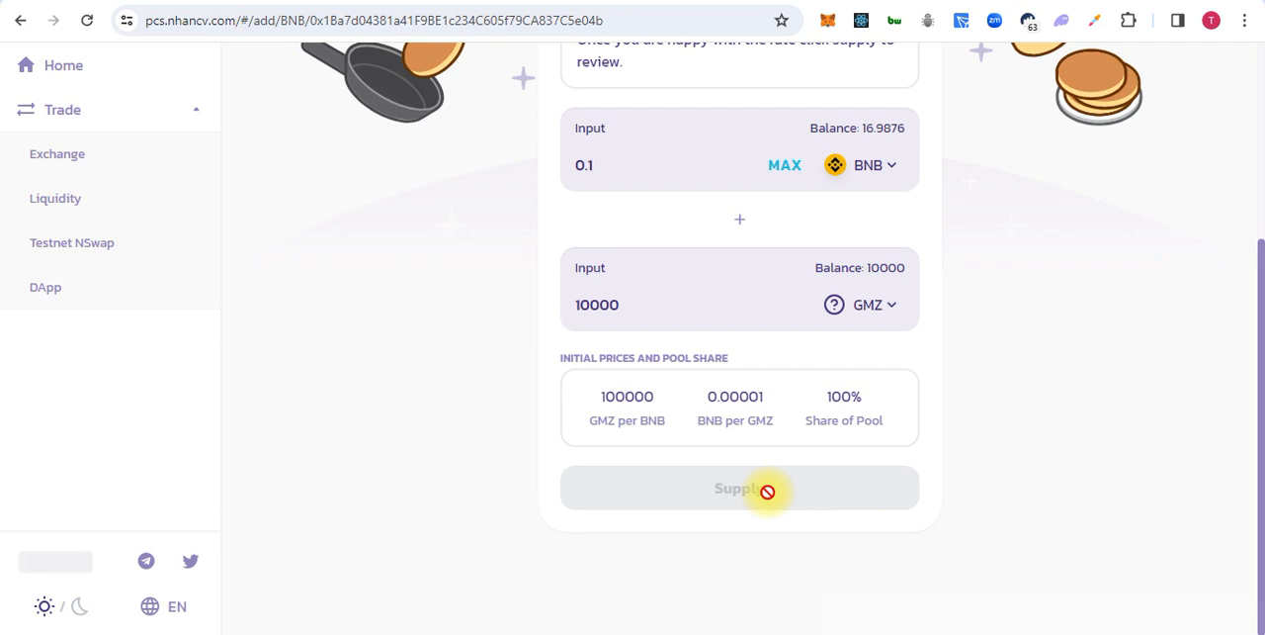
left_click(613, 165)
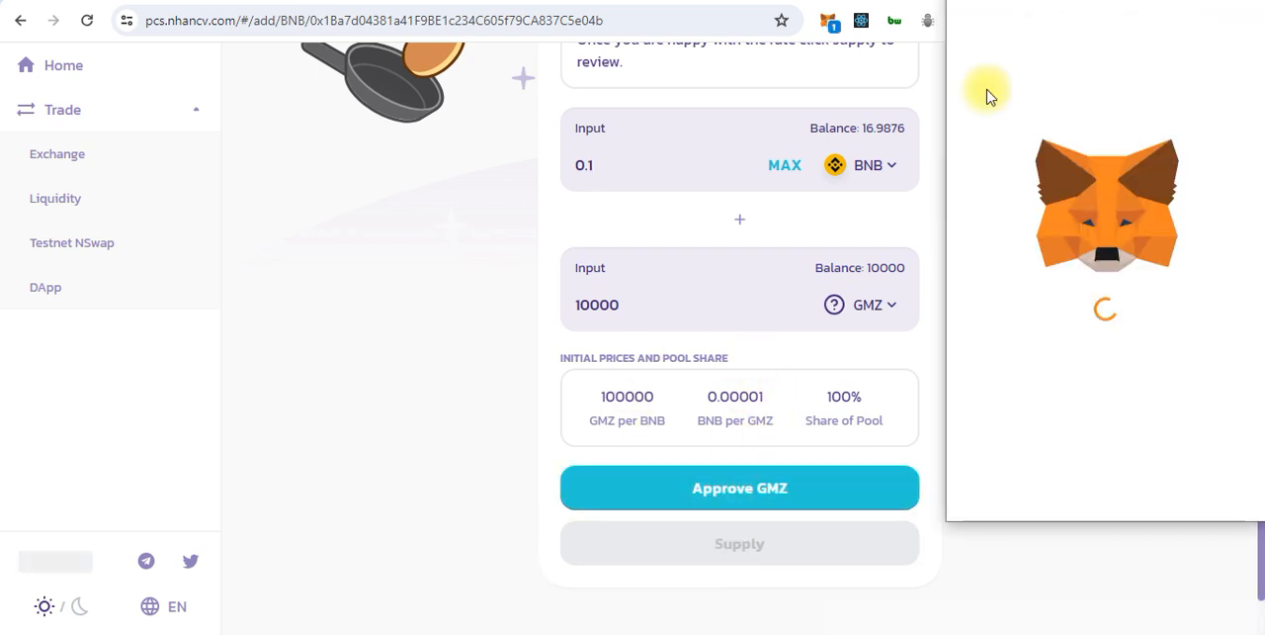
Approve the GMZ spending cap for PancakeSwap in MetaMask
left_click(738, 487)
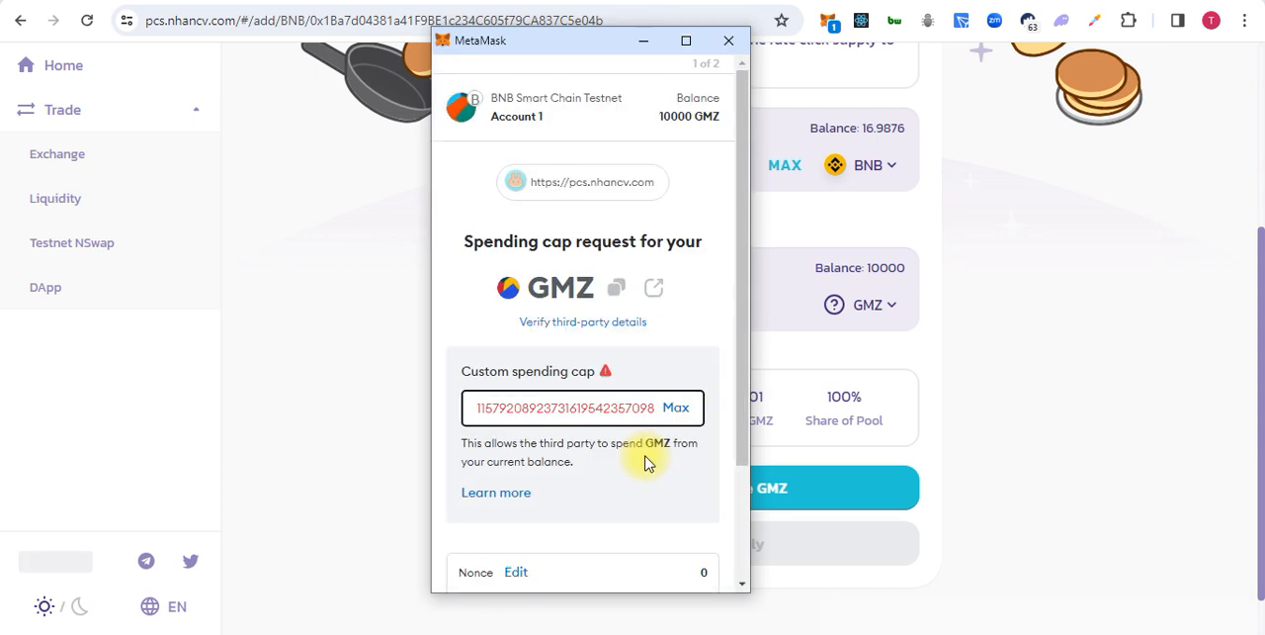
scroll("down", 3)
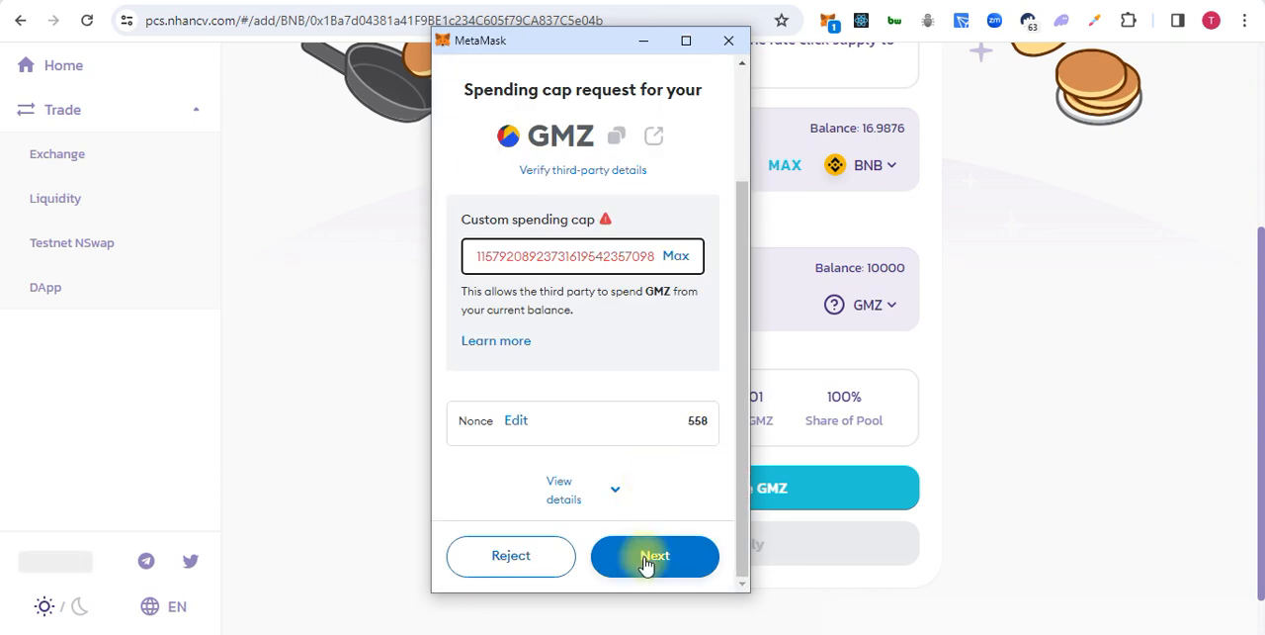
left_click(655, 555)
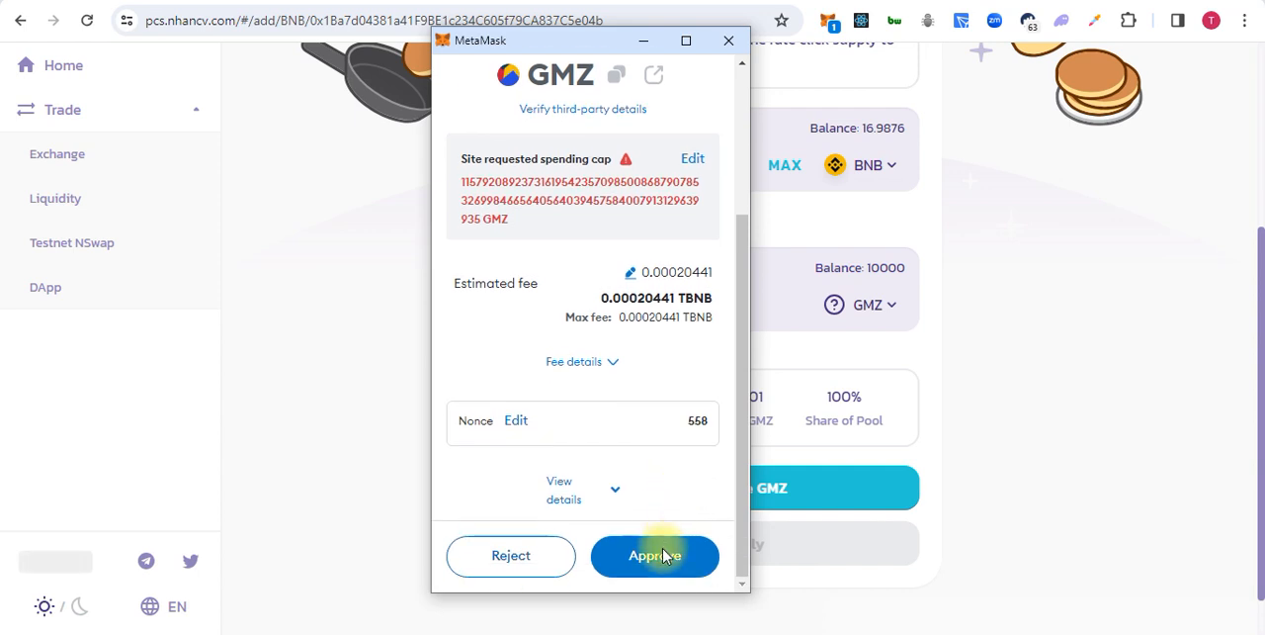
left_click(655, 556)
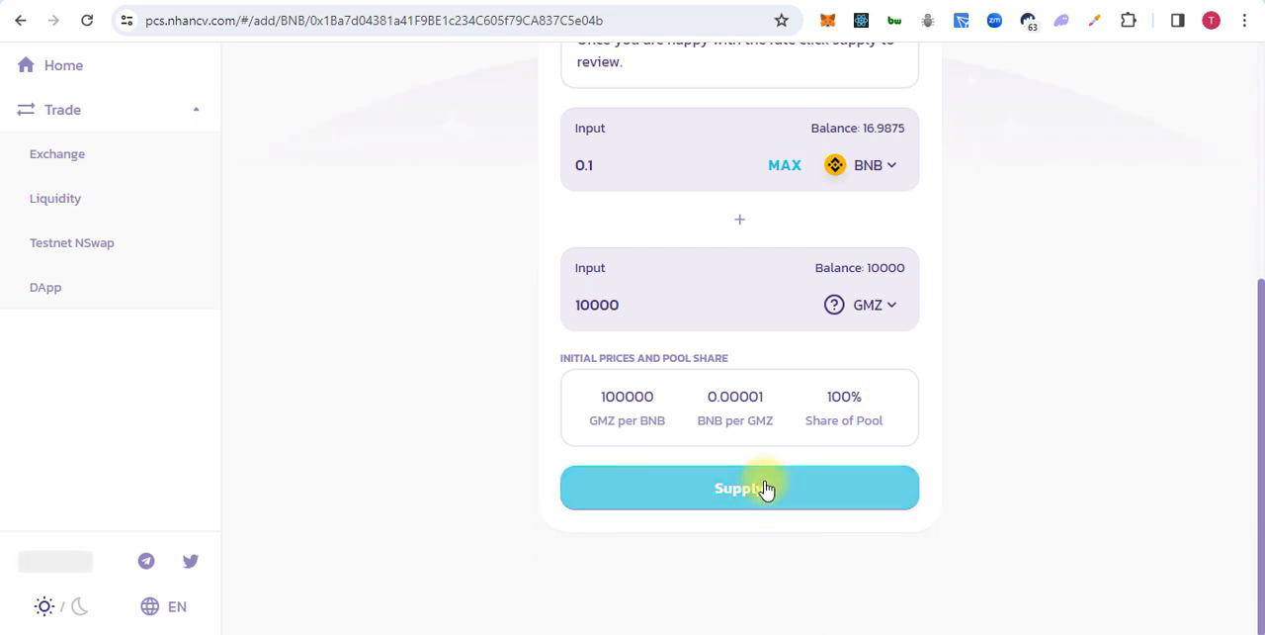
Review the new BNB/GMZ pool and choose Create Pool & Supply
left_click(739, 487)
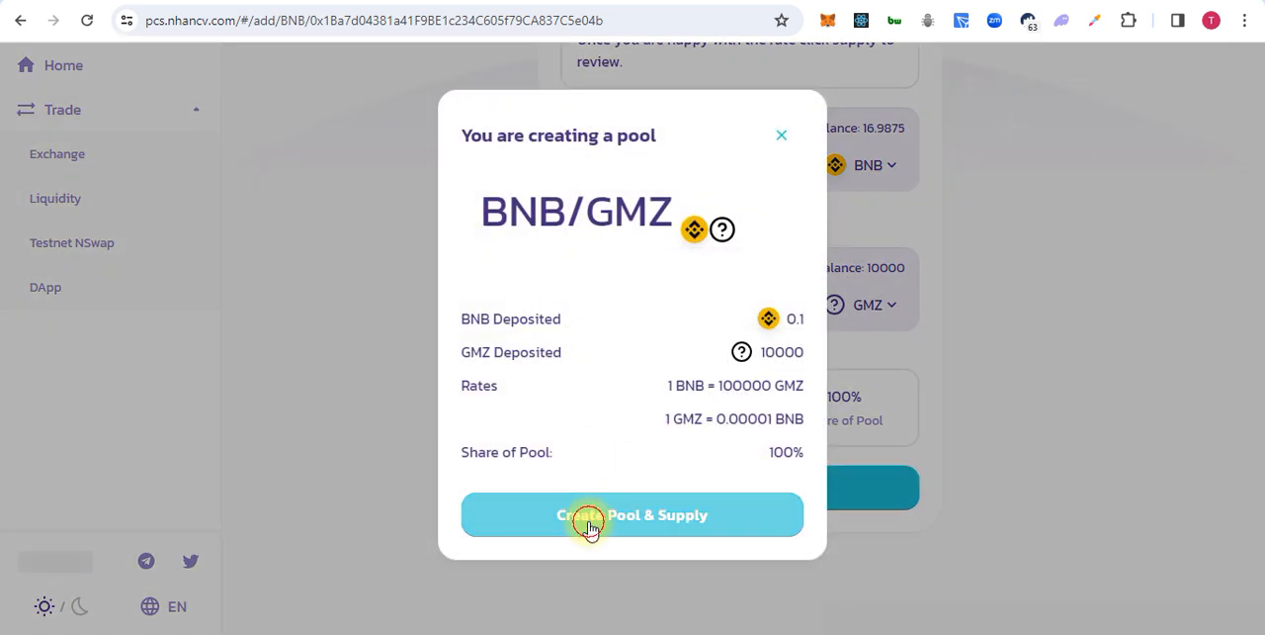
left_click(632, 514)
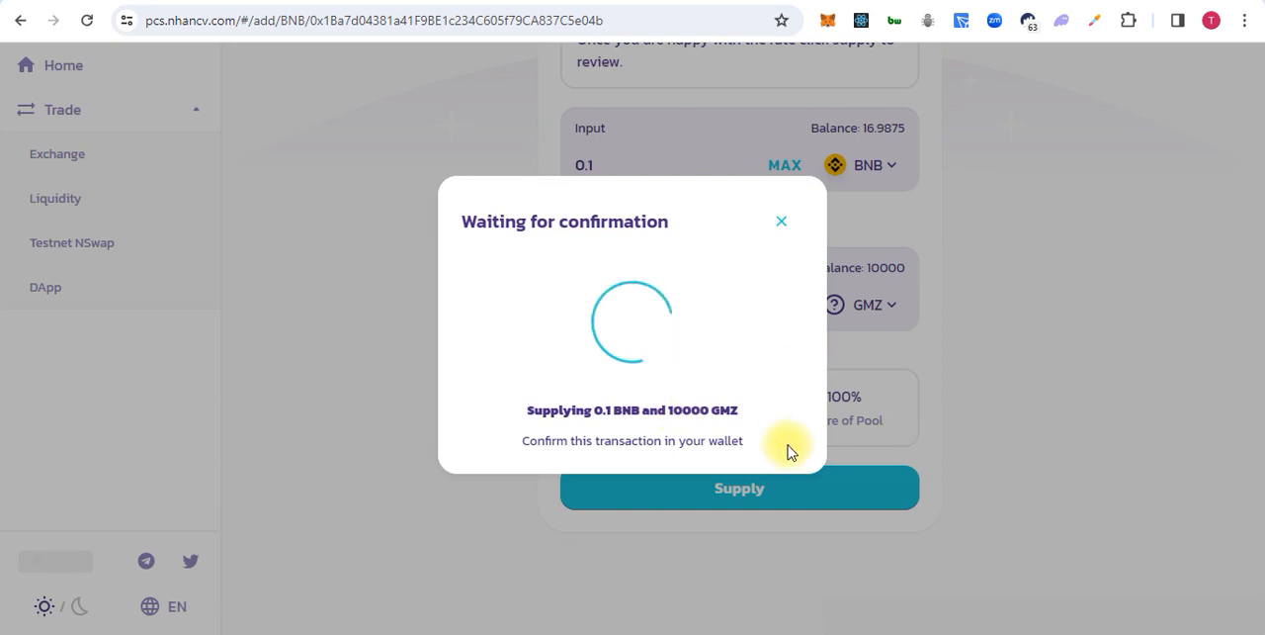
left_click(859, 20)
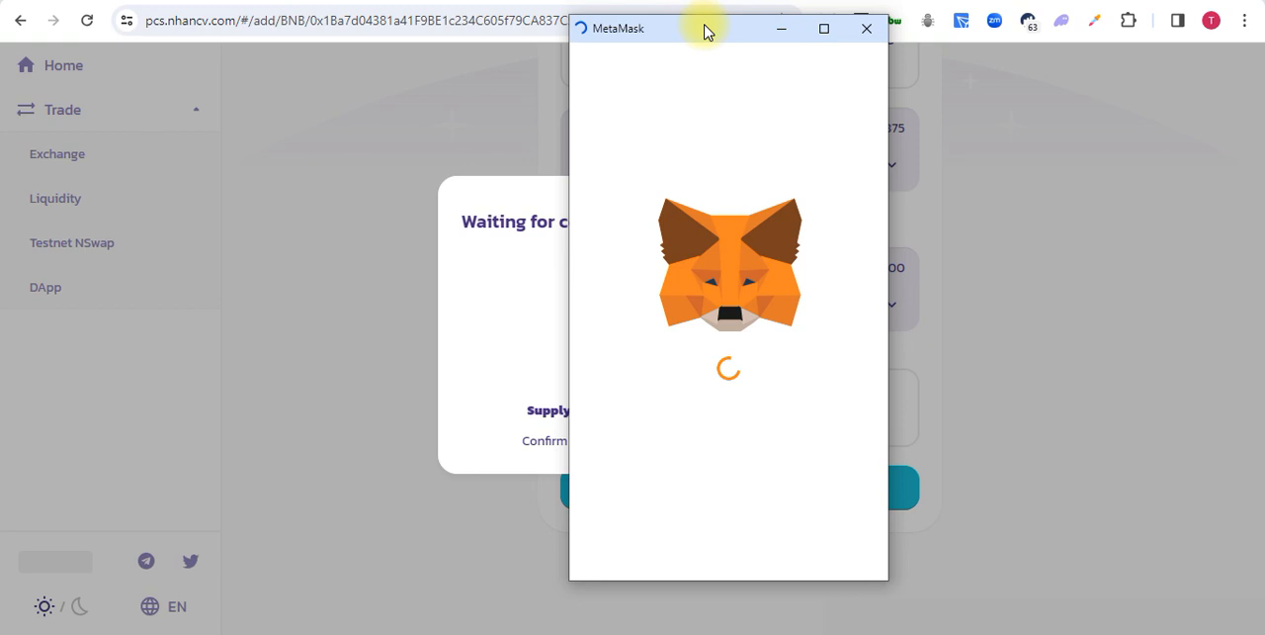
mouse_move(791, 381)
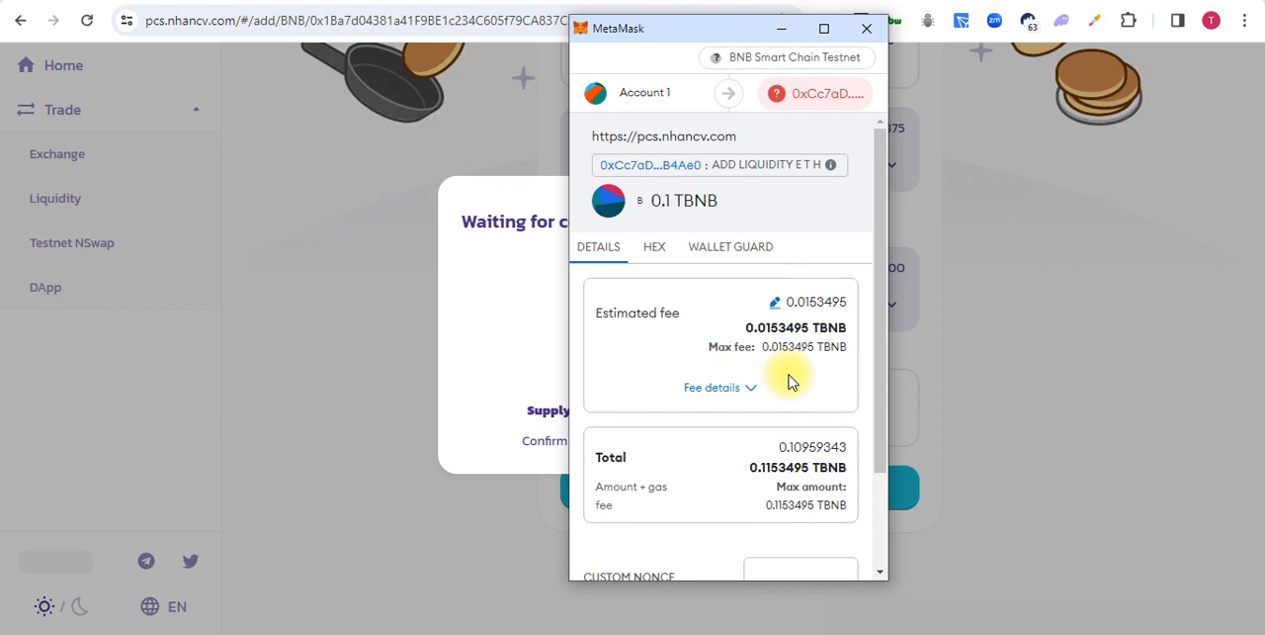
Confirm the 0.1 BNB / 10000 GMZ supply in MetaMask and dismiss the submitted notice
scroll("down", 3)
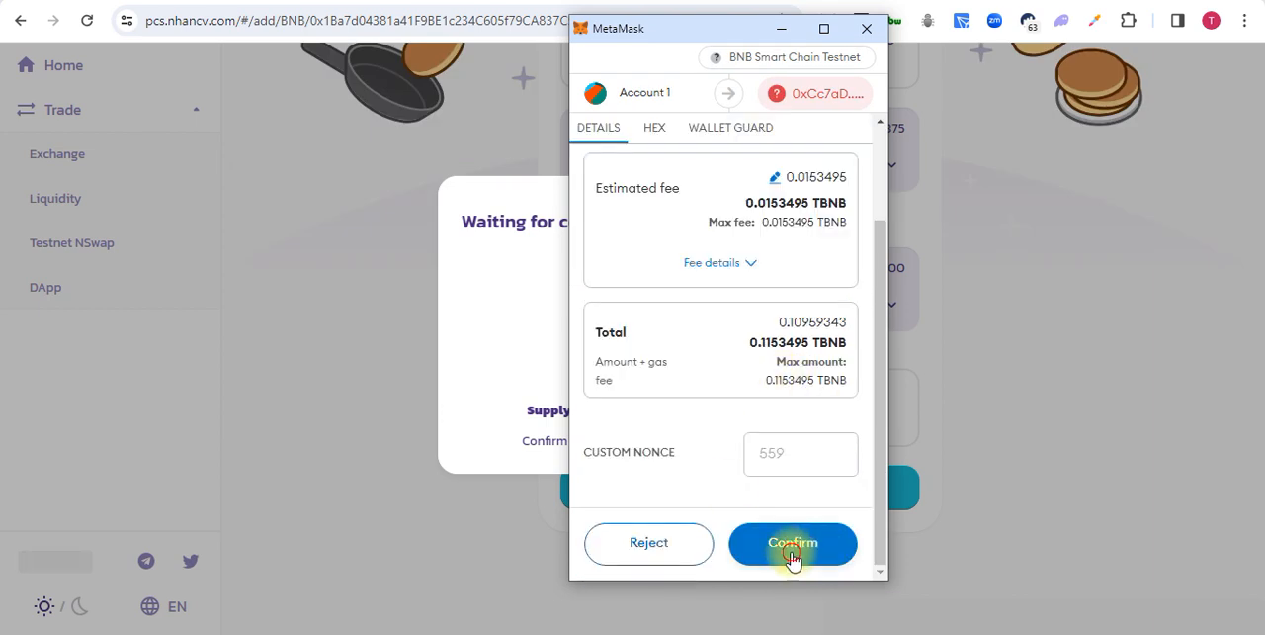
left_click(793, 542)
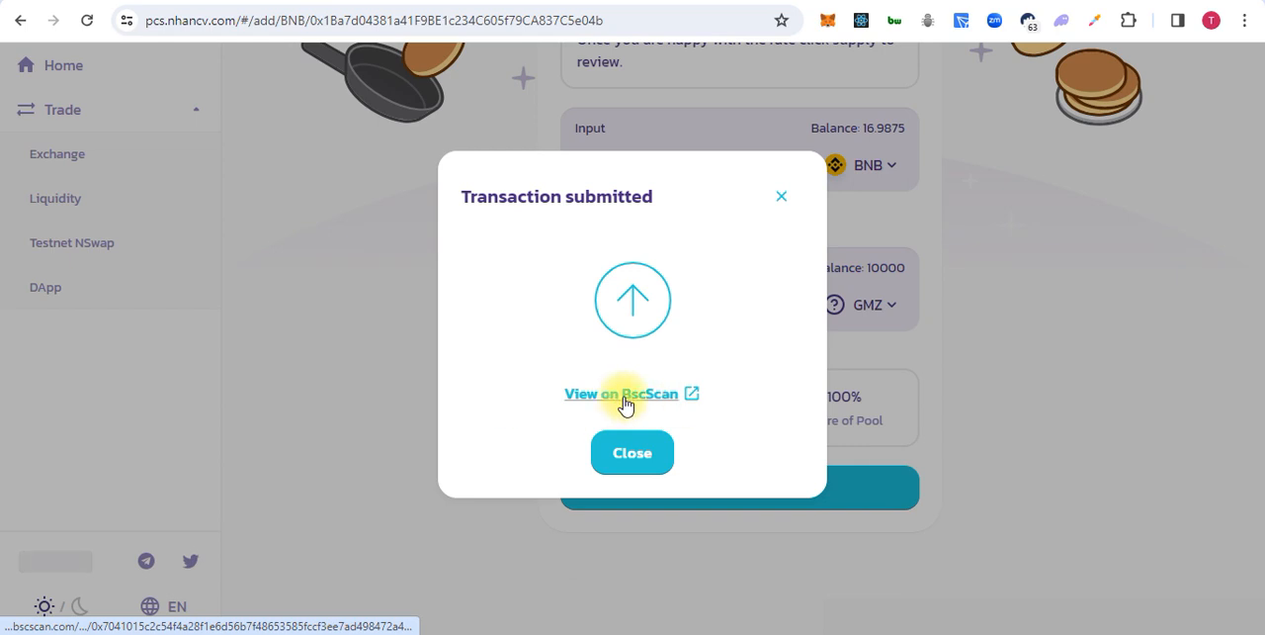
mouse_move(710, 186)
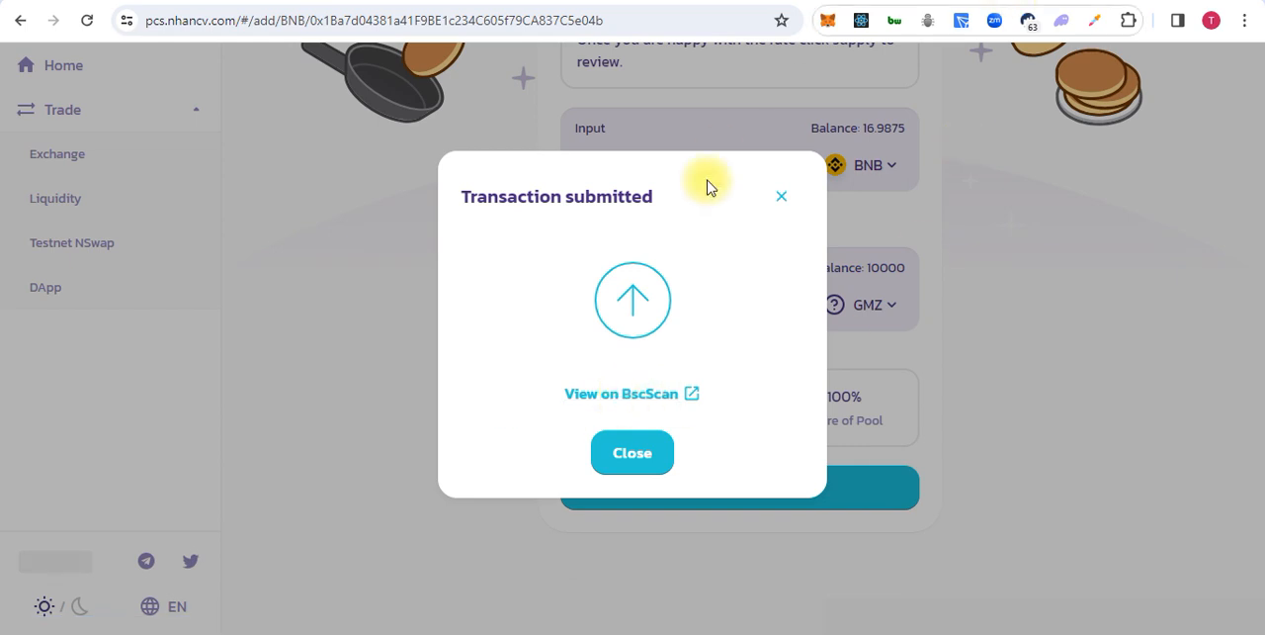
mouse_move(778, 189)
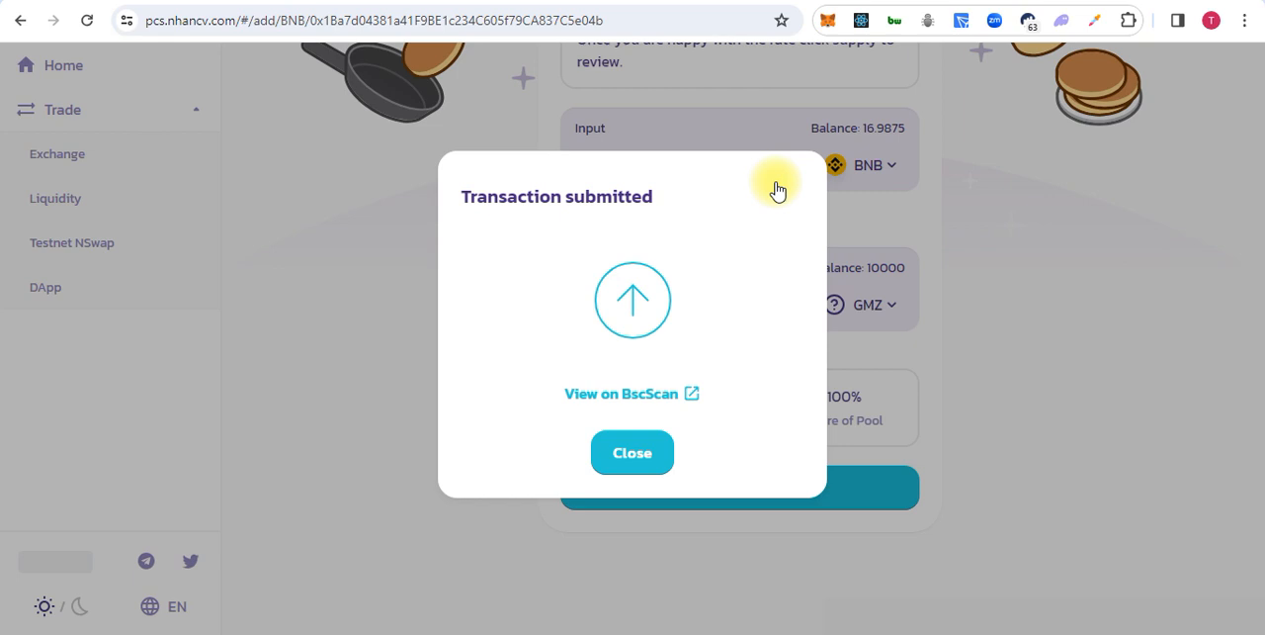
mouse_move(610, 363)
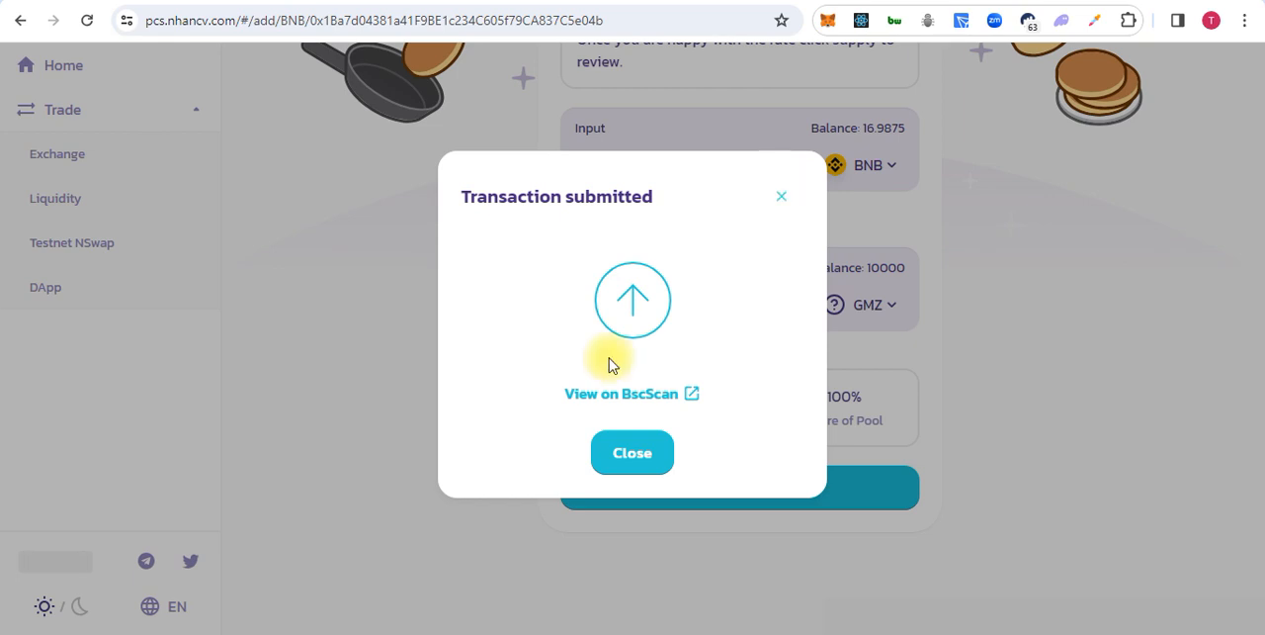
left_click(632, 451)
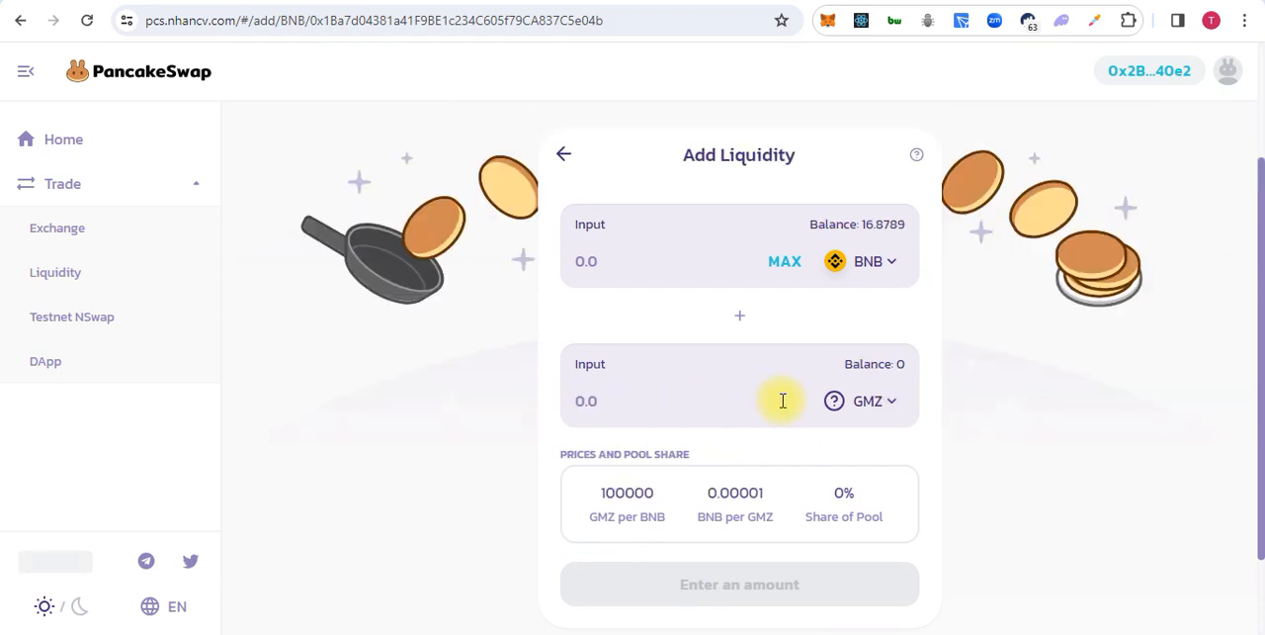
mouse_move(953, 400)
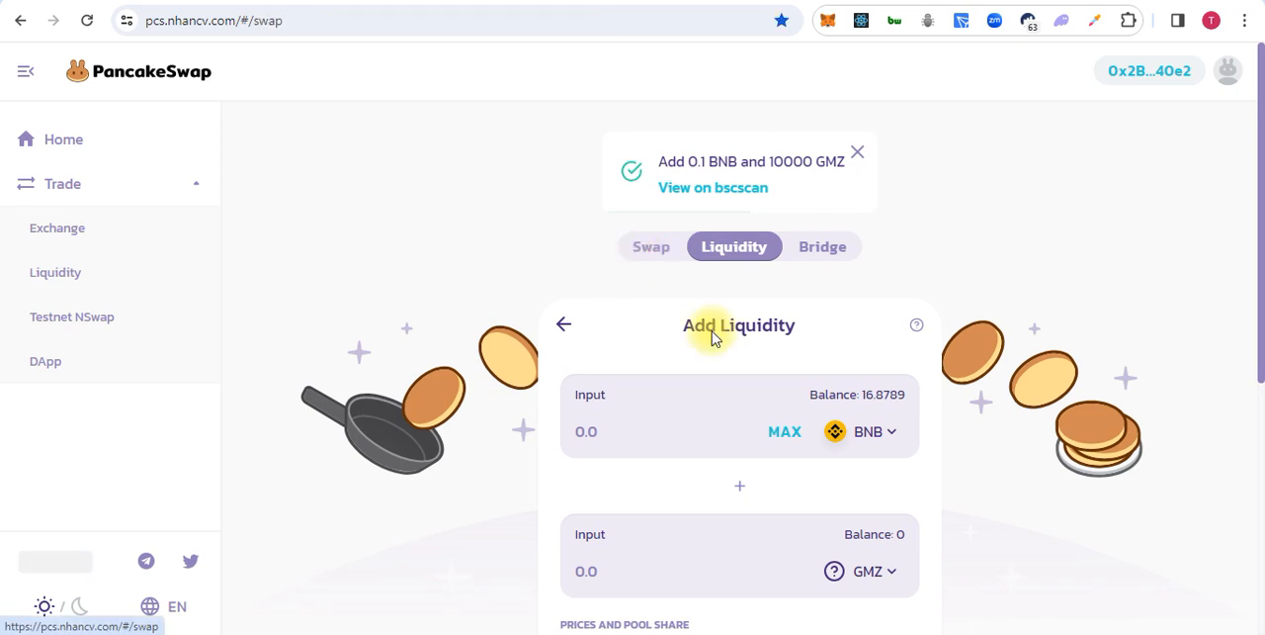
Open the Exchange form and switch MetaMask to the account holding 3.4976 BNB
left_click(651, 246)
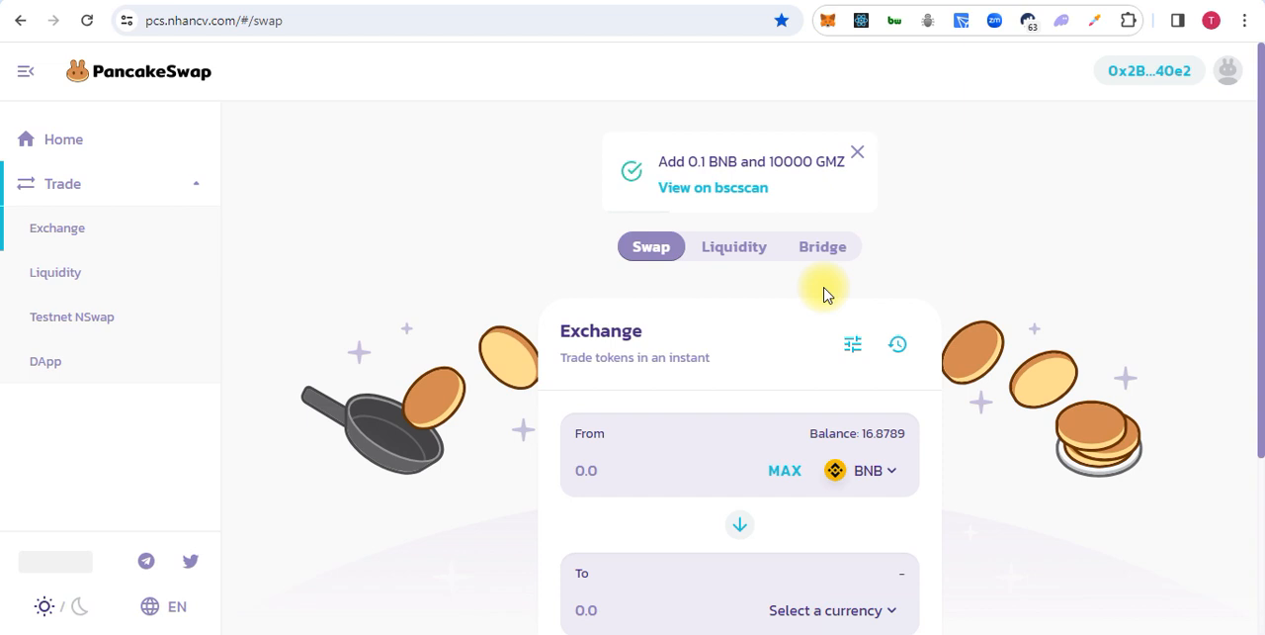
scroll("down", 3)
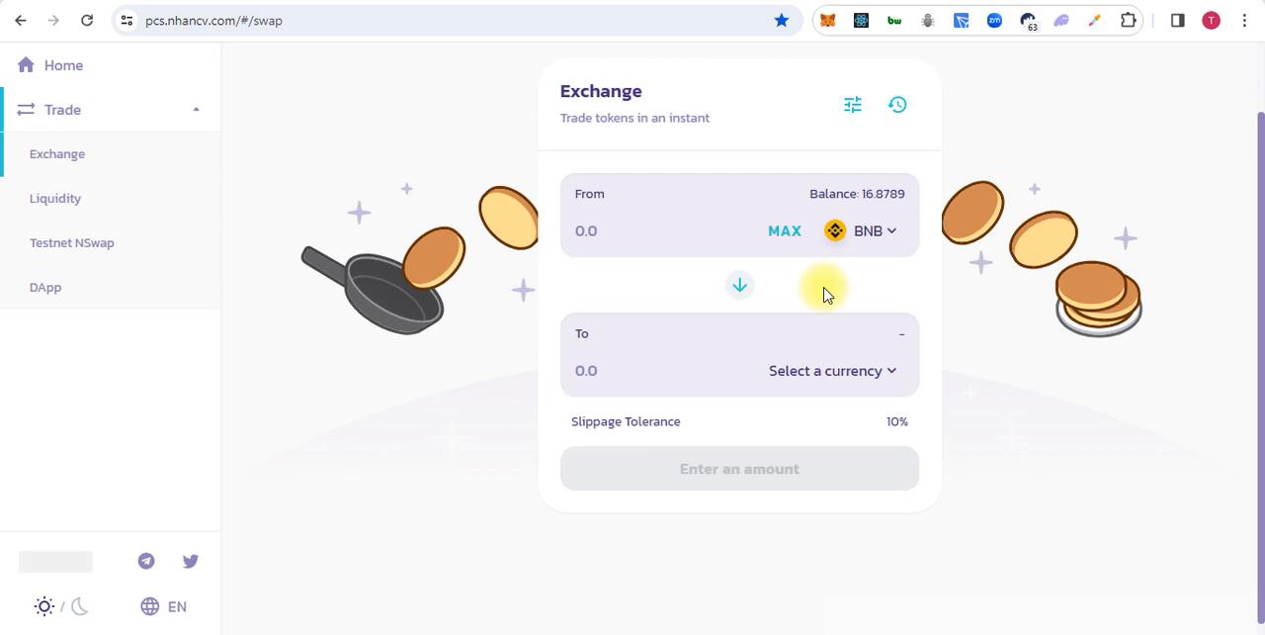
mouse_move(800, 61)
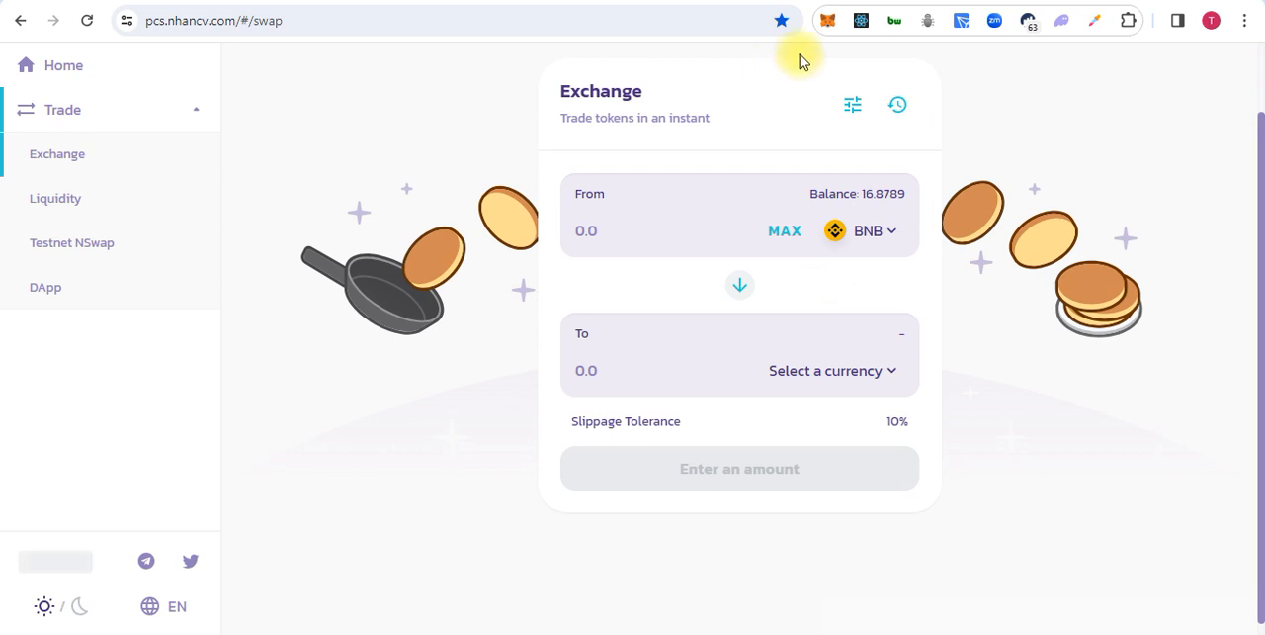
mouse_move(872, 211)
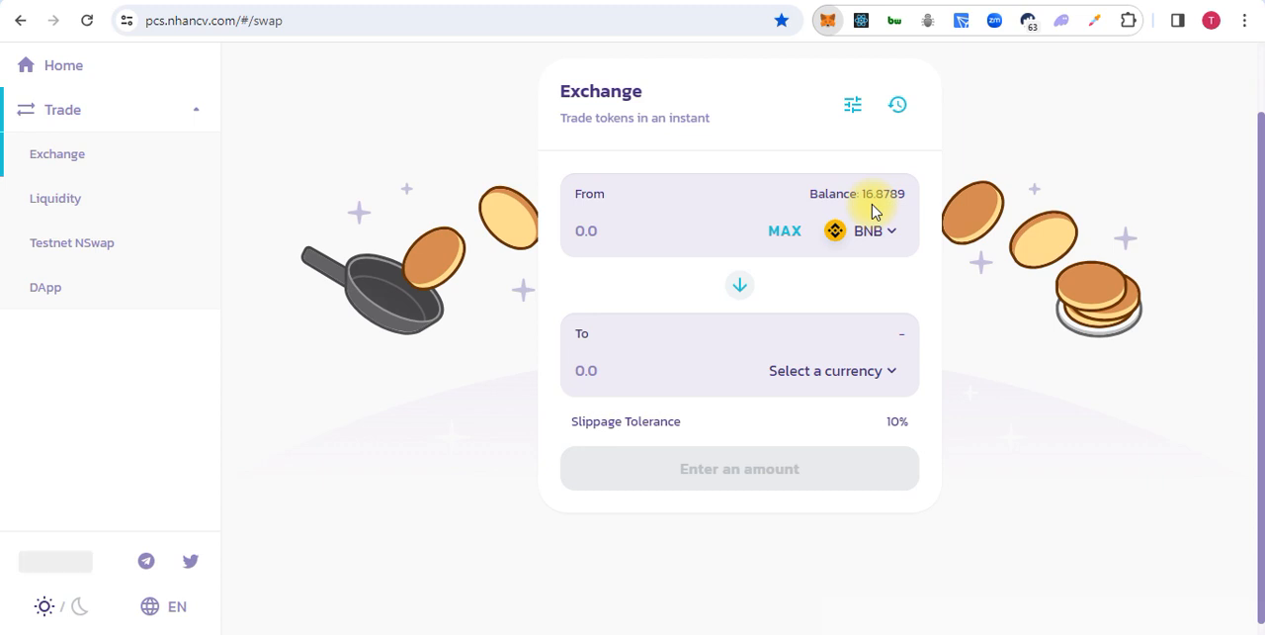
left_click(827, 19)
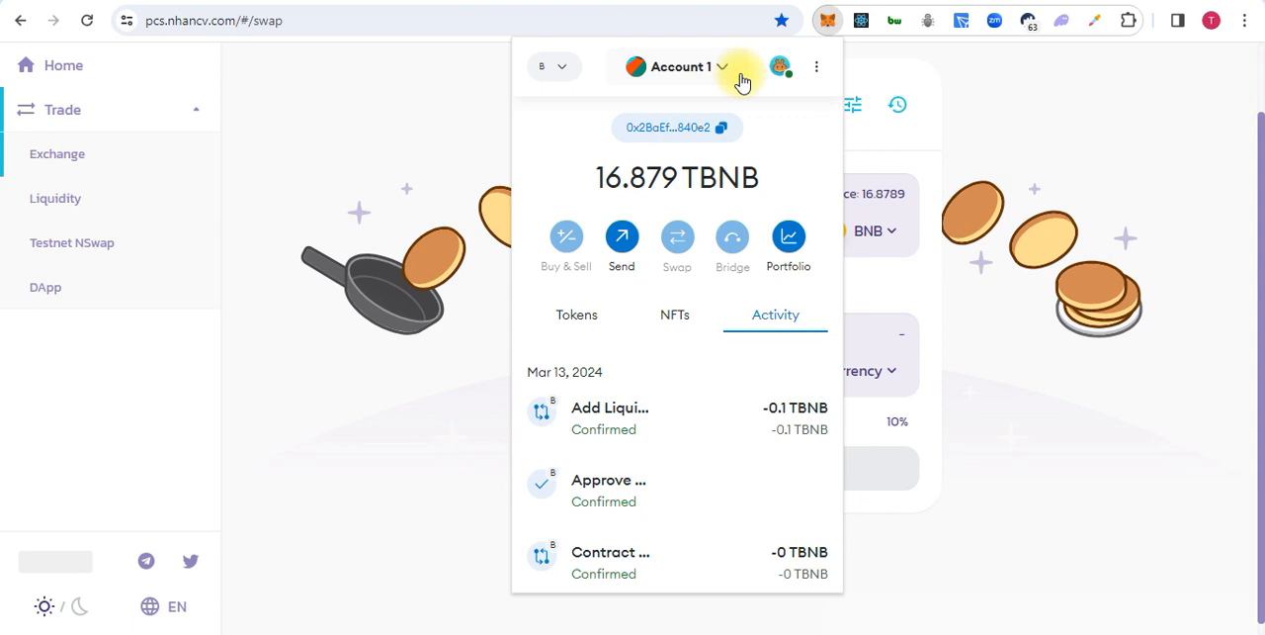
left_click(723, 67)
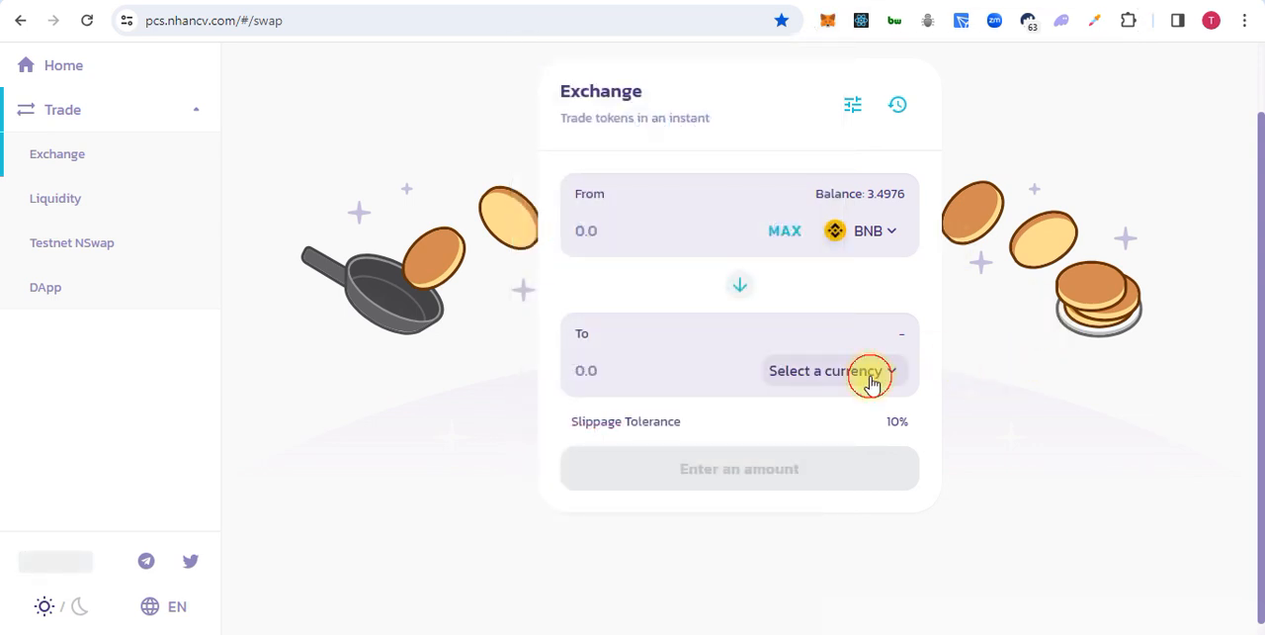
Set GMZ as the output token with an amount of 10
left_click(825, 370)
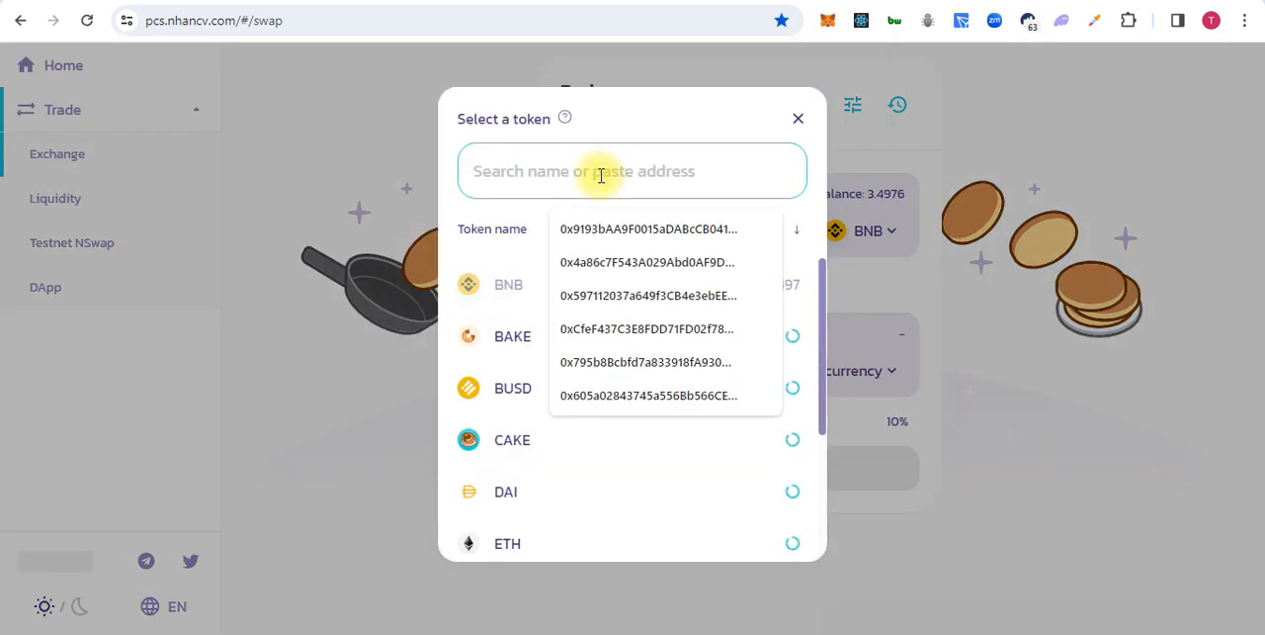
left_click(798, 118)
type("1")
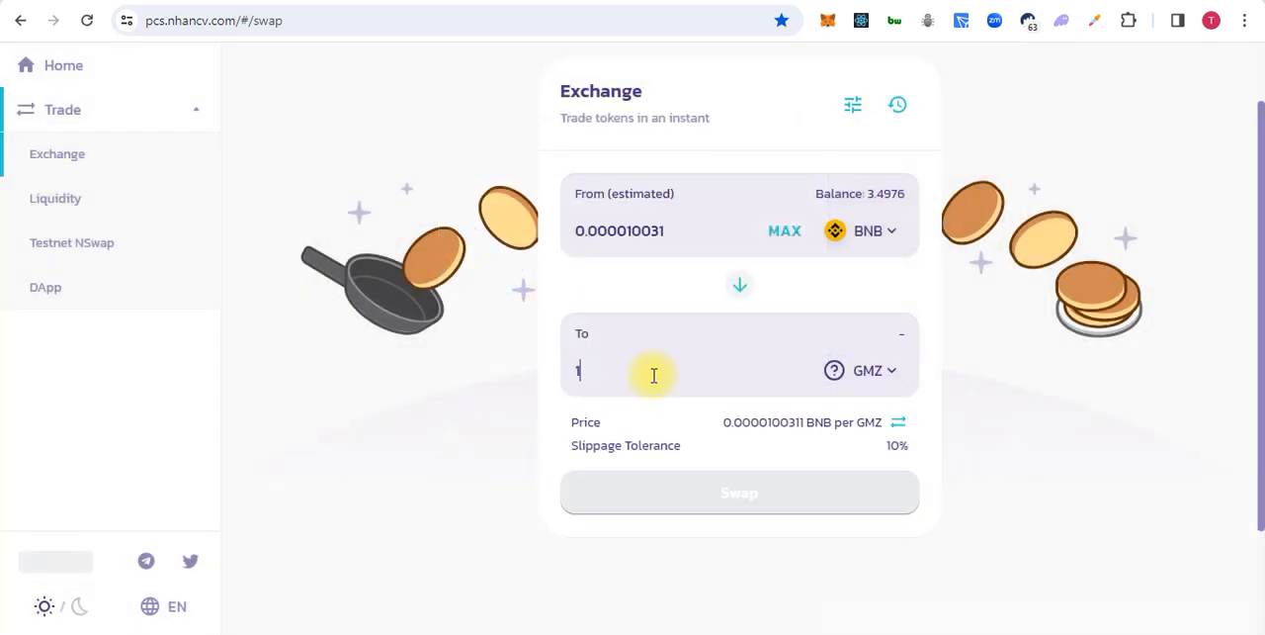
type("0")
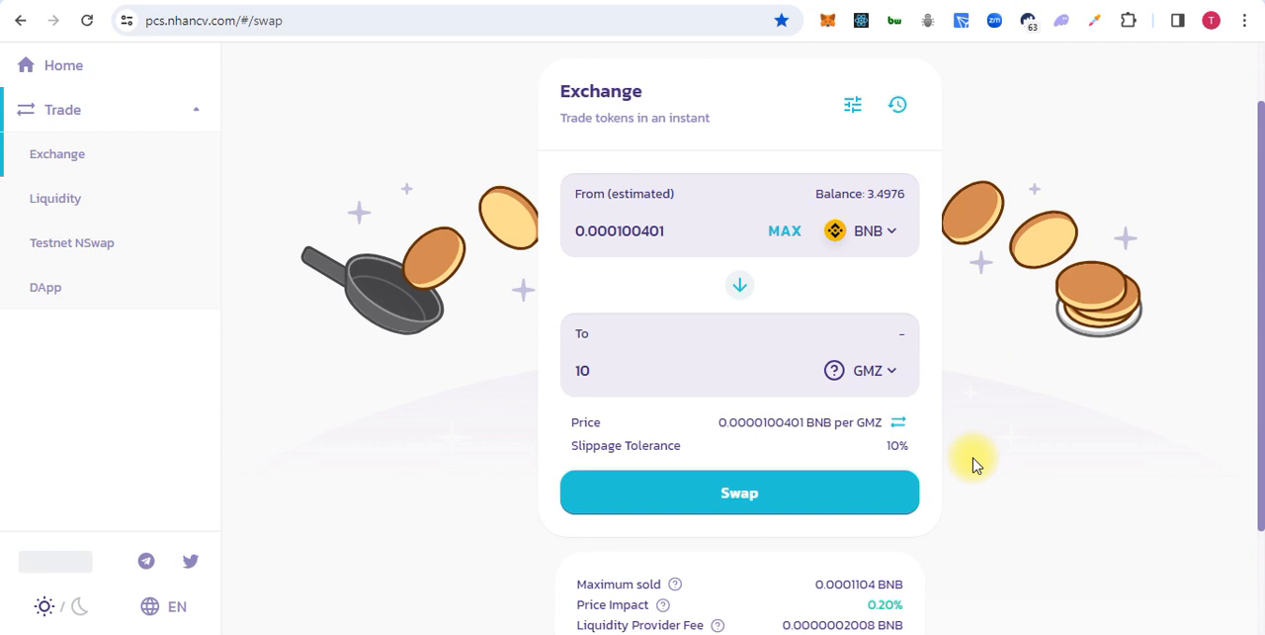
scroll("down", 3)
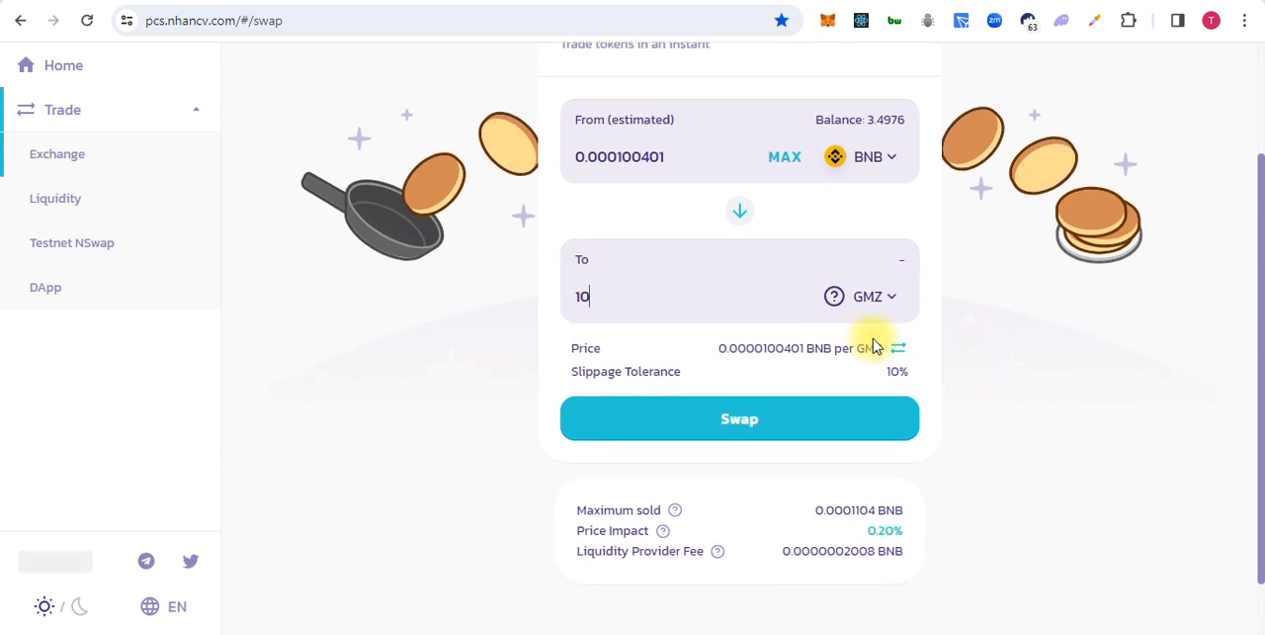
Confirm the 10 GMZ purchase in PancakeSwap and MetaMask, then dismiss the notice
left_click(739, 418)
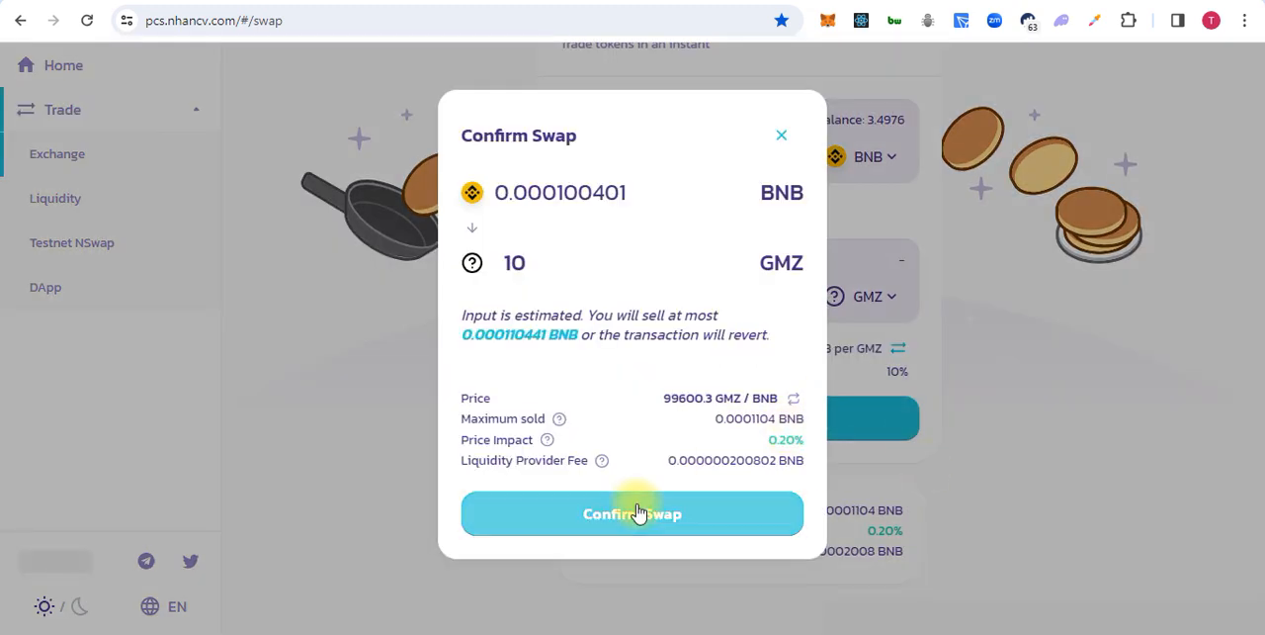
left_click(631, 513)
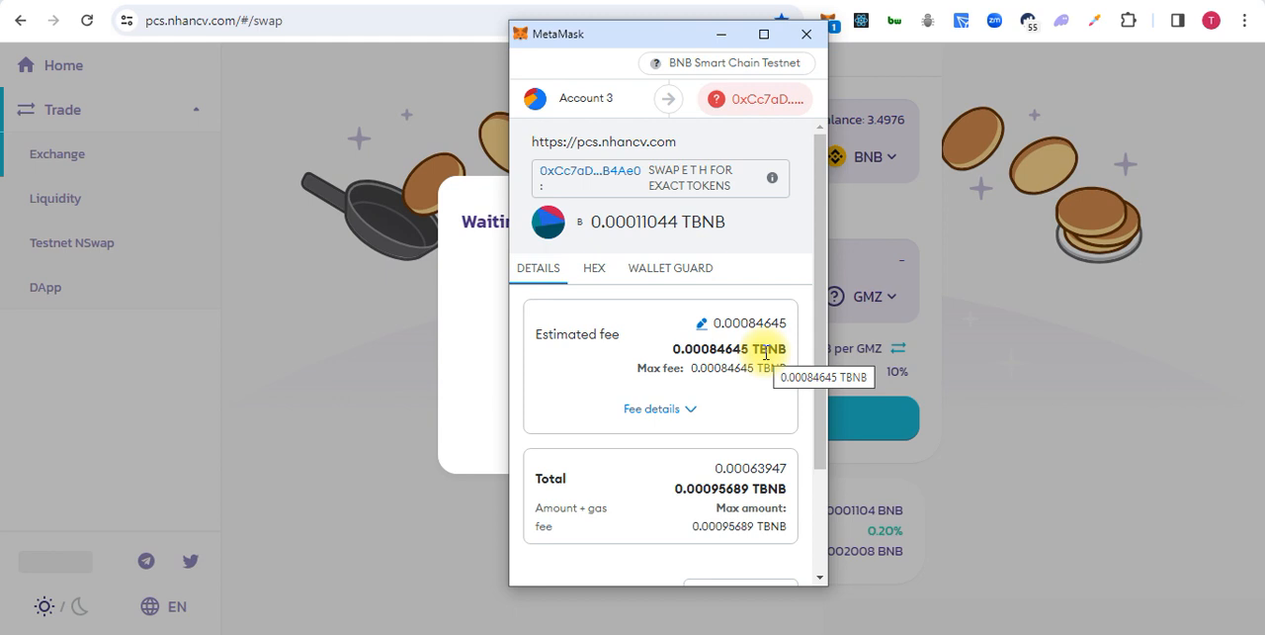
scroll("down", 3)
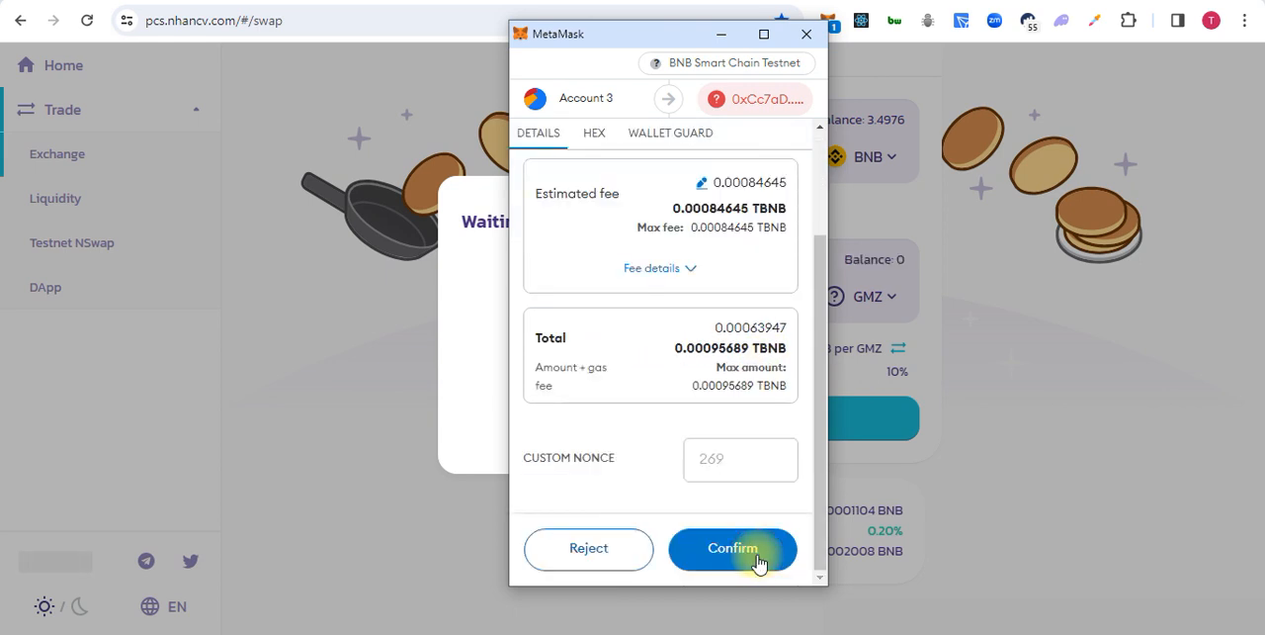
left_click(732, 549)
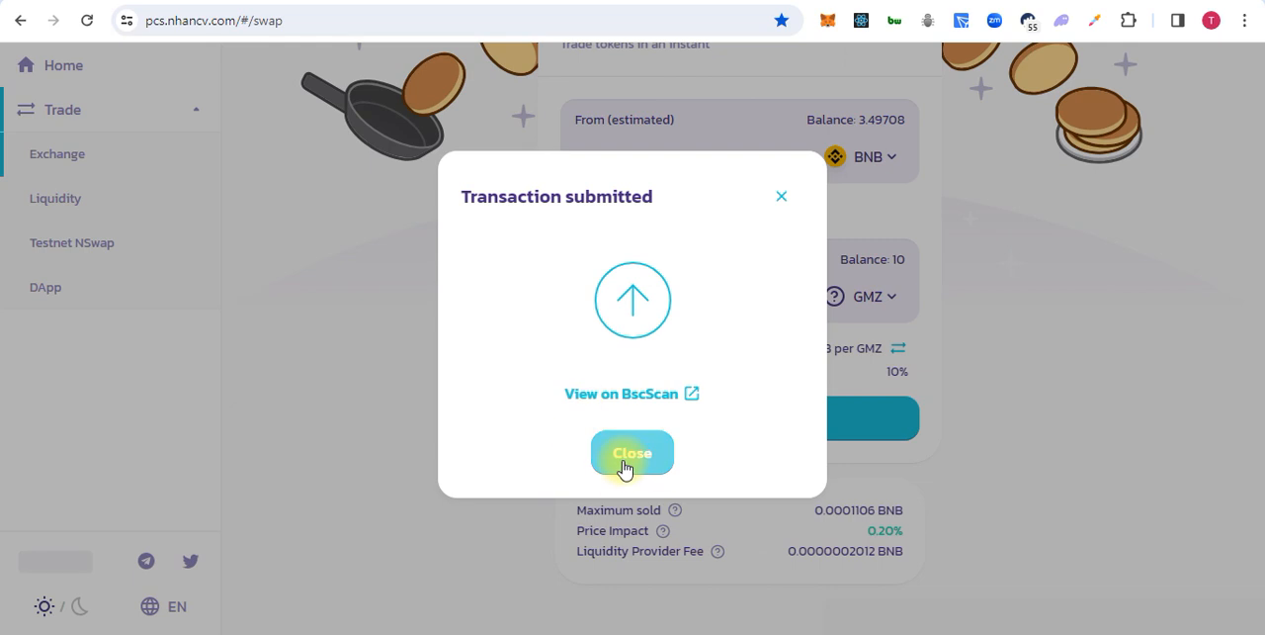
left_click(631, 453)
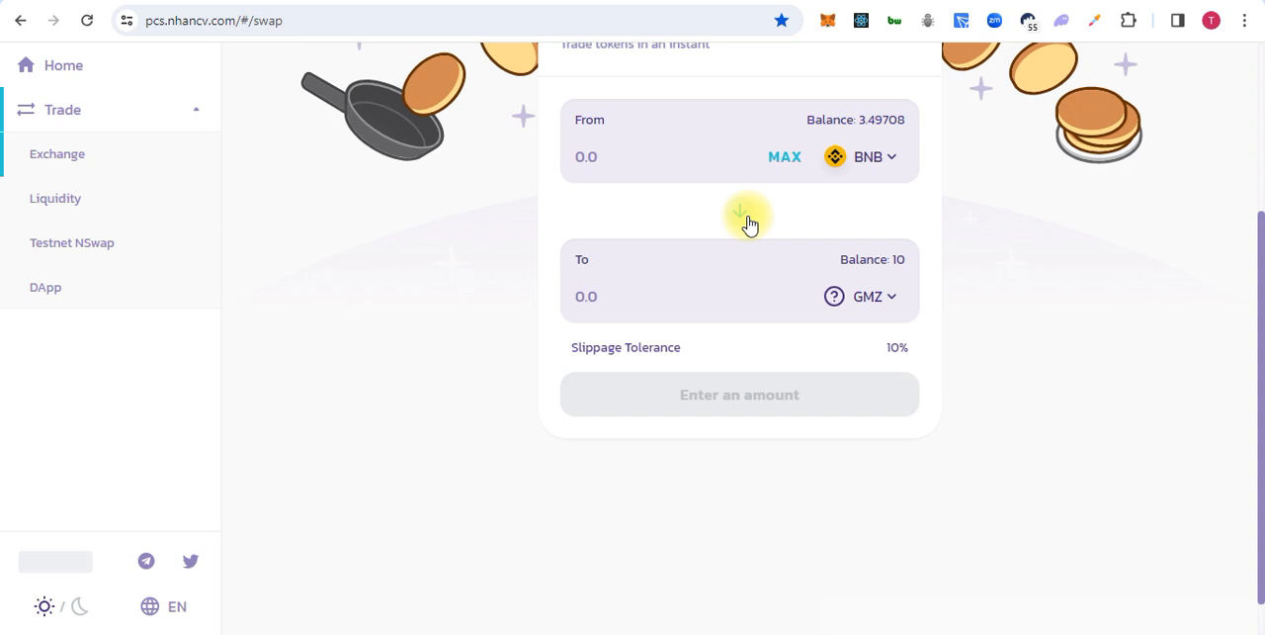
Reverse the swap direction to sell 10 GMZ for BNB
left_click(740, 212)
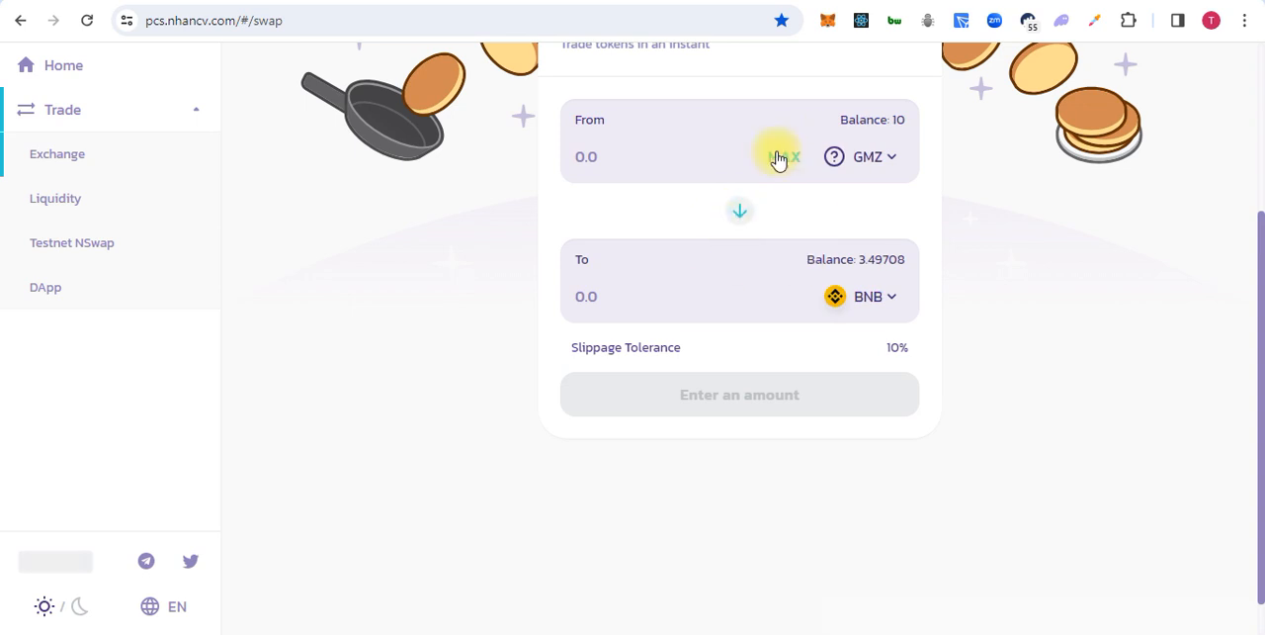
type("10")
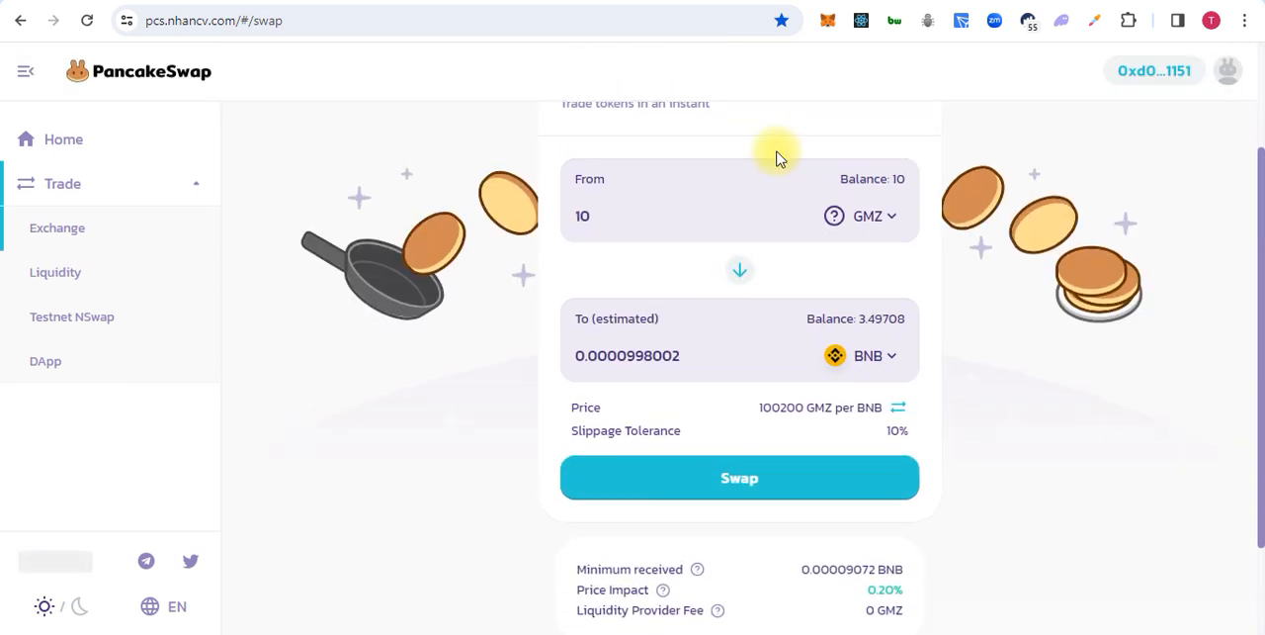
scroll("down", 3)
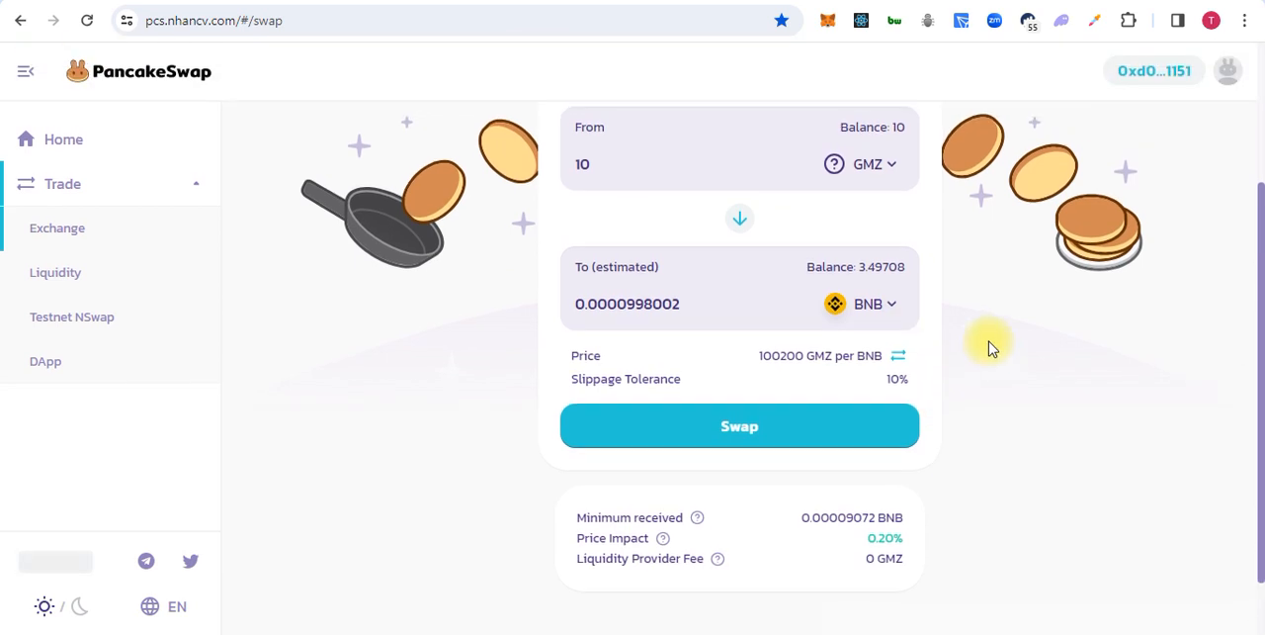
left_click(740, 426)
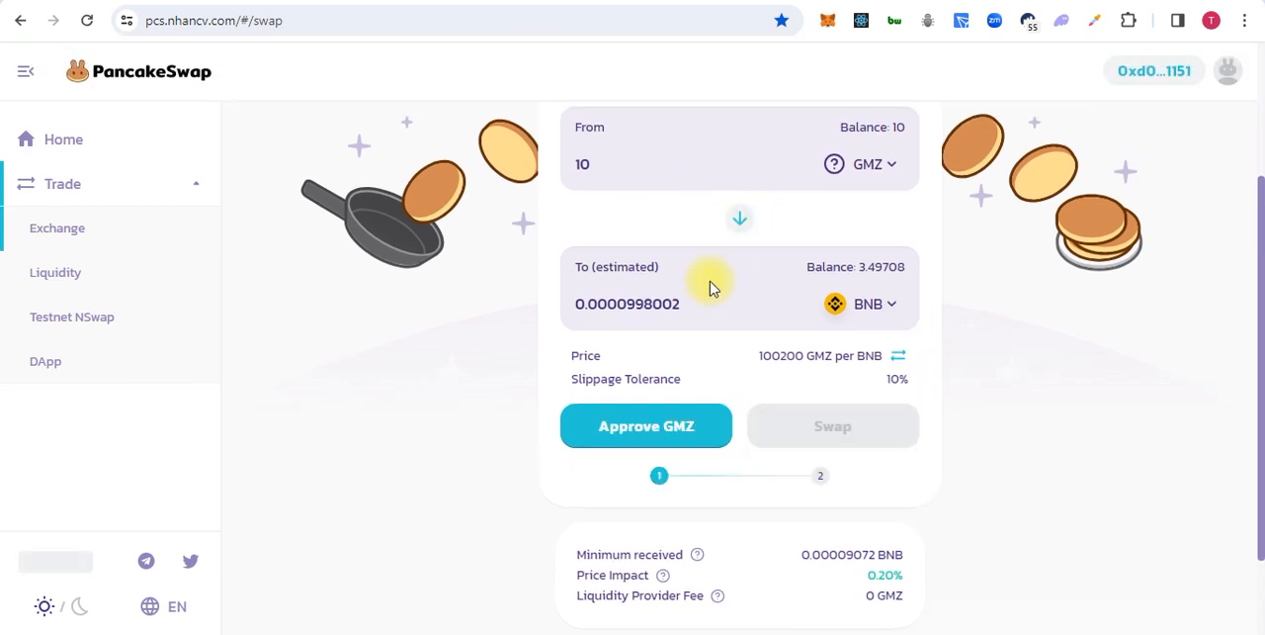
mouse_move(829, 395)
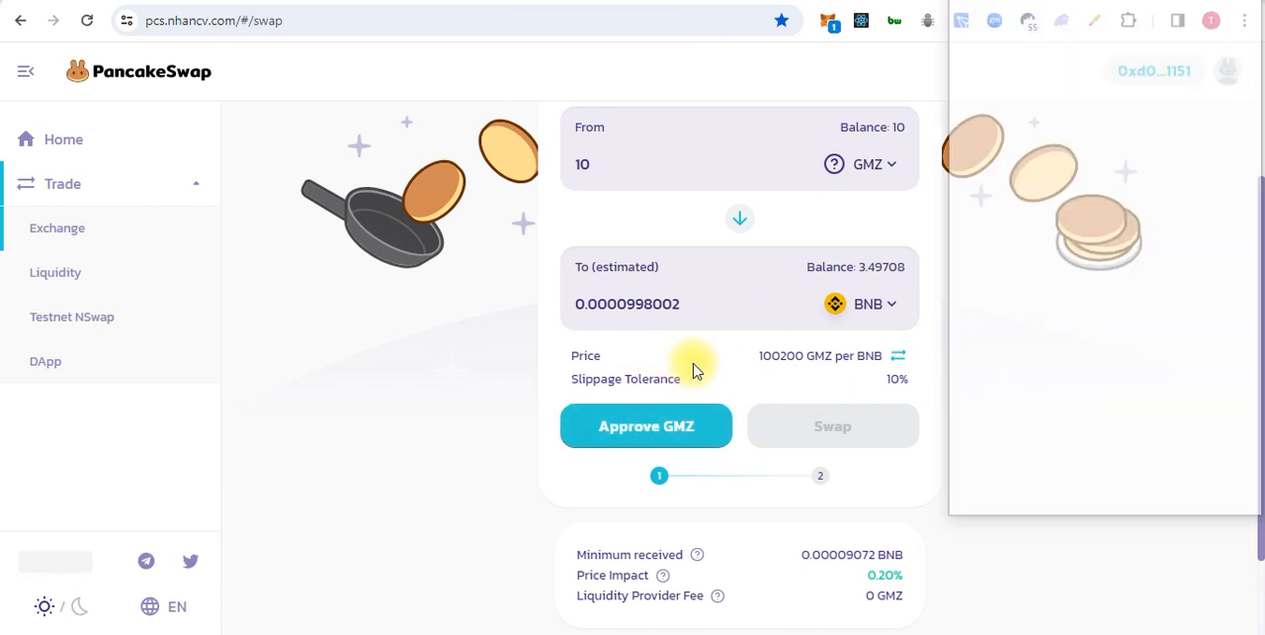
Approve the exchange to spend GMZ, granting the cap in MetaMask
left_click(646, 425)
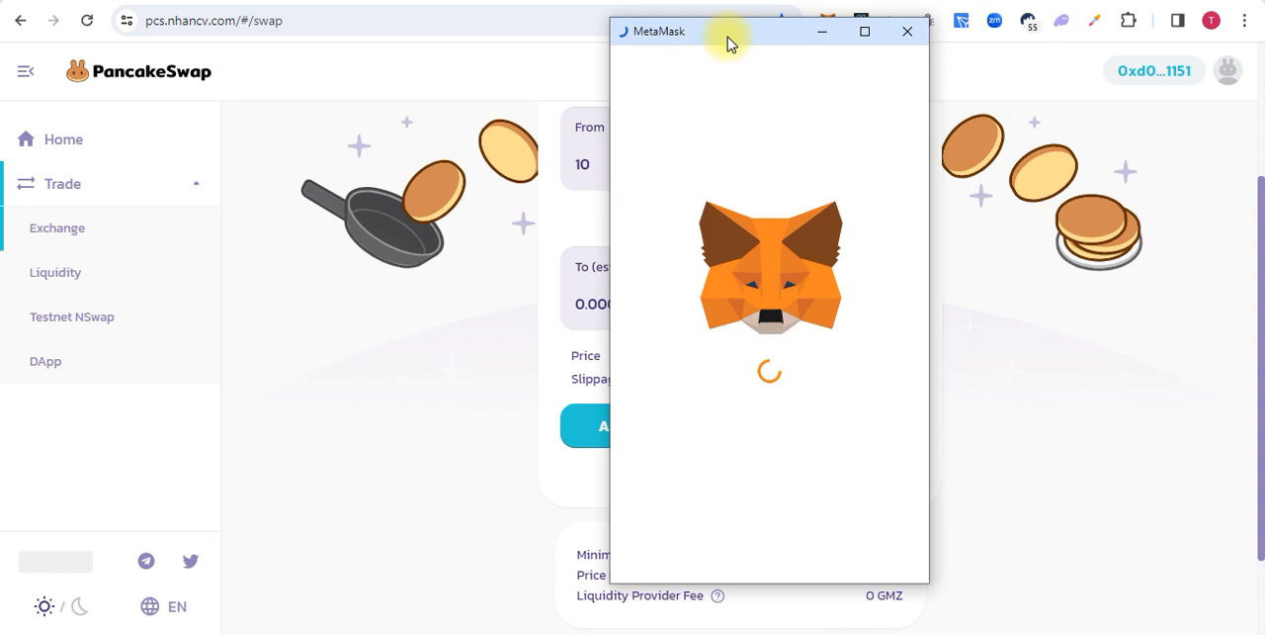
mouse_move(788, 343)
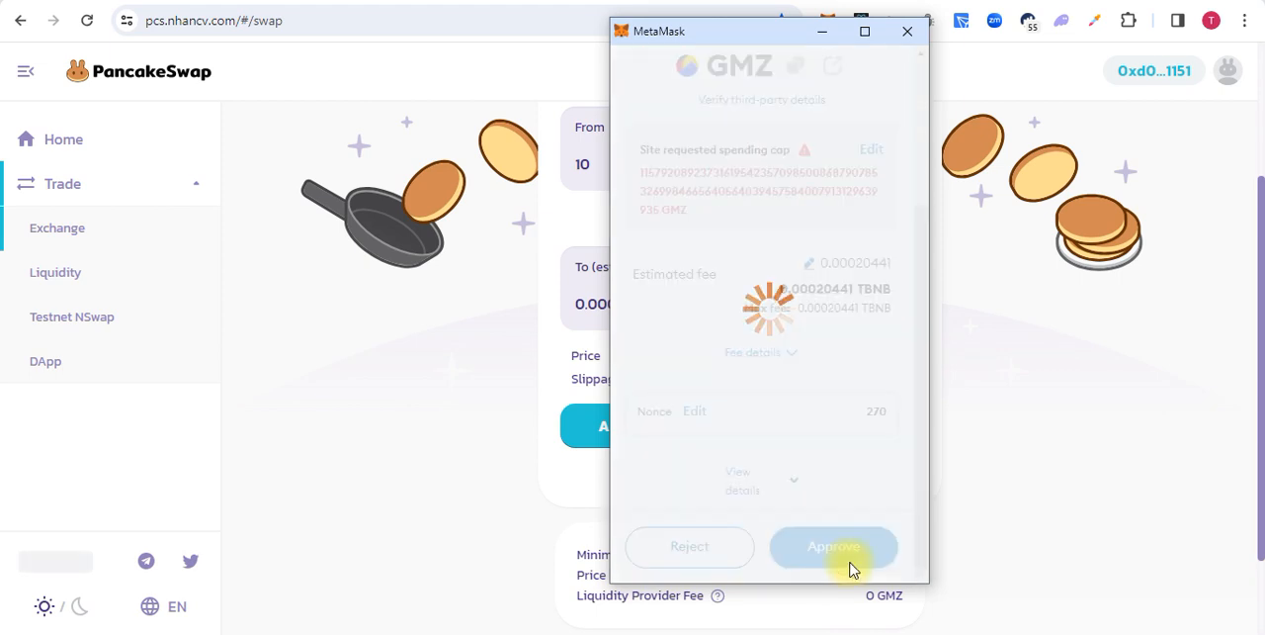
left_click(834, 545)
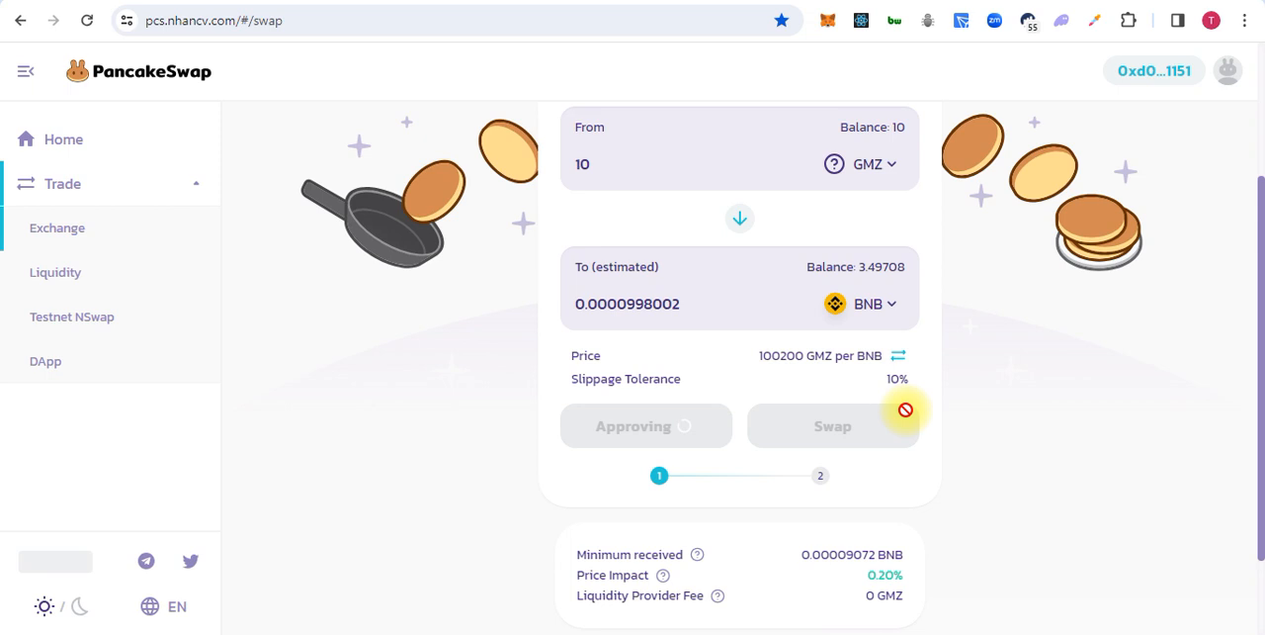
mouse_move(957, 342)
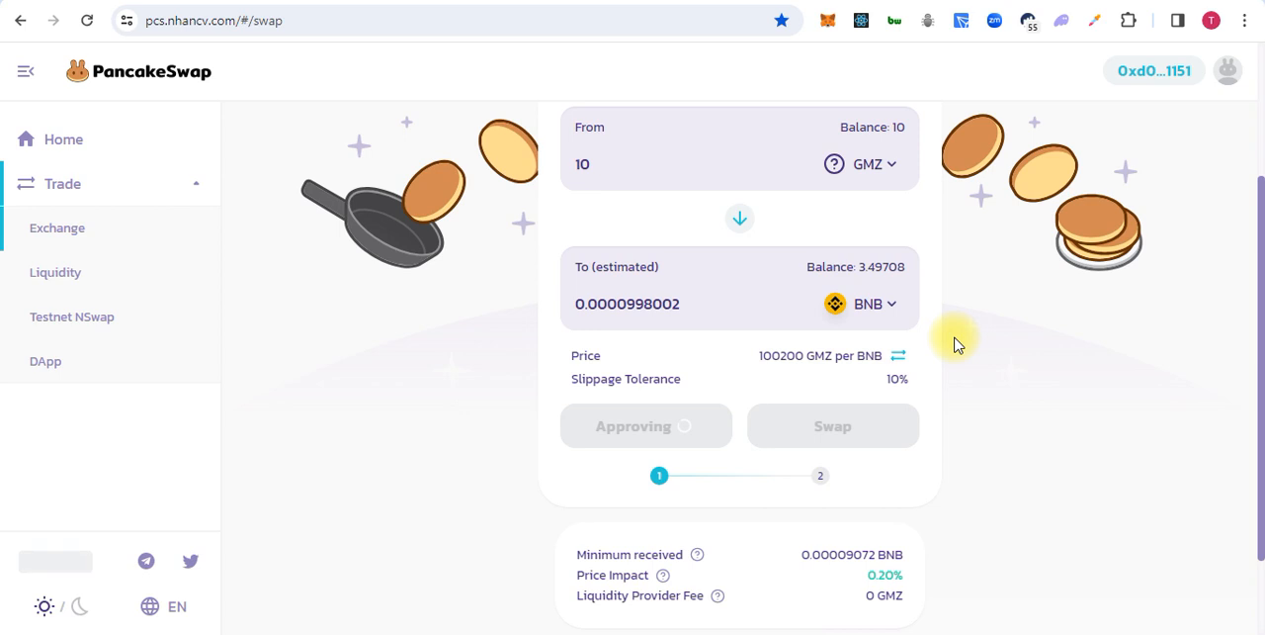
scroll("down", 3)
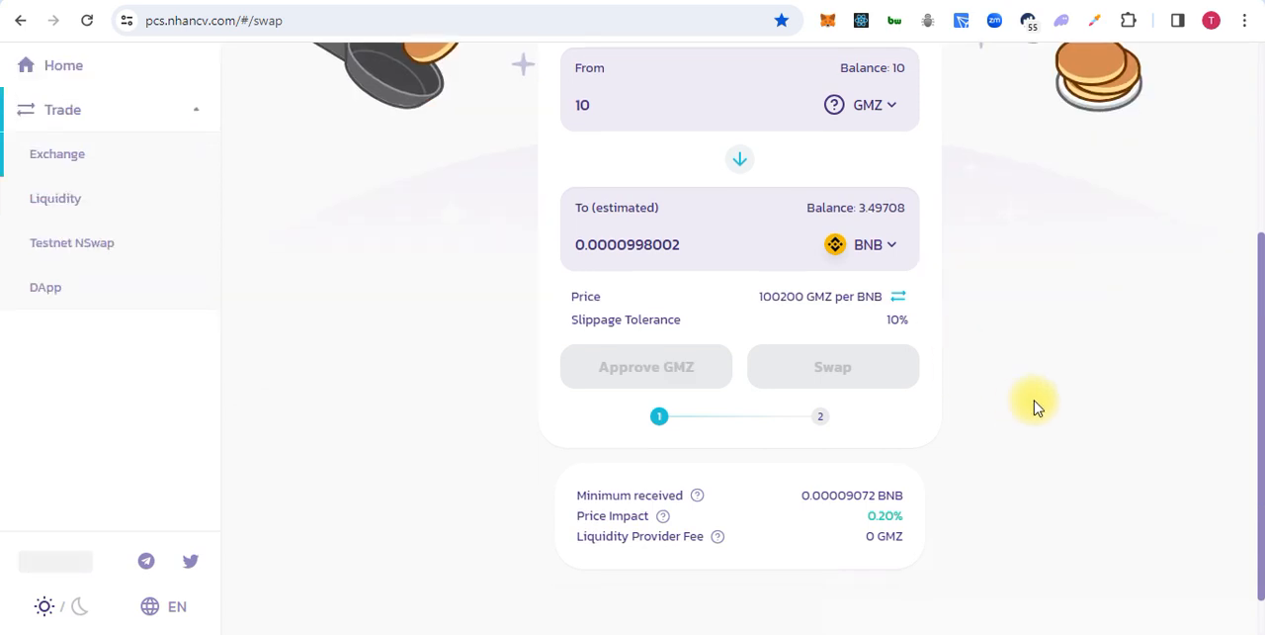
scroll("up", 3)
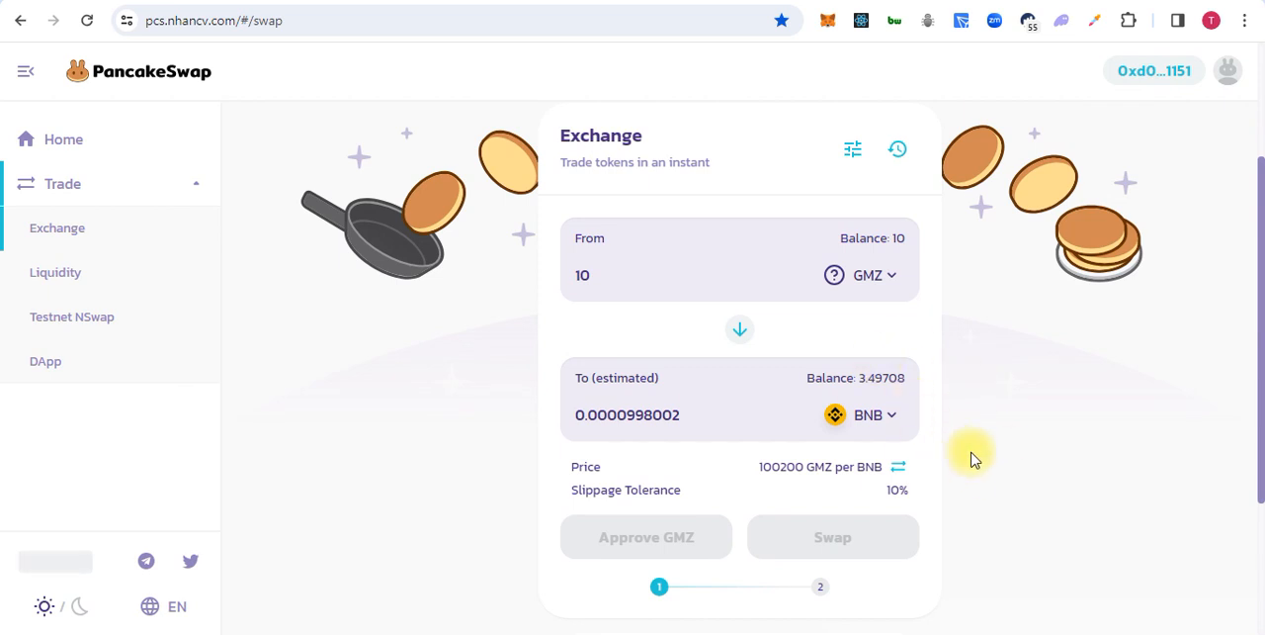
scroll("down", 3)
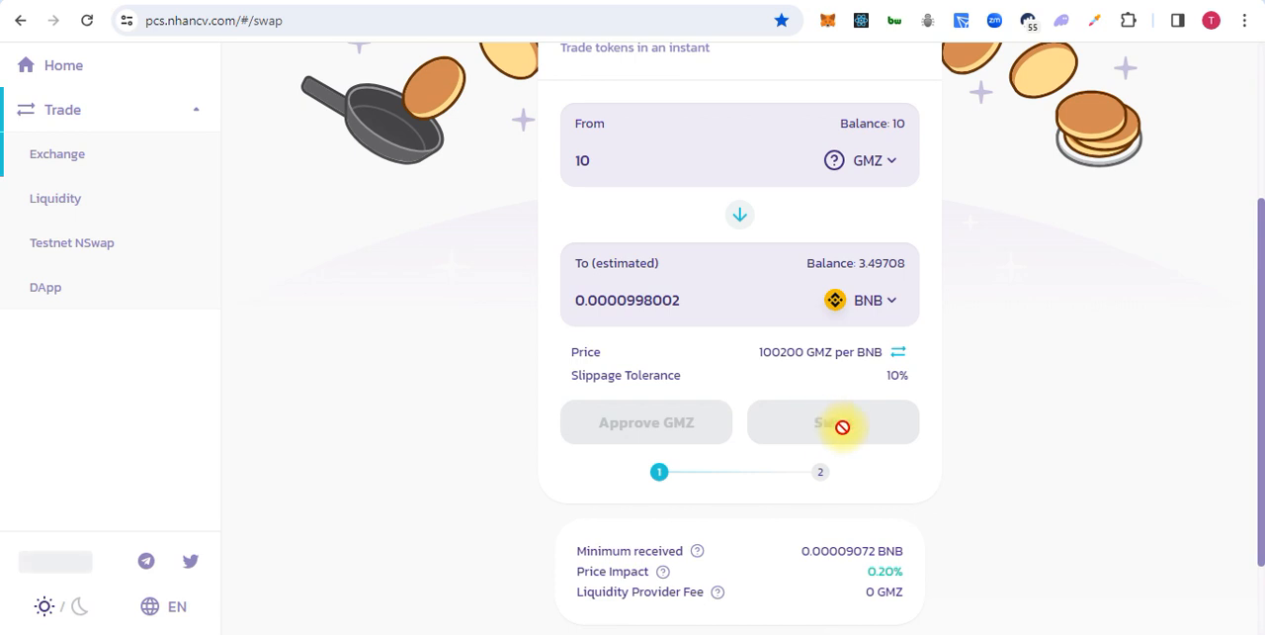
mouse_move(934, 463)
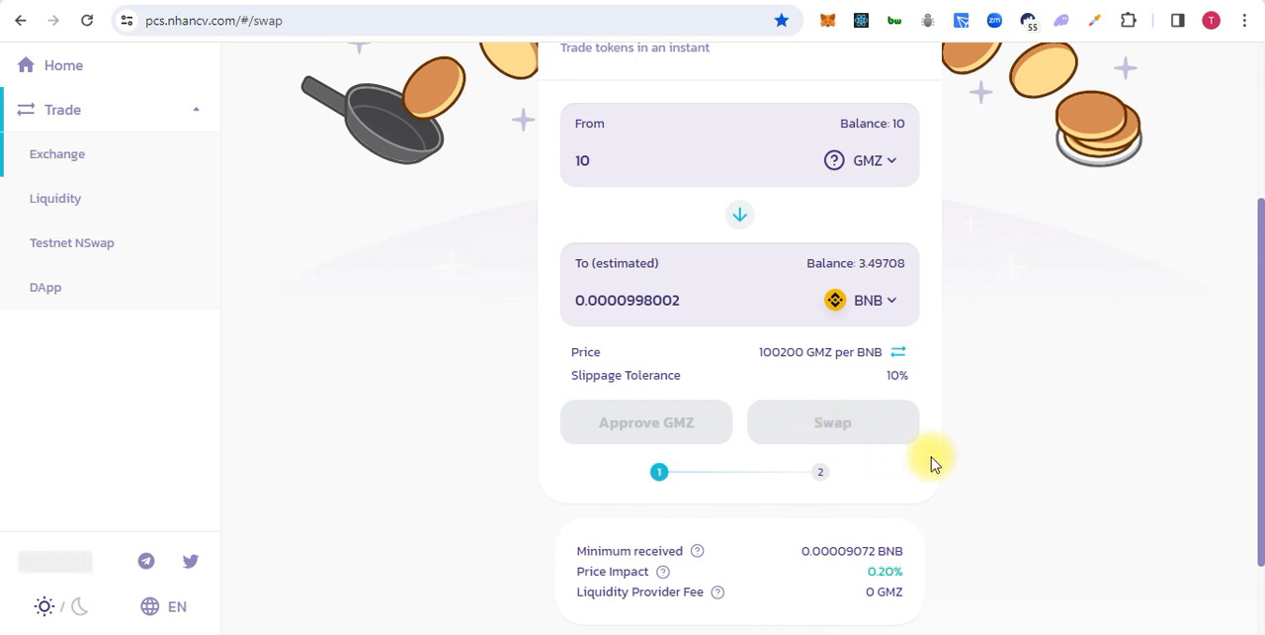
mouse_move(919, 453)
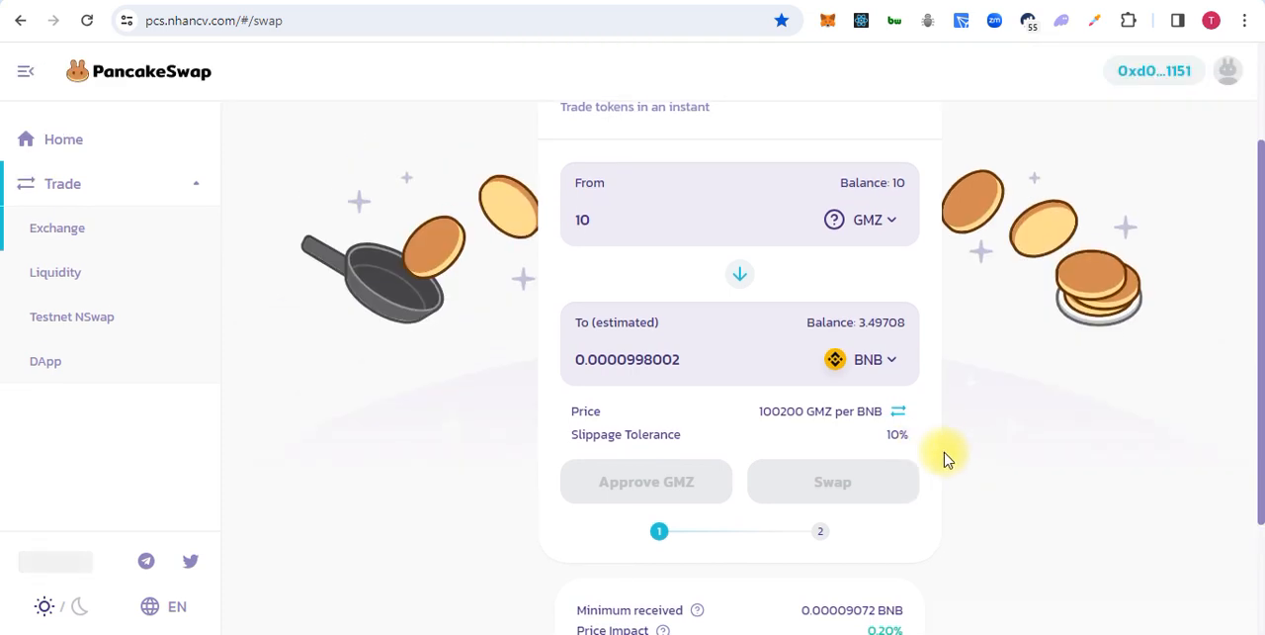
mouse_move(974, 491)
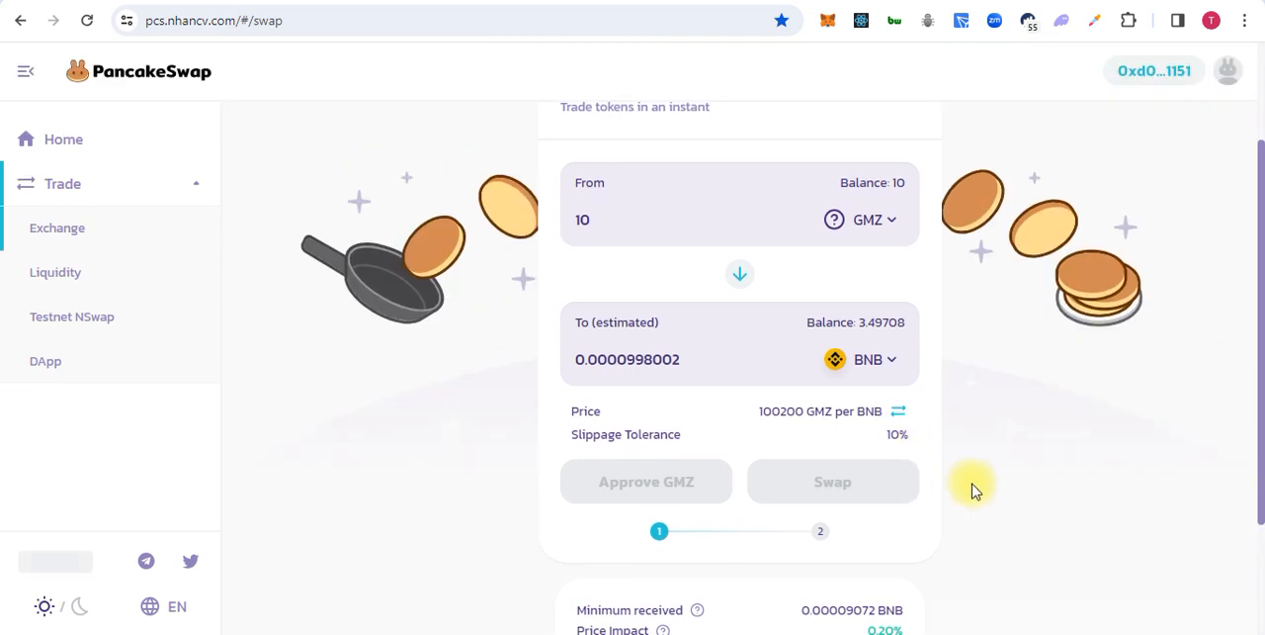
Confirm the 10 GMZ sale twice, dismissing the transaction-cannot-succeed error in between
left_click(646, 481)
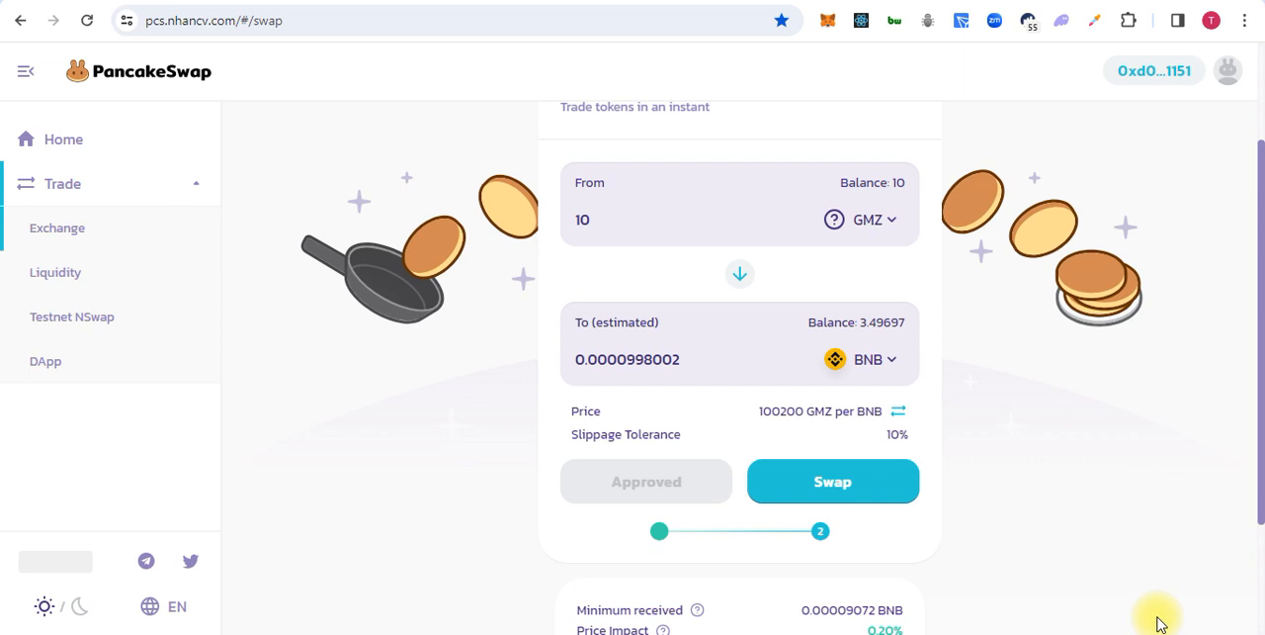
left_click(831, 481)
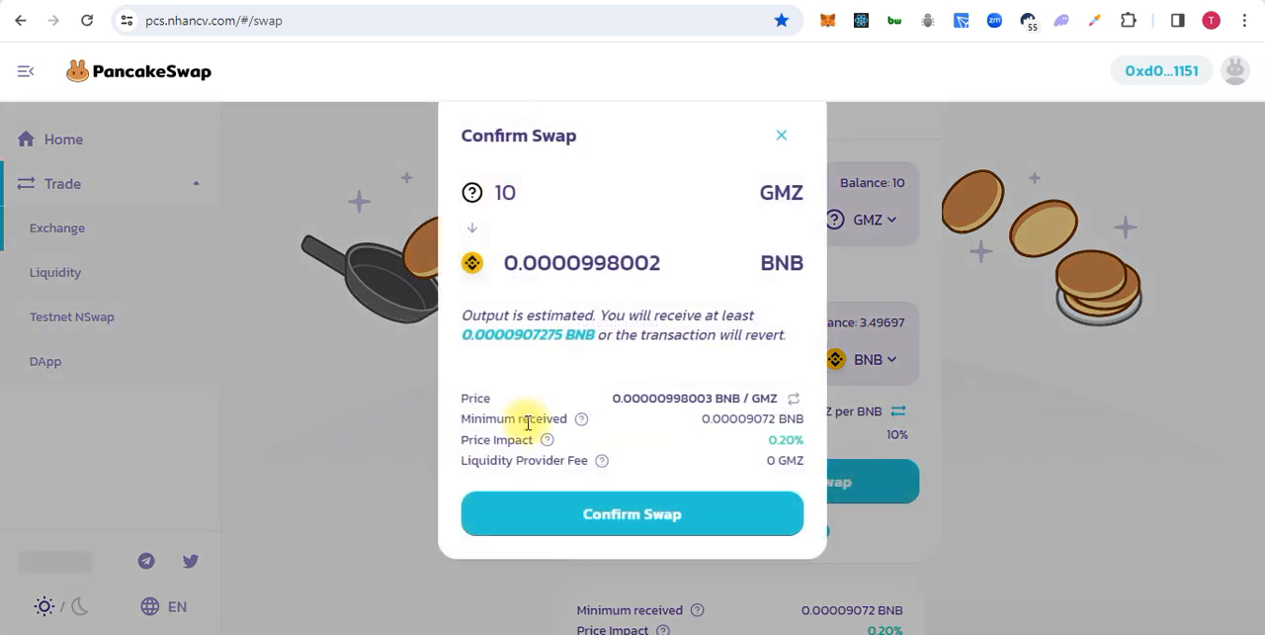
left_click(631, 513)
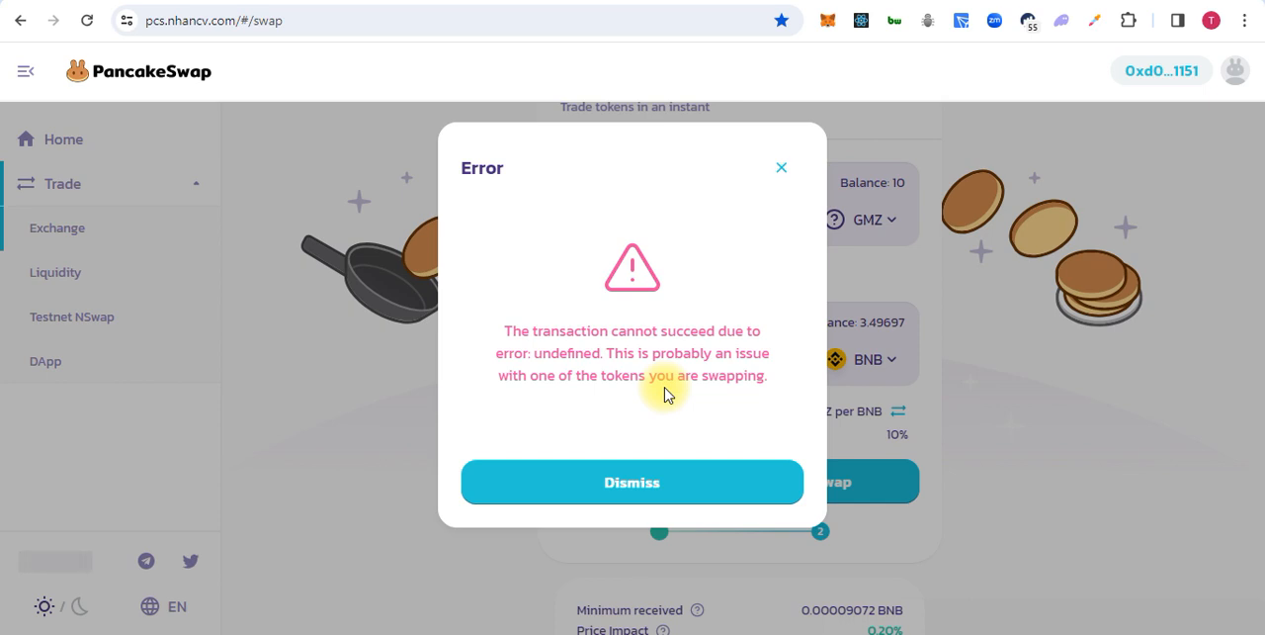
mouse_move(630, 518)
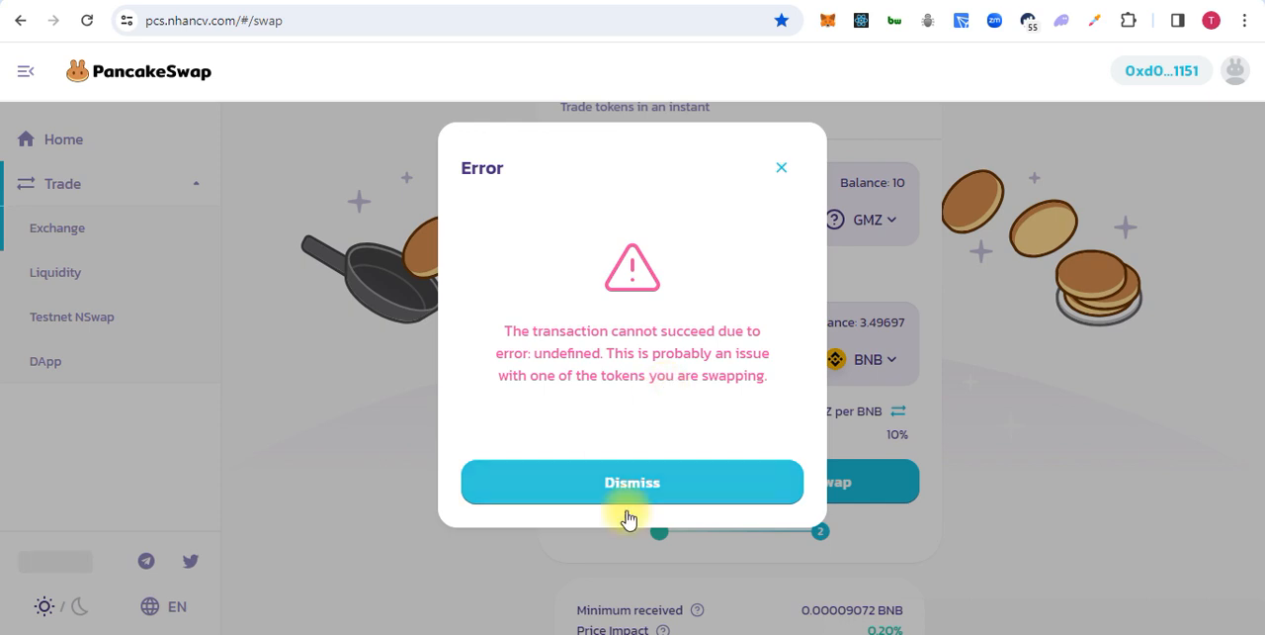
left_click(631, 483)
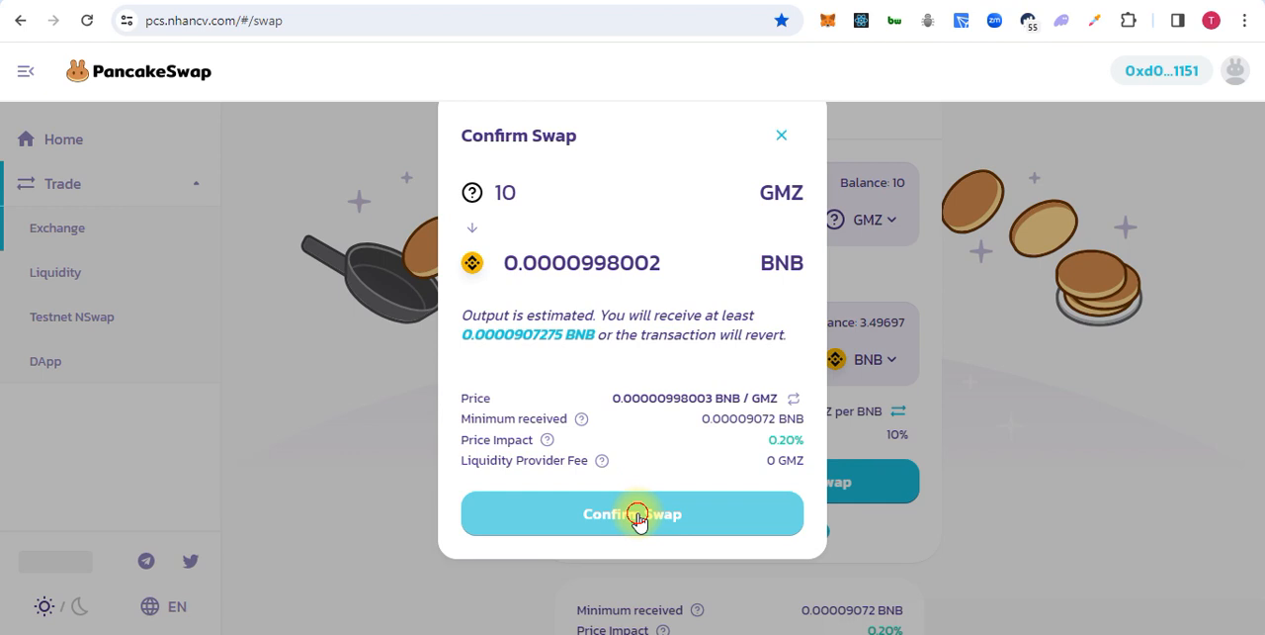
left_click(632, 513)
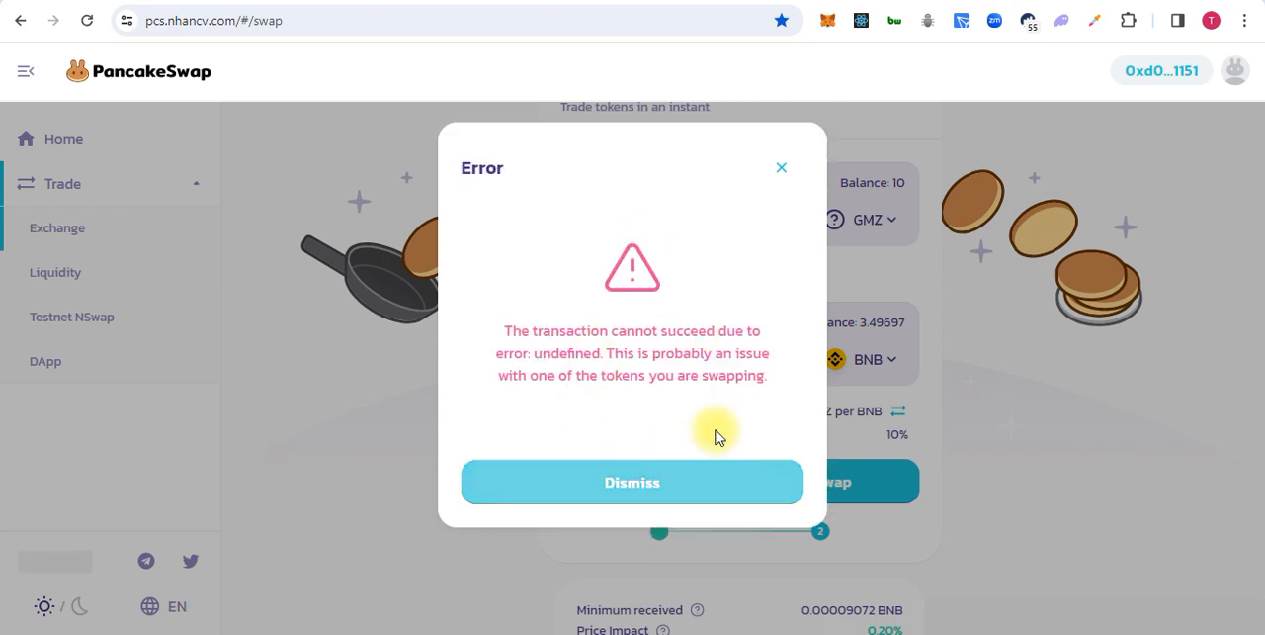